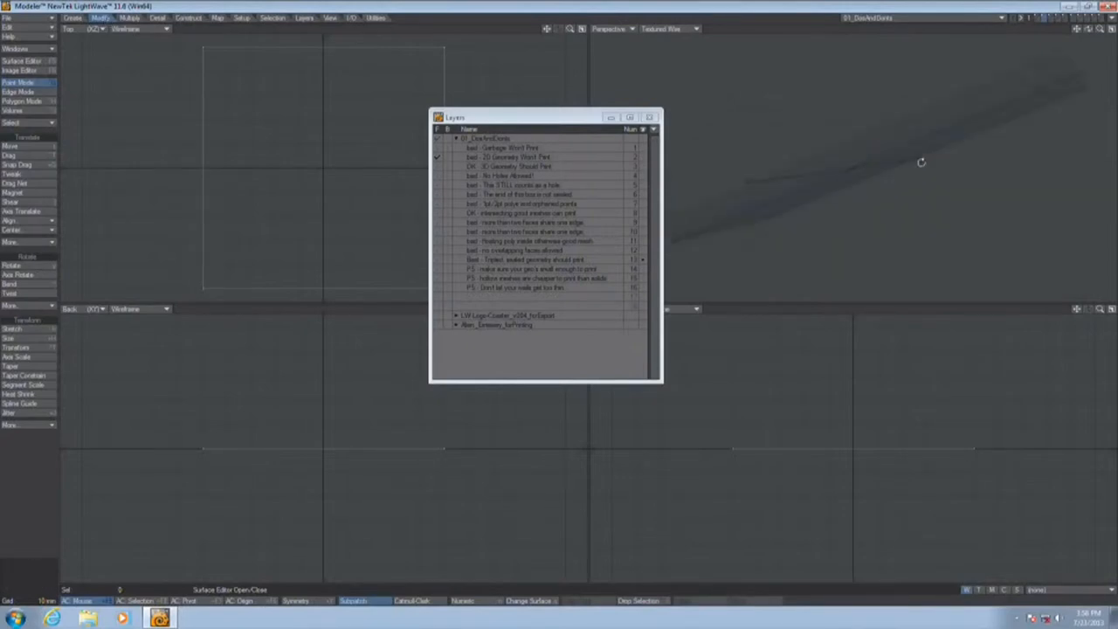
Show the flat box example layer with the small corner block.
left_click(130, 18)
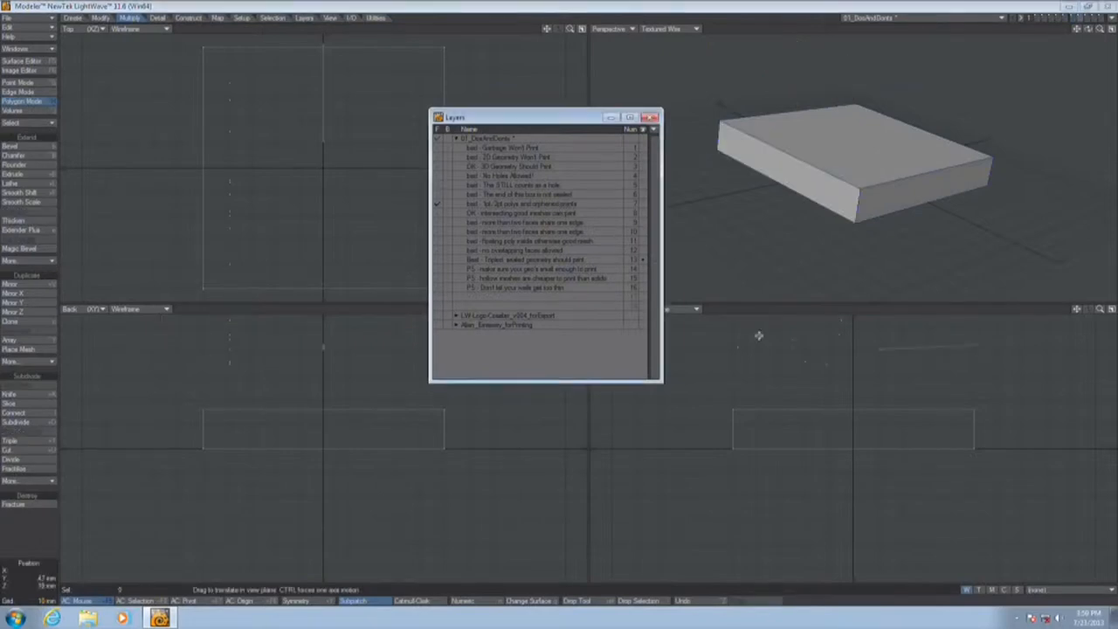
mouse_move(818, 413)
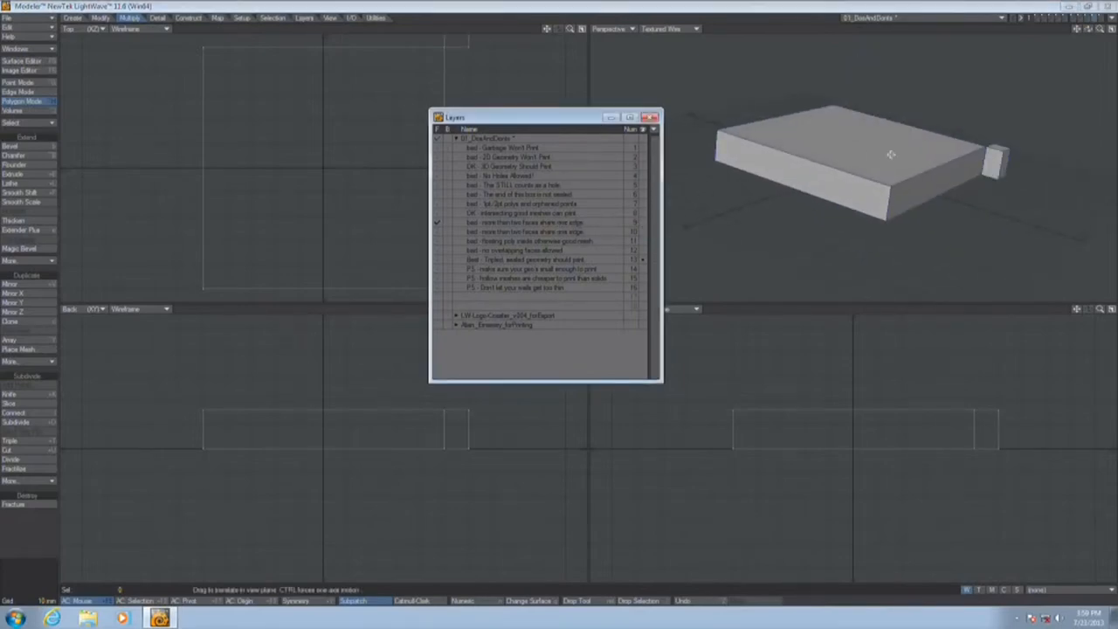
Orbit the Perspective view around the box corner, edges and slab side.
left_click_drag(892, 156, 820, 199)
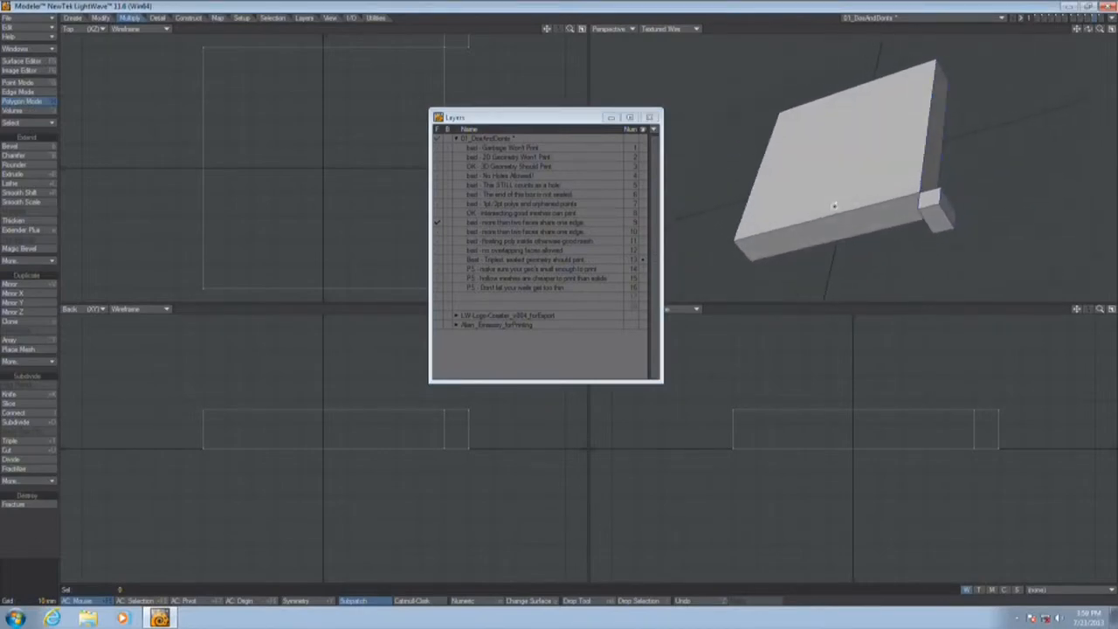
left_click_drag(835, 206, 935, 203)
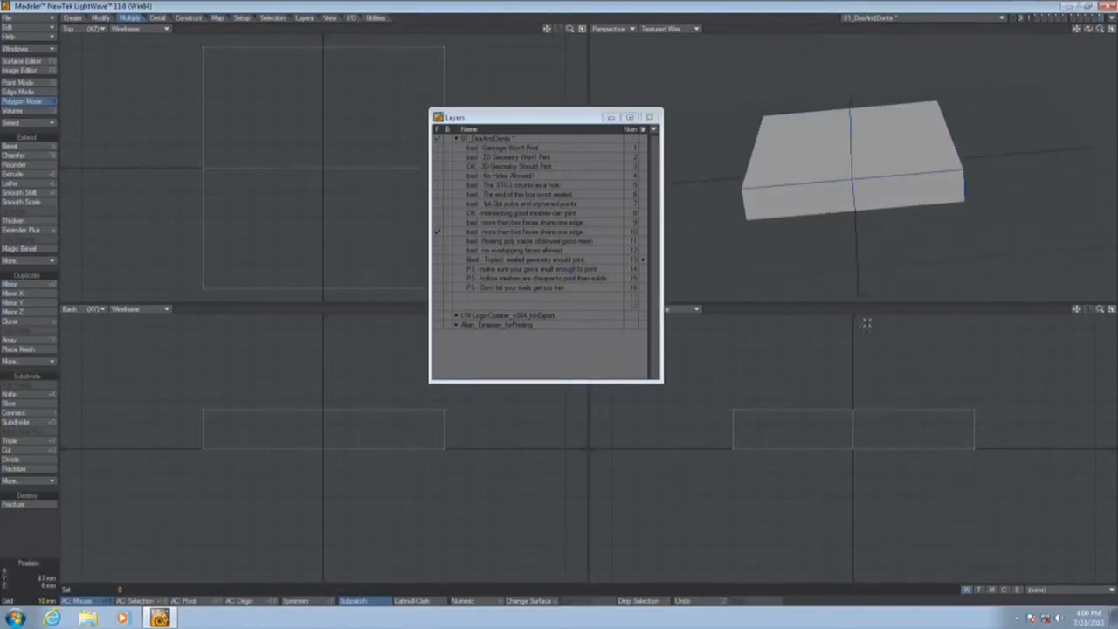
left_click_drag(852, 161, 891, 184)
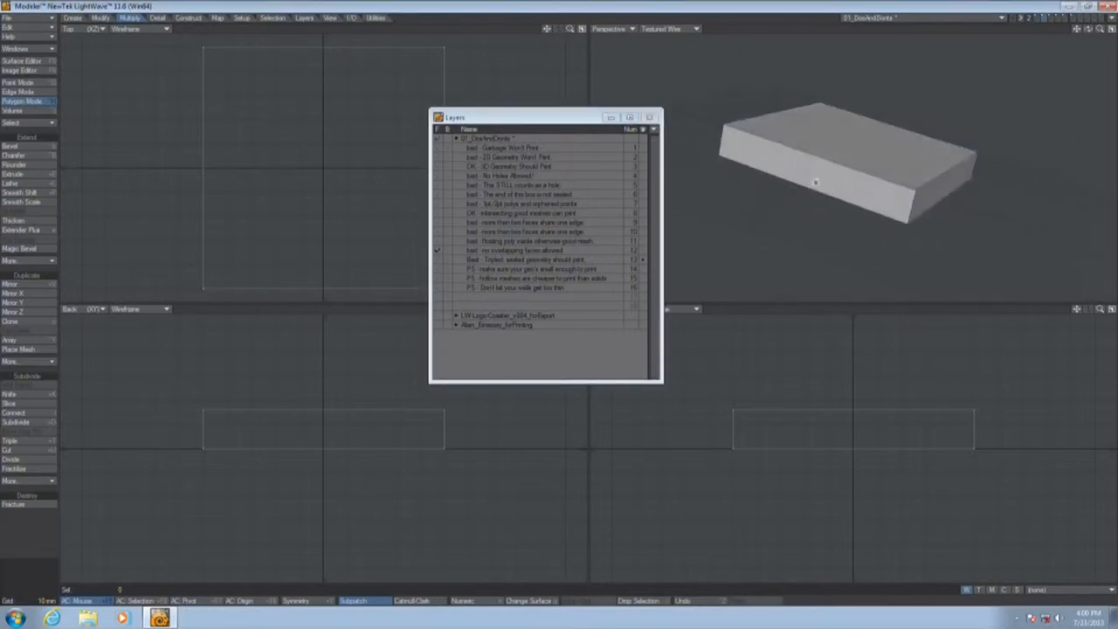
left_click_drag(818, 180, 760, 173)
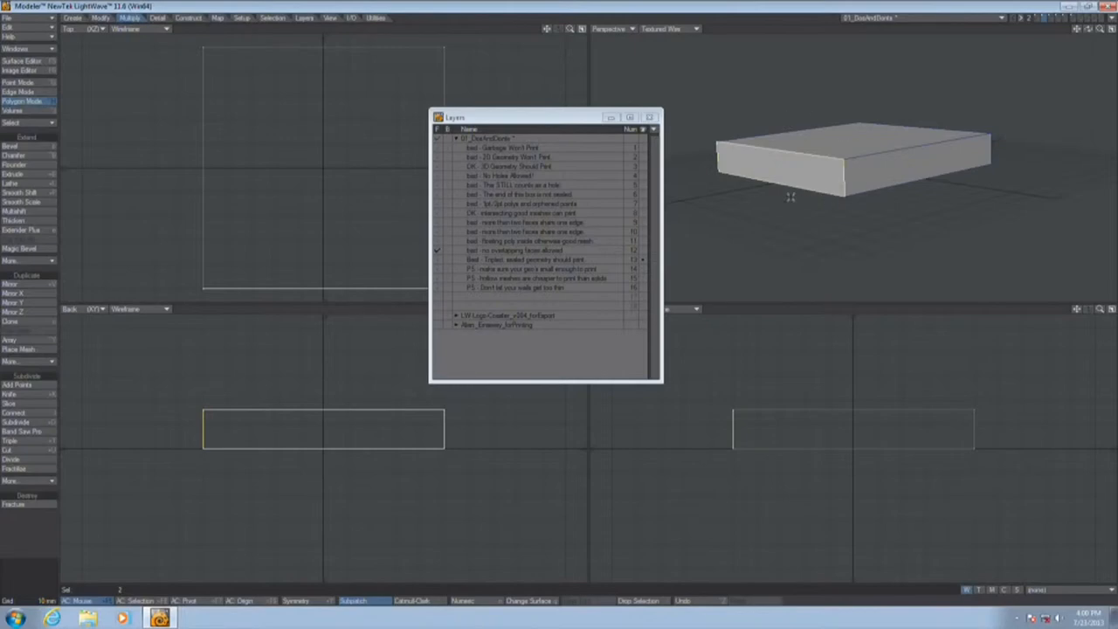
mouse_move(724, 196)
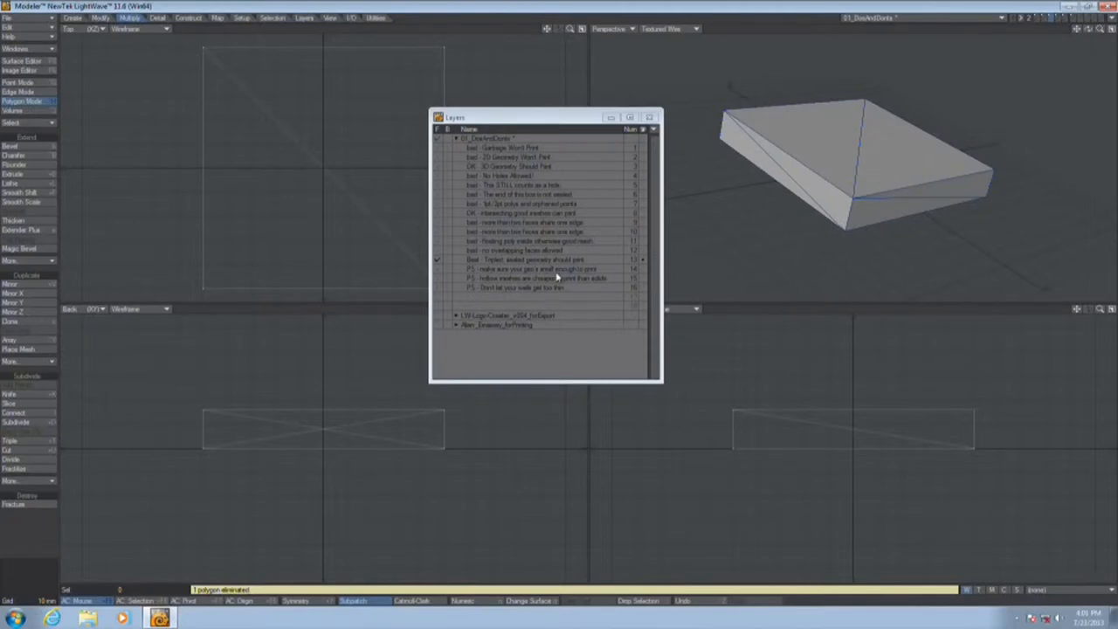
mouse_move(559, 275)
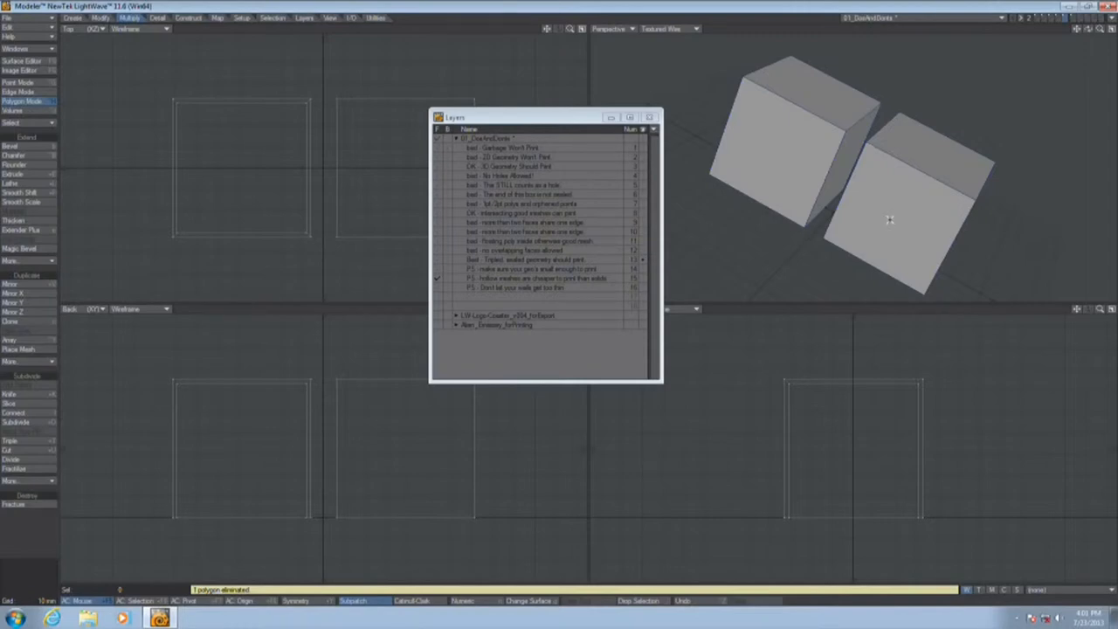
mouse_move(881, 230)
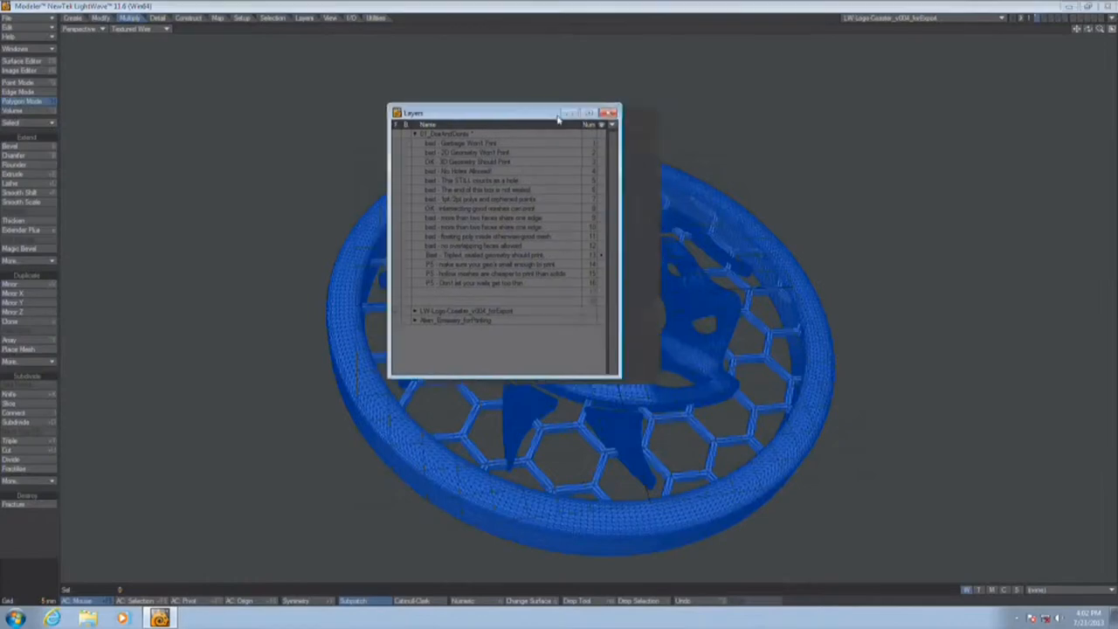
Close the Layers panel and change the viewport shading style for the coaster.
left_click(610, 112)
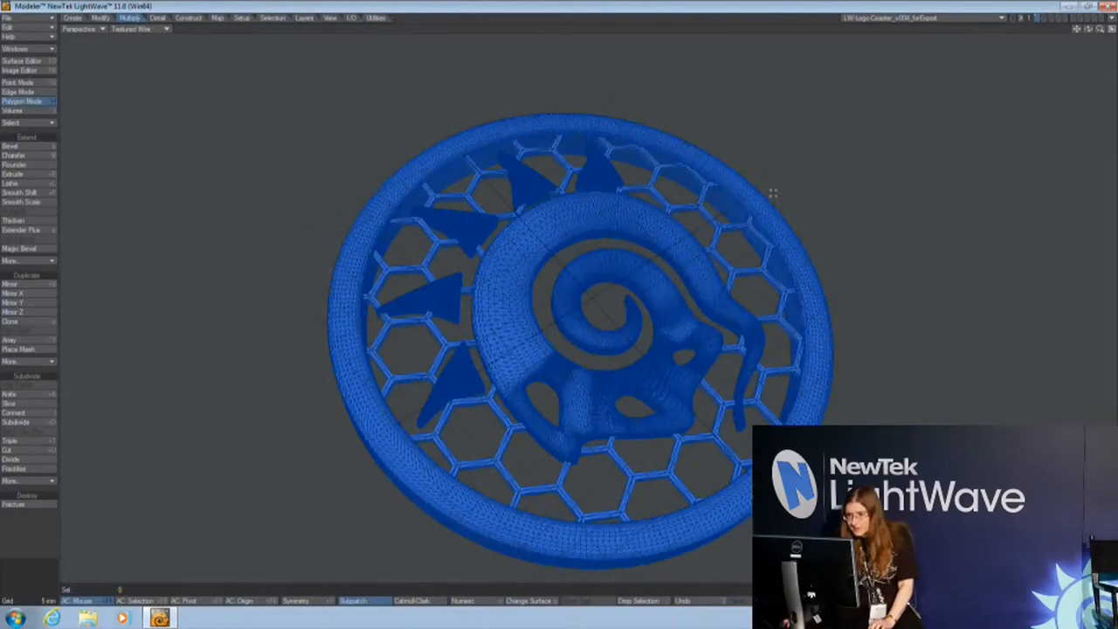
left_click(137, 28)
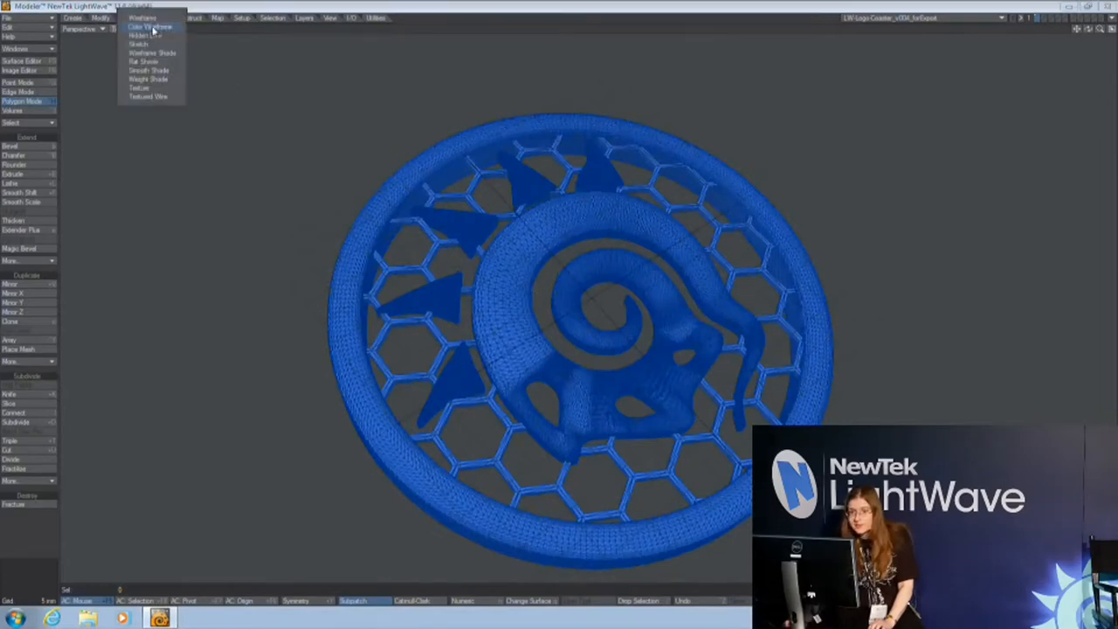
left_click(148, 69)
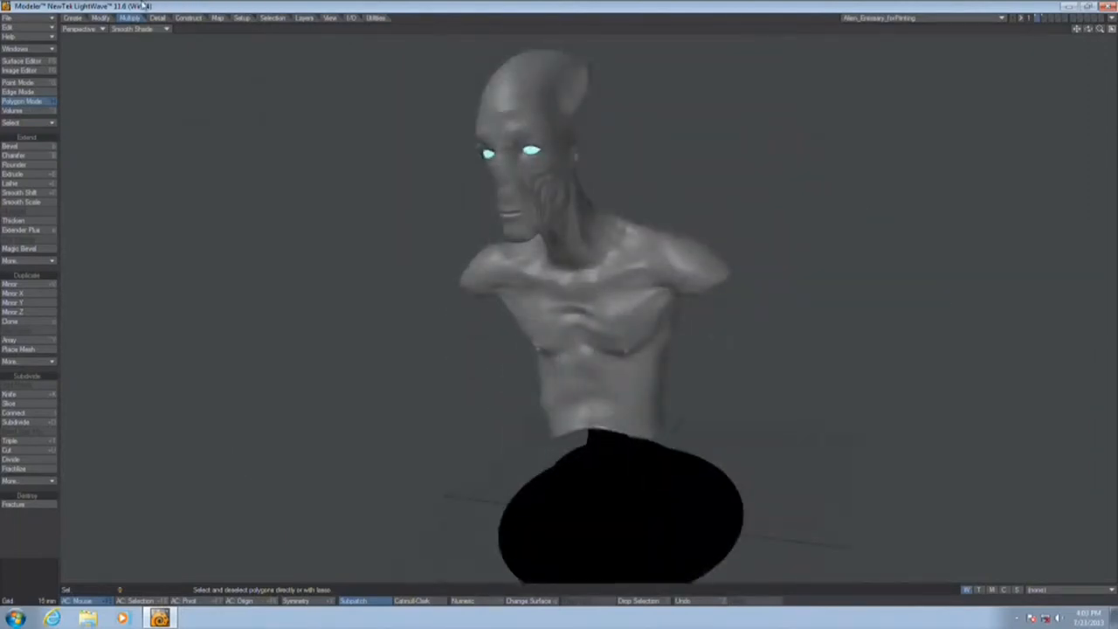
Show the alien bust with Texture shading and orbit to its side and back.
left_click(138, 28)
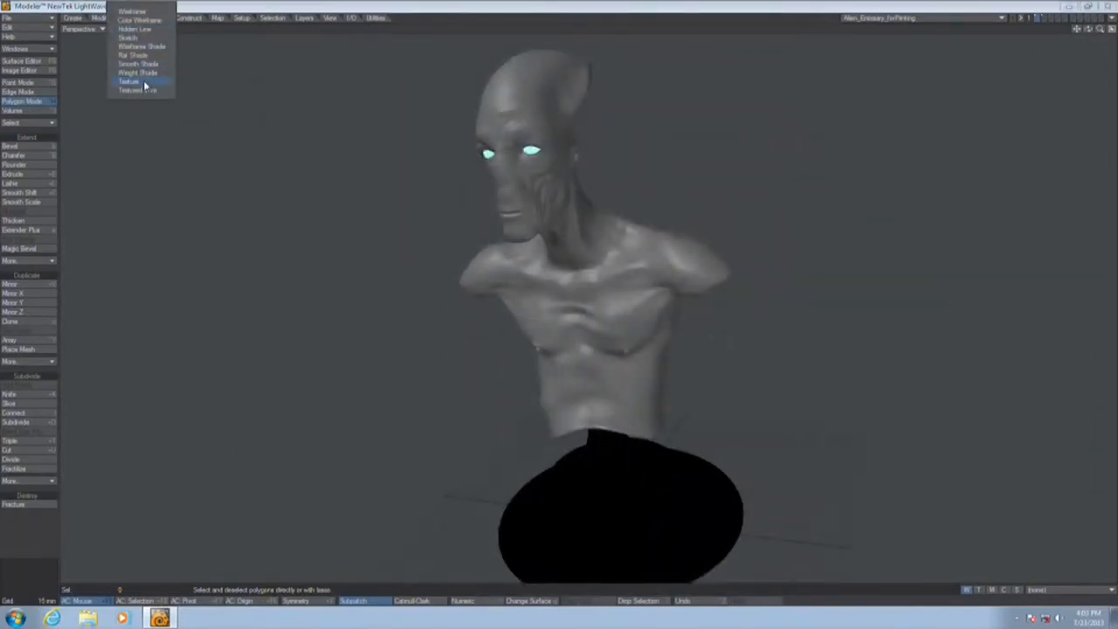
left_click(130, 82)
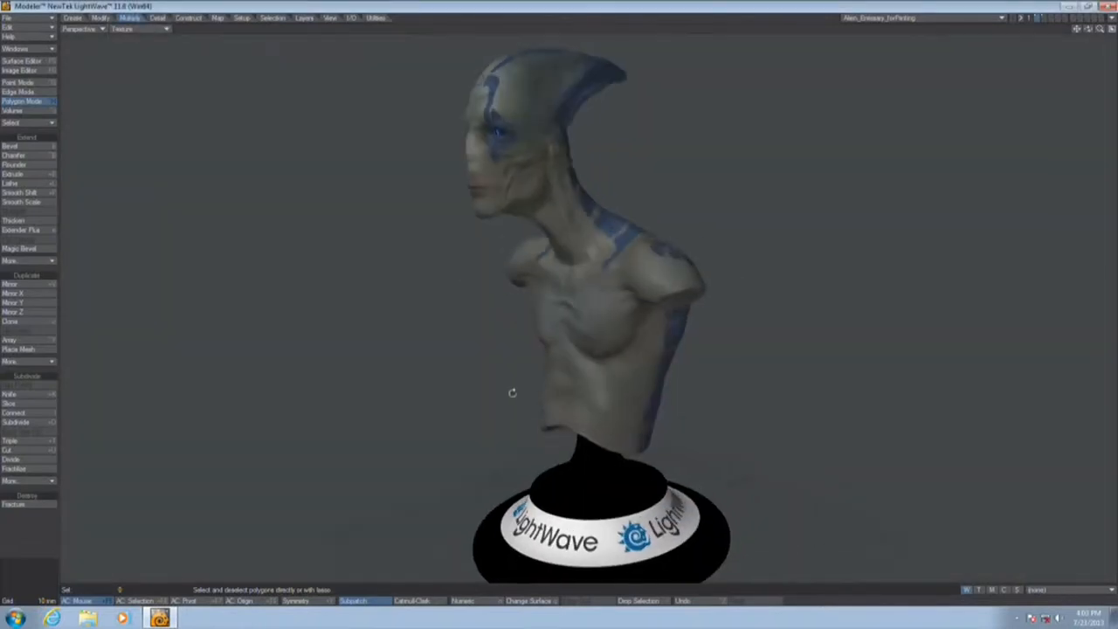
left_click_drag(514, 393, 602, 339)
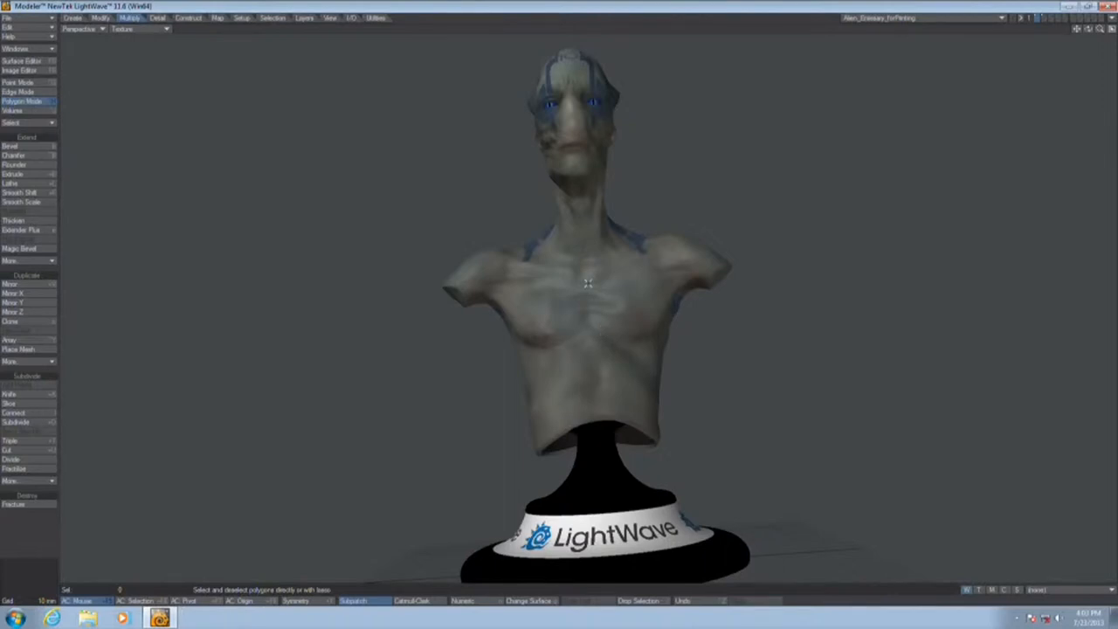
mouse_move(594, 297)
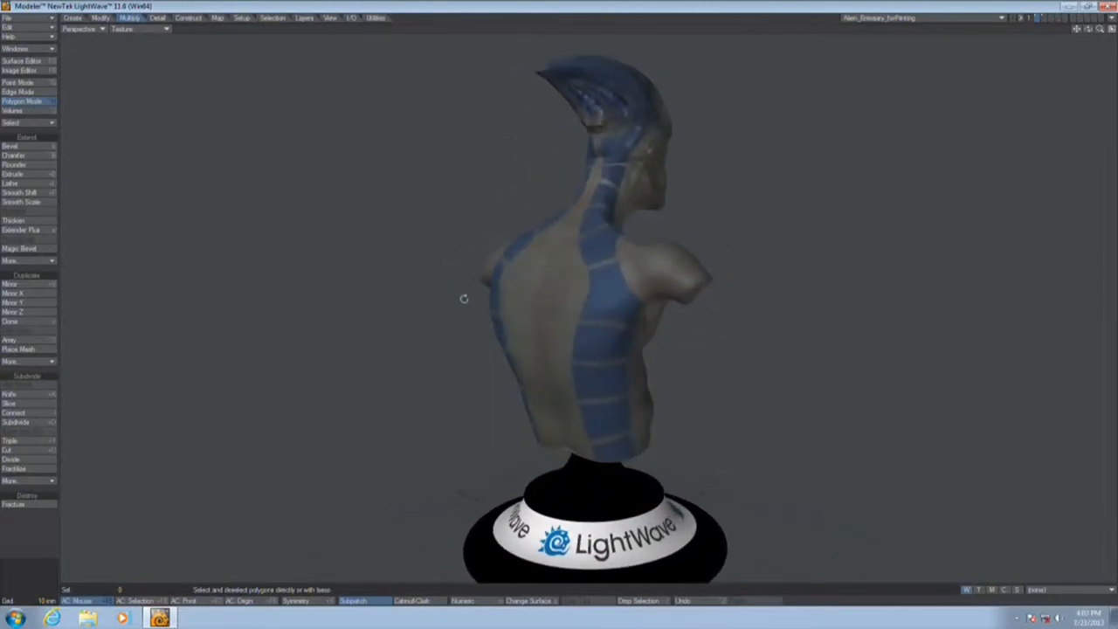
left_click_drag(463, 297, 699, 305)
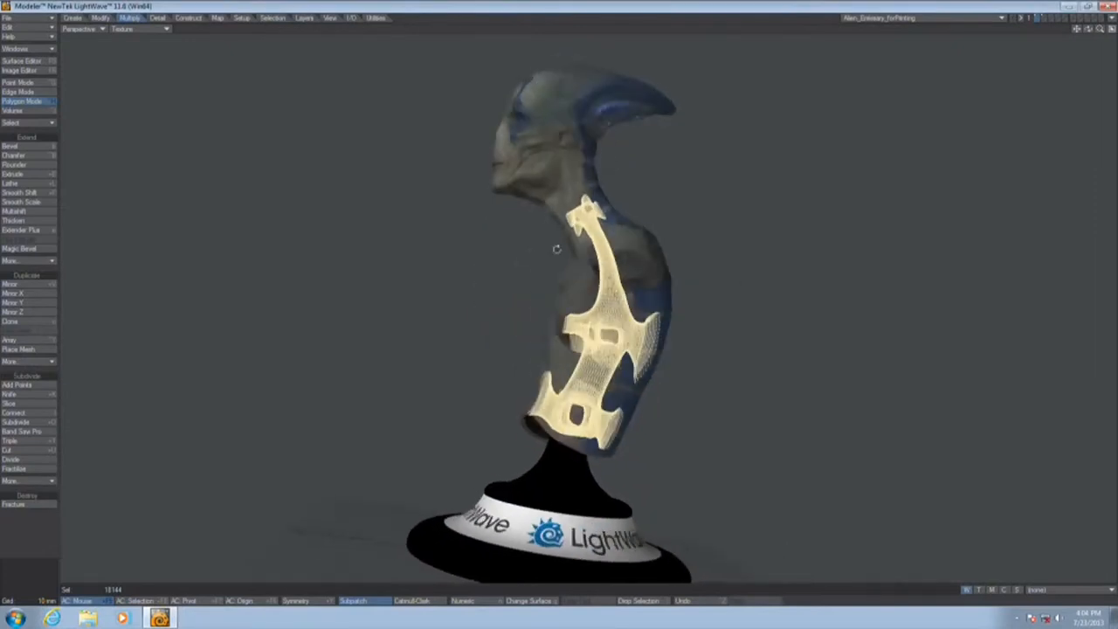
Switch the creature bust from wireframe to Texture shading while orbiting the view.
left_click_drag(556, 248, 708, 329)
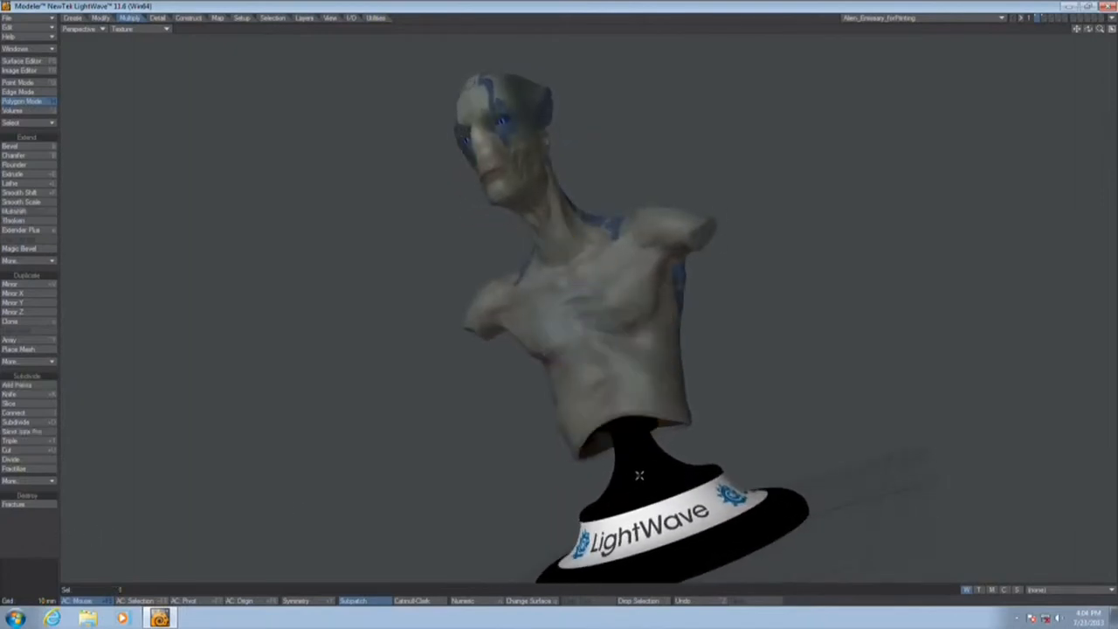
left_click(136, 28)
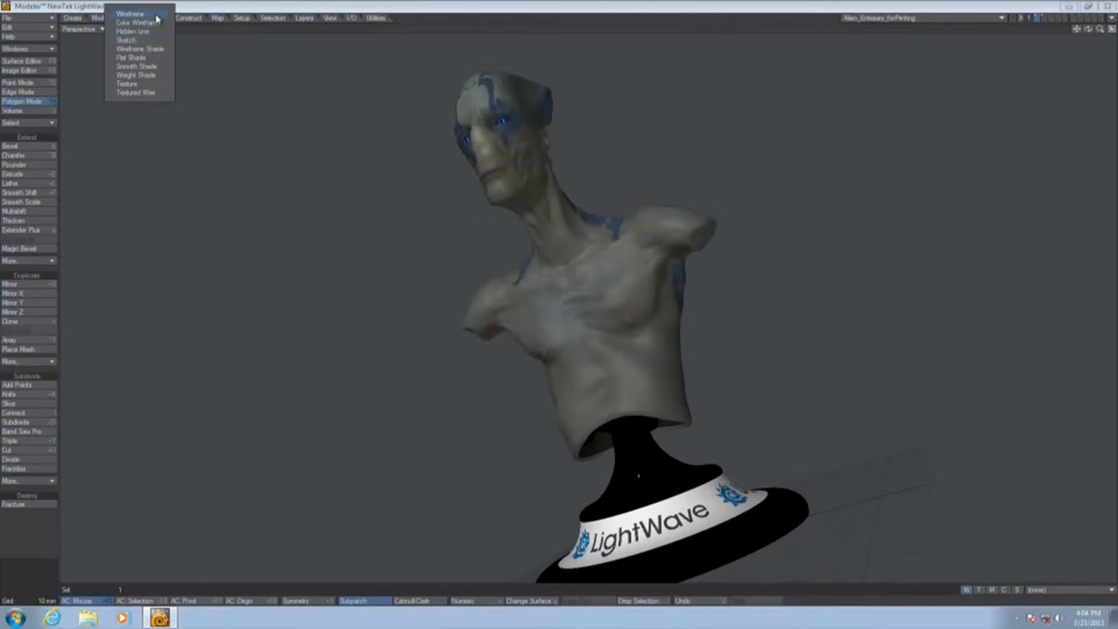
left_click(133, 32)
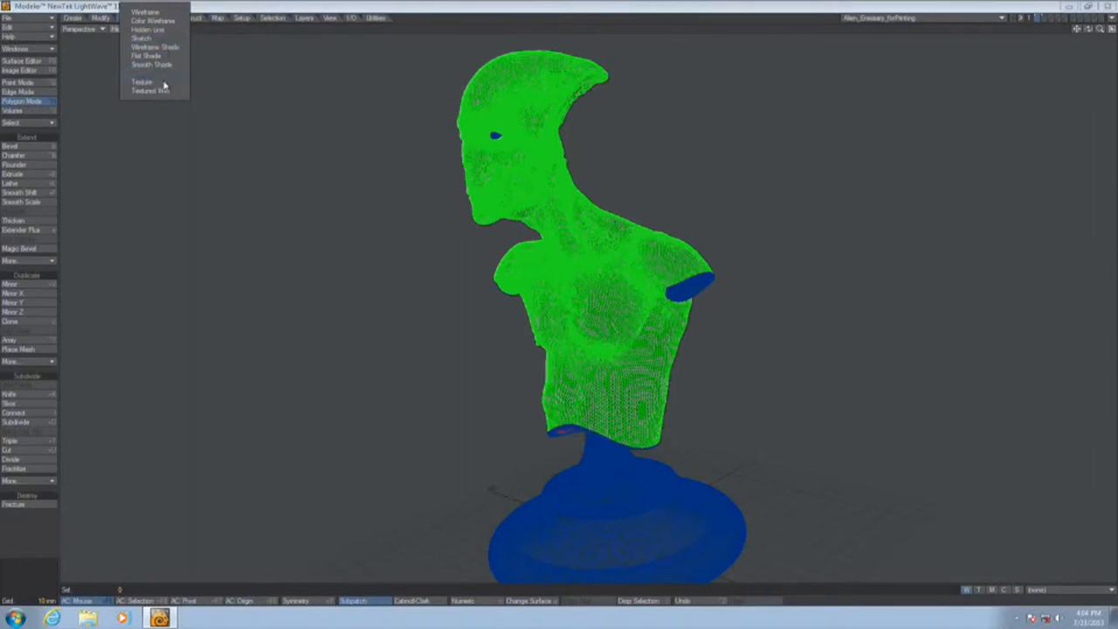
left_click(141, 82)
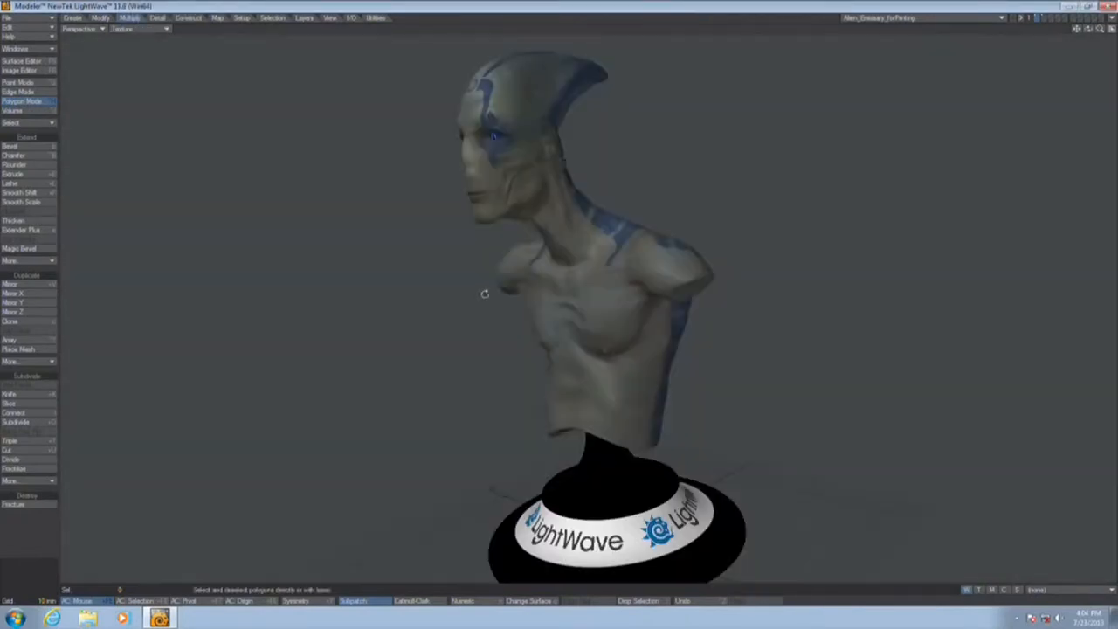
left_click_drag(486, 294, 696, 328)
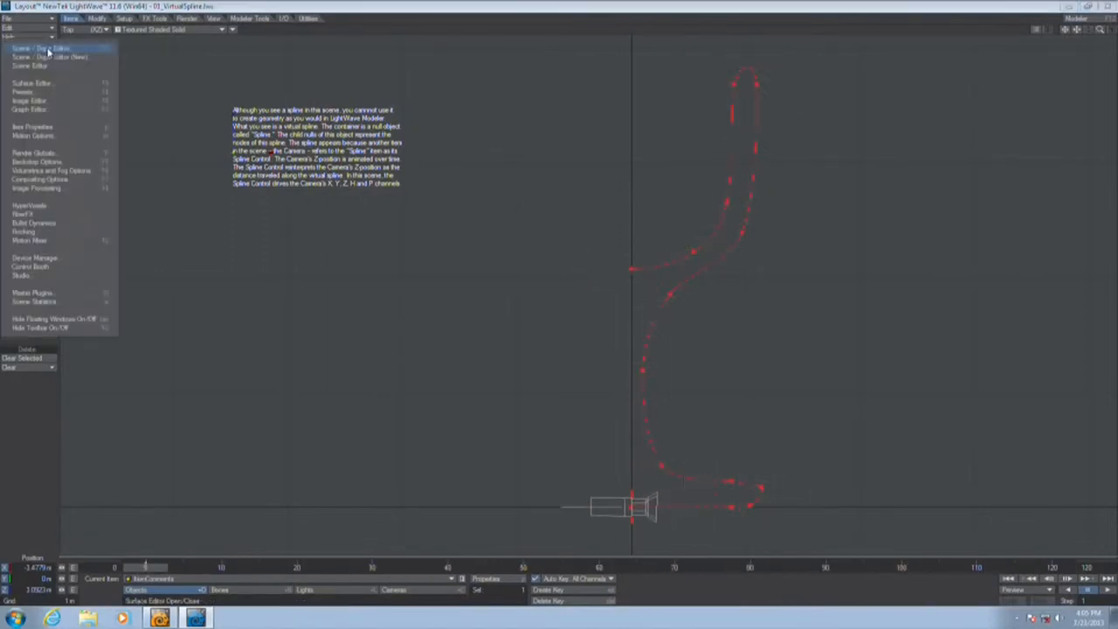
Make the Spline null control the camera's path via Scene Editor and Motion Options.
left_click(39, 49)
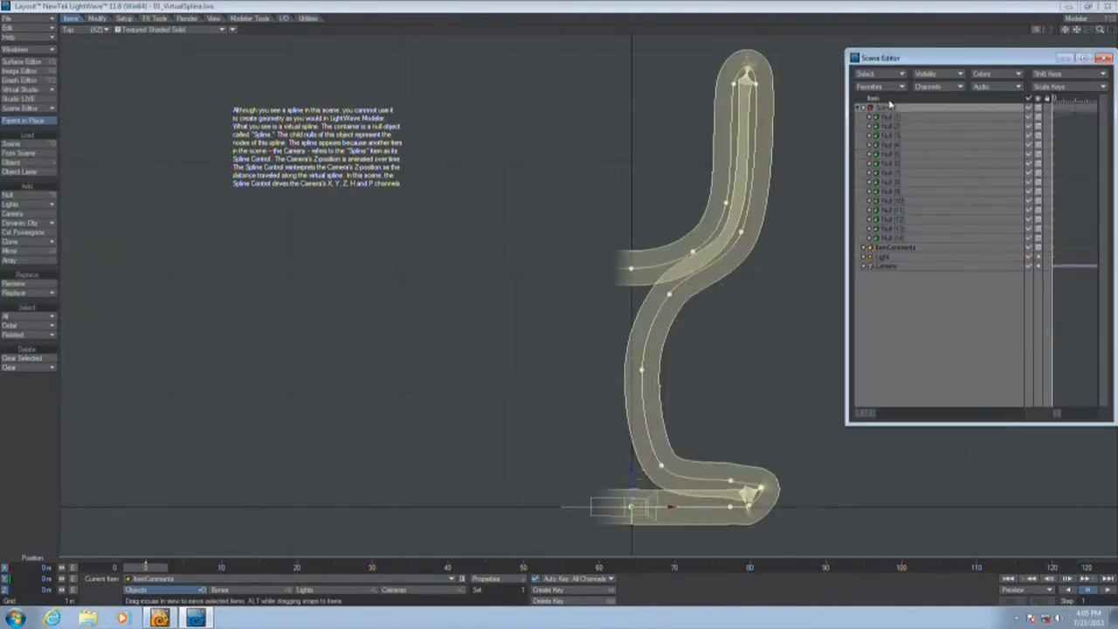
left_click(885, 108)
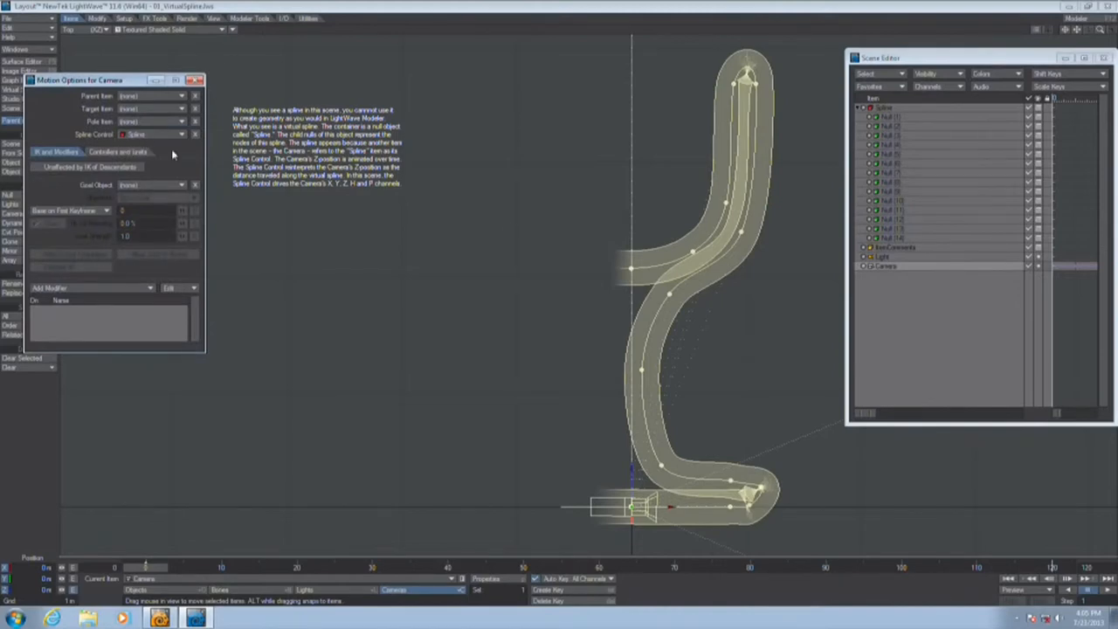
mouse_move(905, 121)
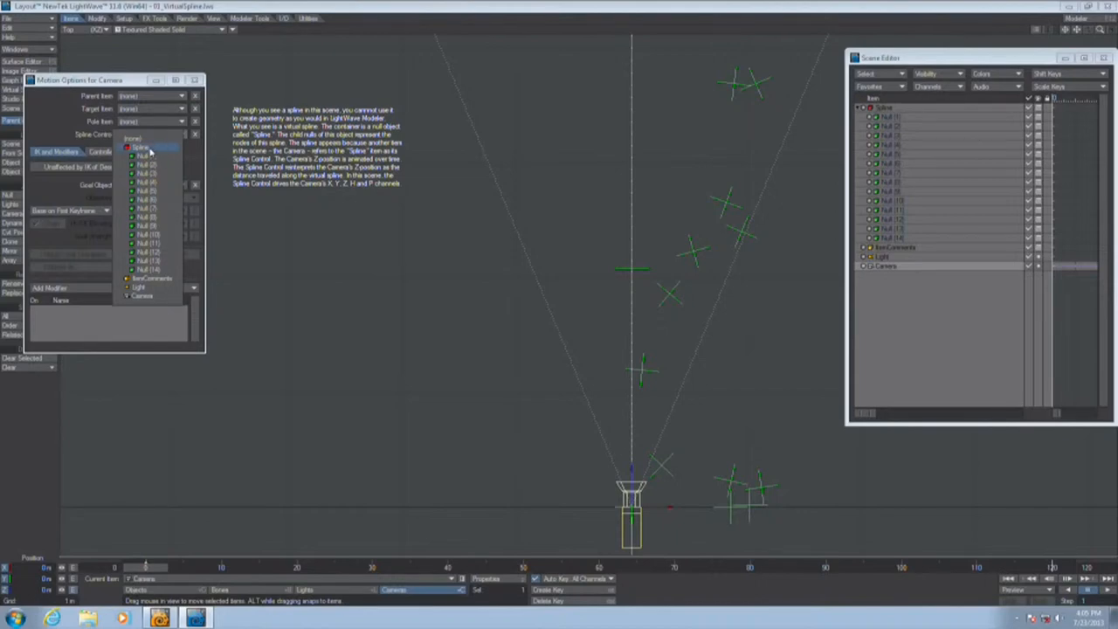
left_click(142, 147)
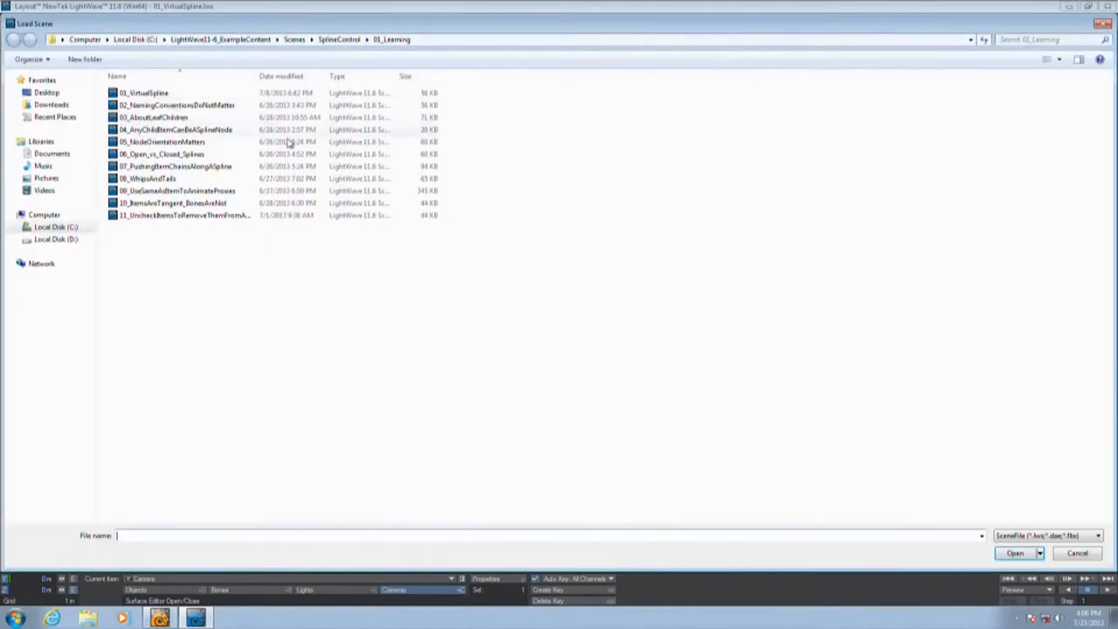
Load 02_NamingConventionsDoNotMatter, then load 03_AboutLeafChildren.
double_click(177, 104)
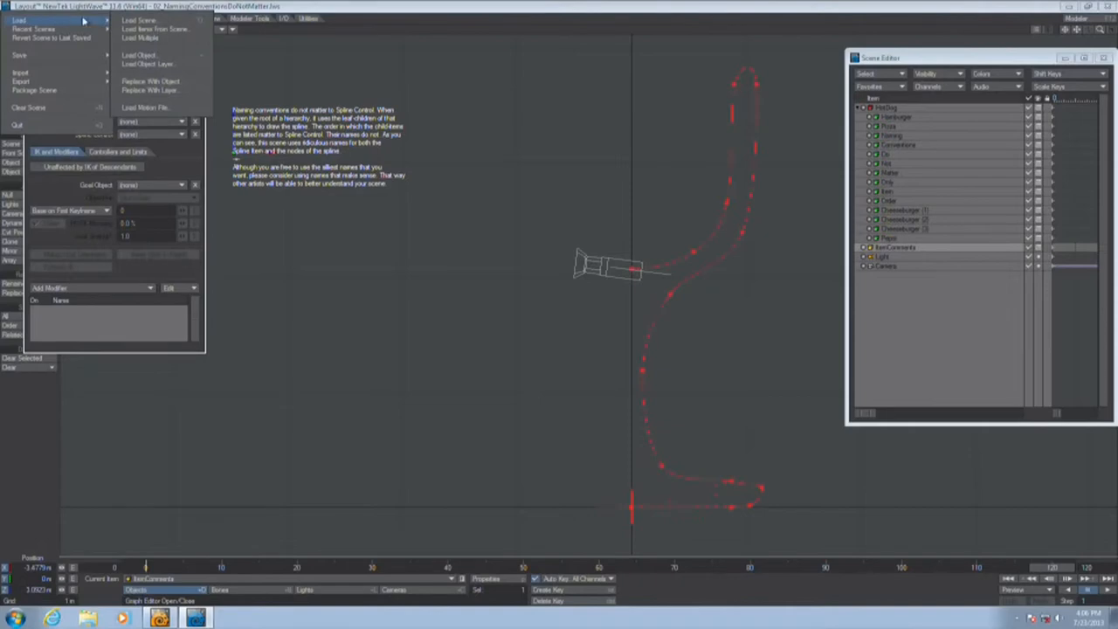
left_click(138, 20)
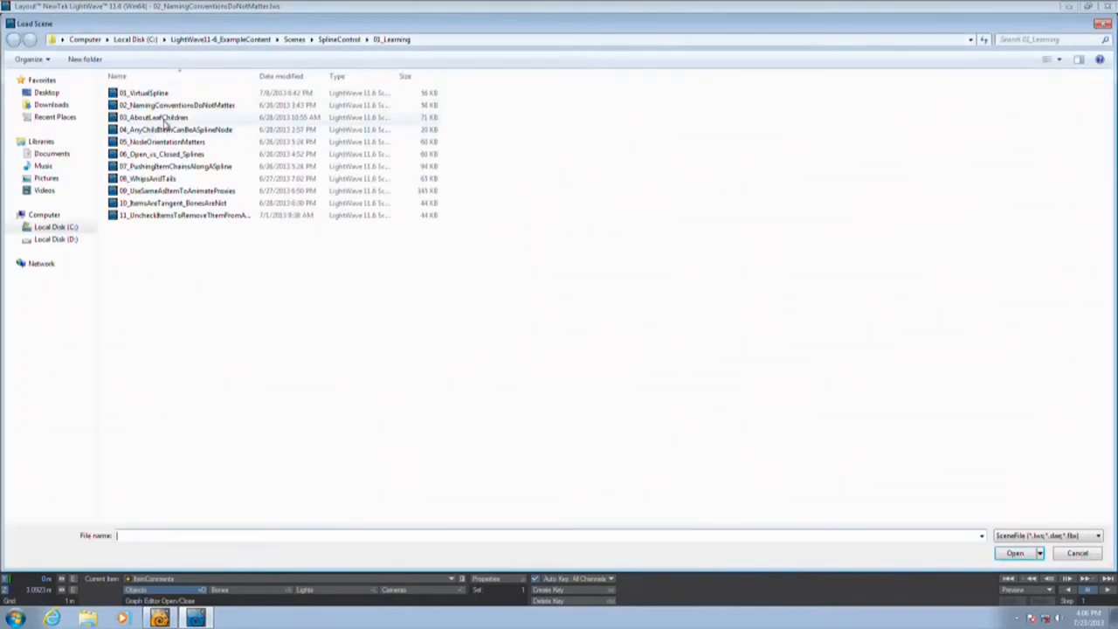
double_click(153, 117)
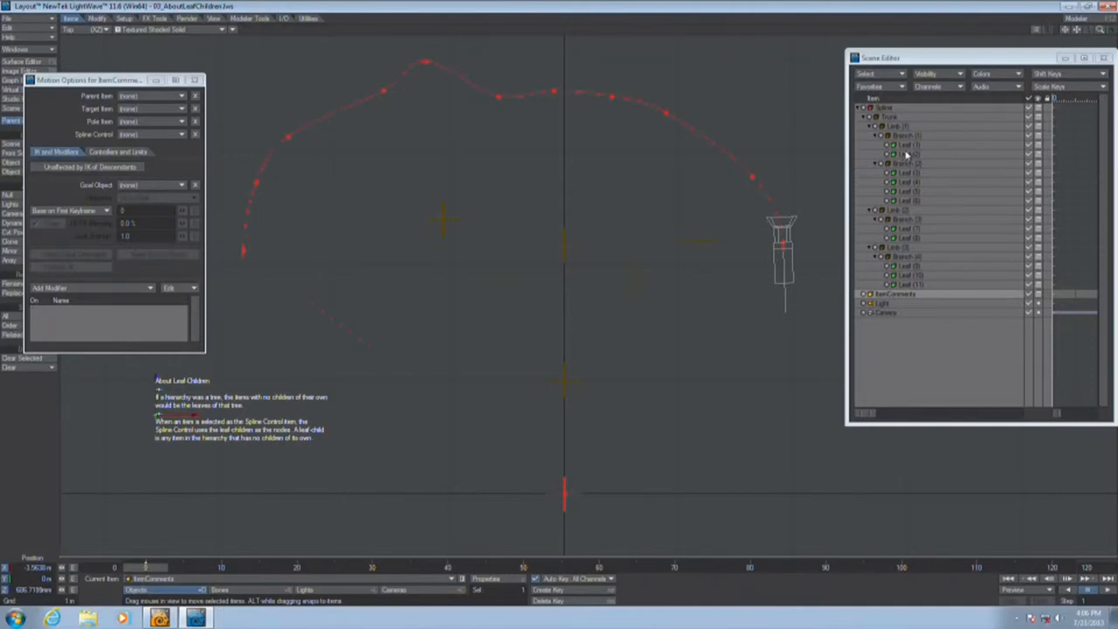
Select the Branch and its Leaf nulls in the Scene Editor, then start loading another scene.
left_click(905, 145)
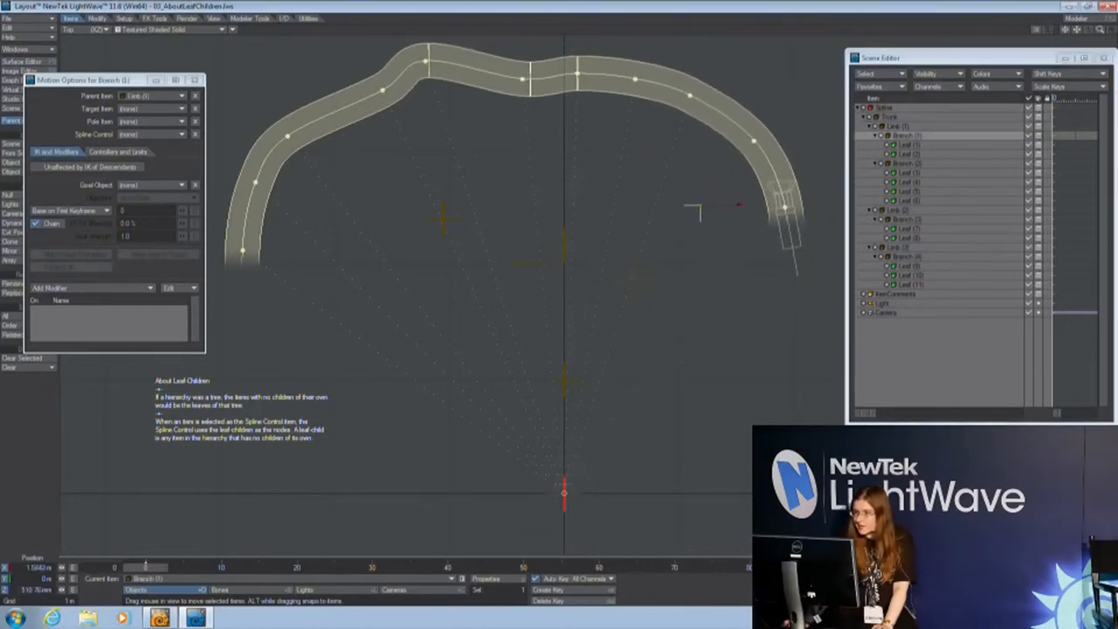
left_click(905, 143)
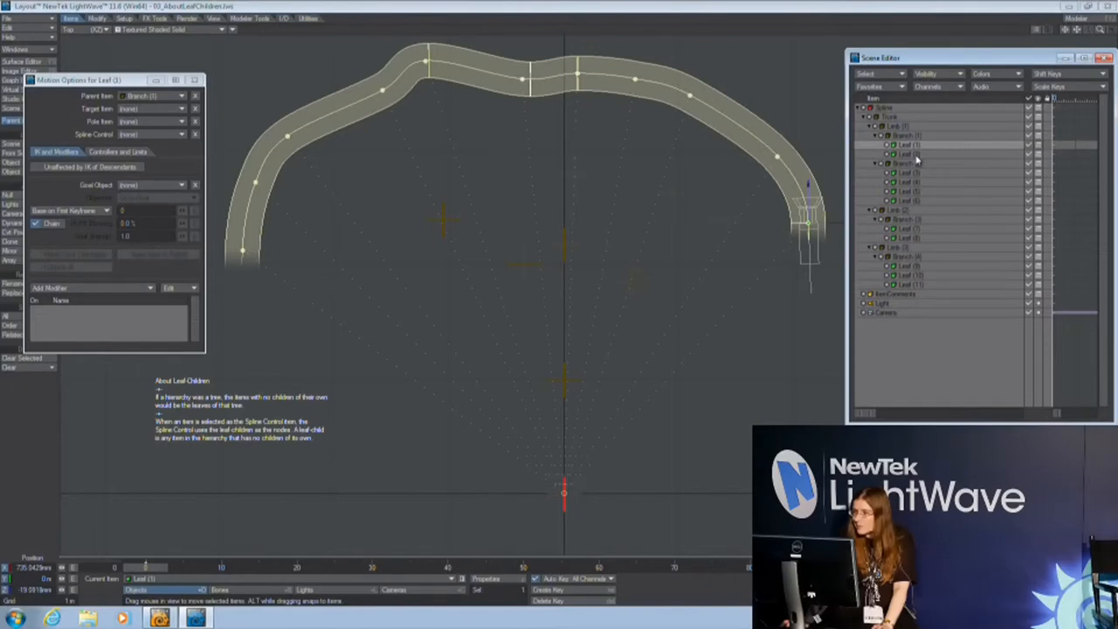
left_click(905, 182)
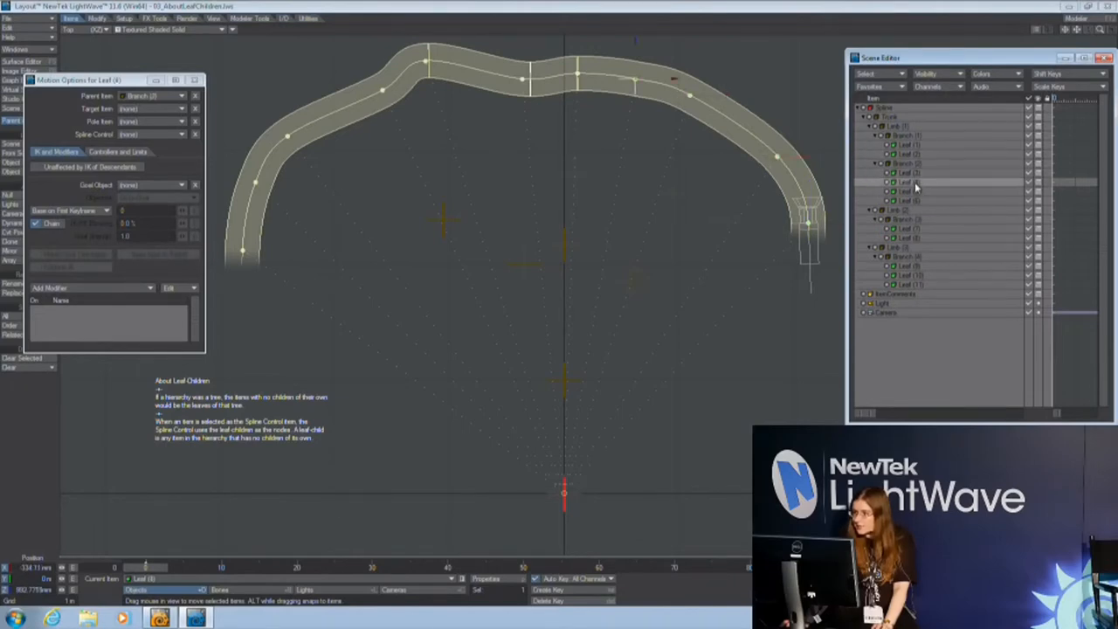
left_click(905, 229)
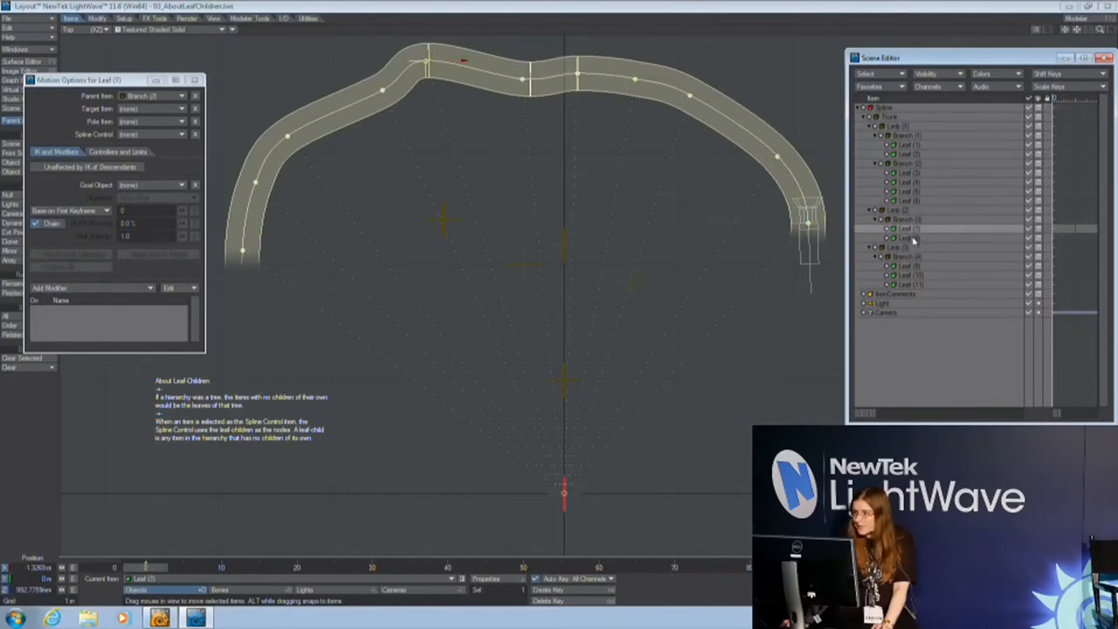
left_click(912, 286)
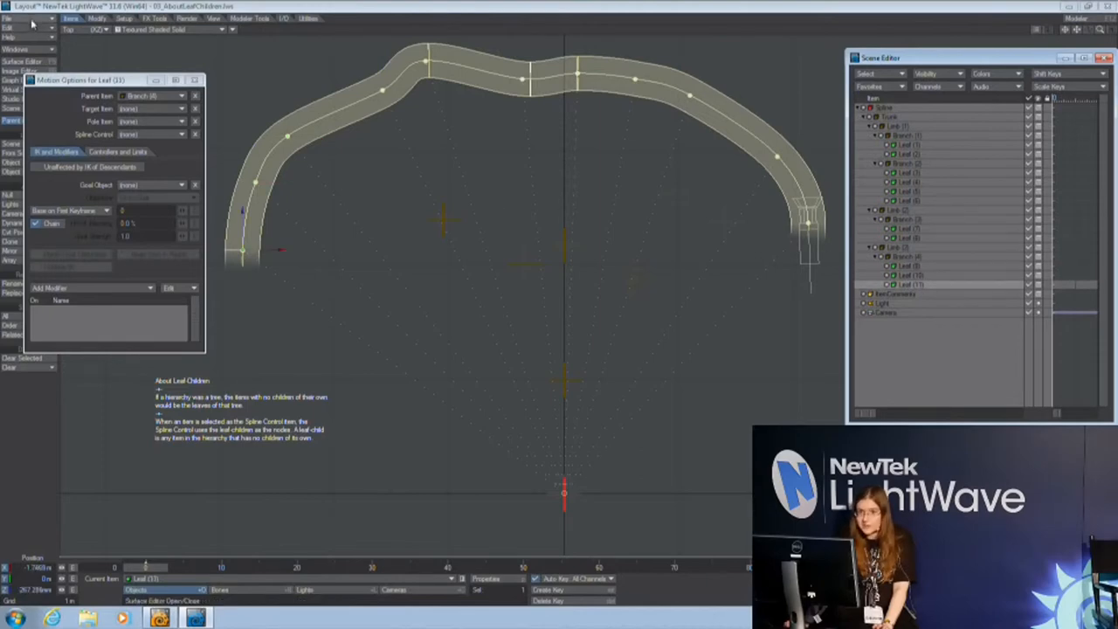
left_click(7, 18)
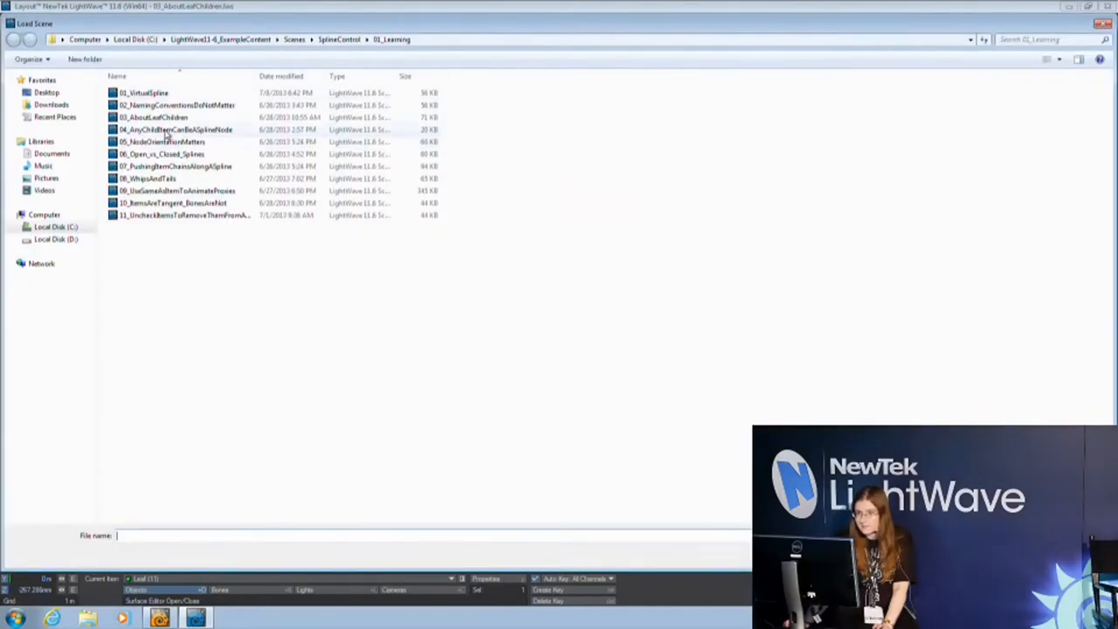
Load 04_AnyChildItemCanBeSplineNode and toggle the camera's Spline Control.
double_click(175, 129)
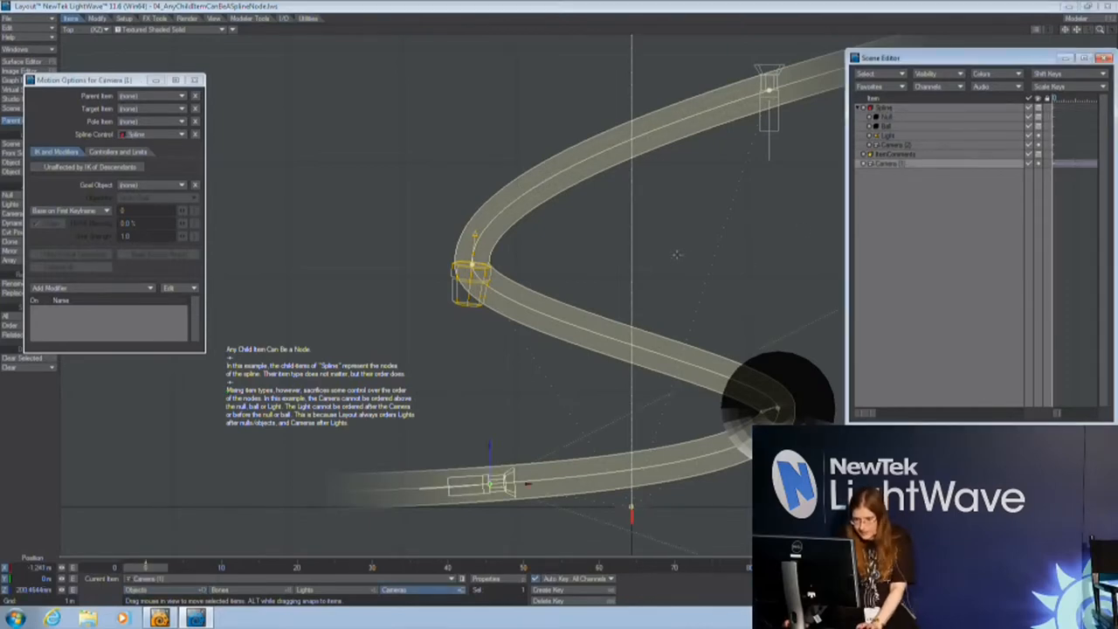
left_click(181, 133)
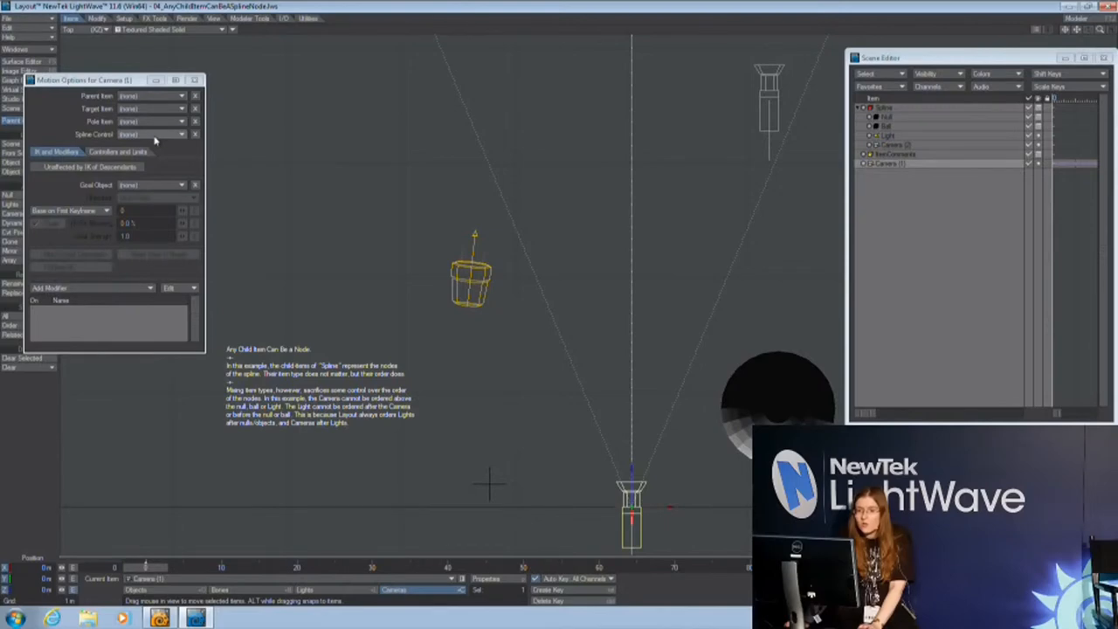
left_click(153, 133)
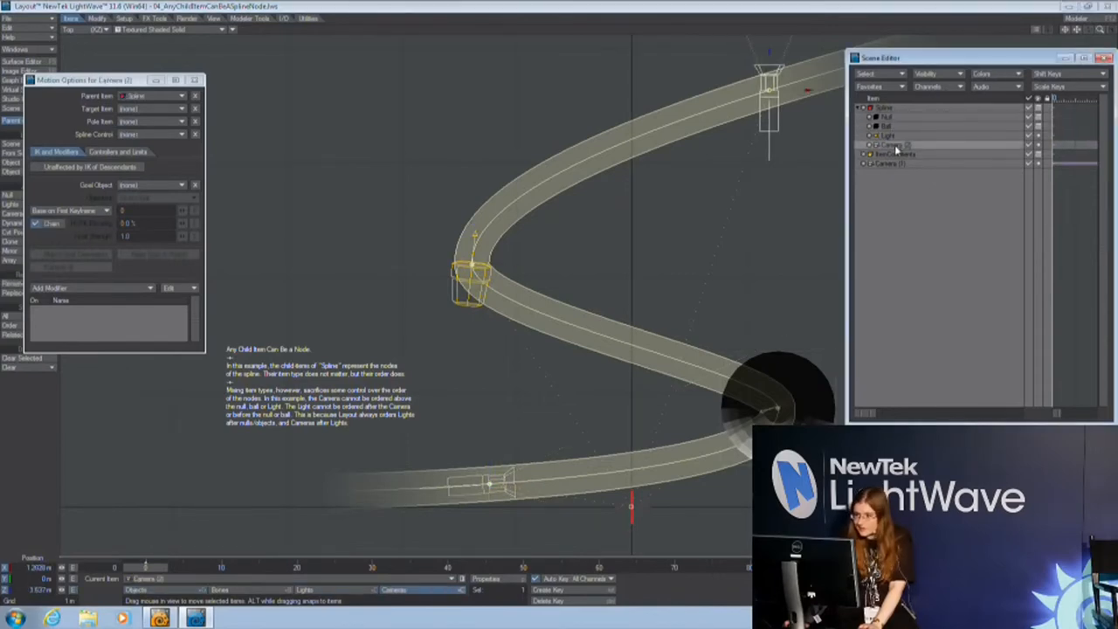
Select Ball and Camera (2) in the Scene Editor, then bring up the Load Scene browser.
left_click(888, 126)
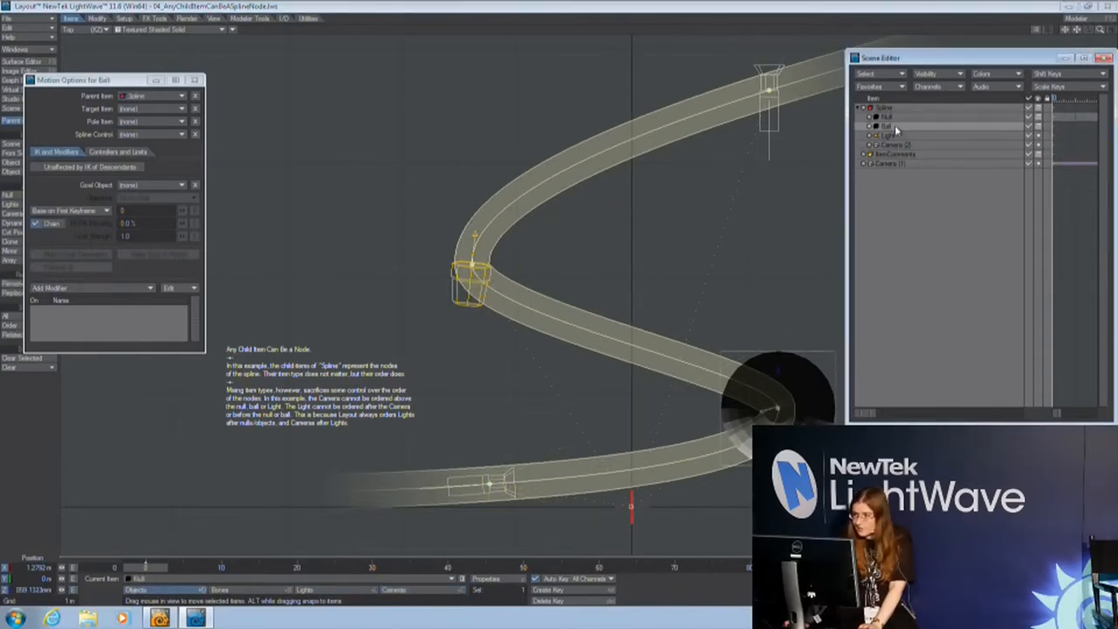
left_click(888, 119)
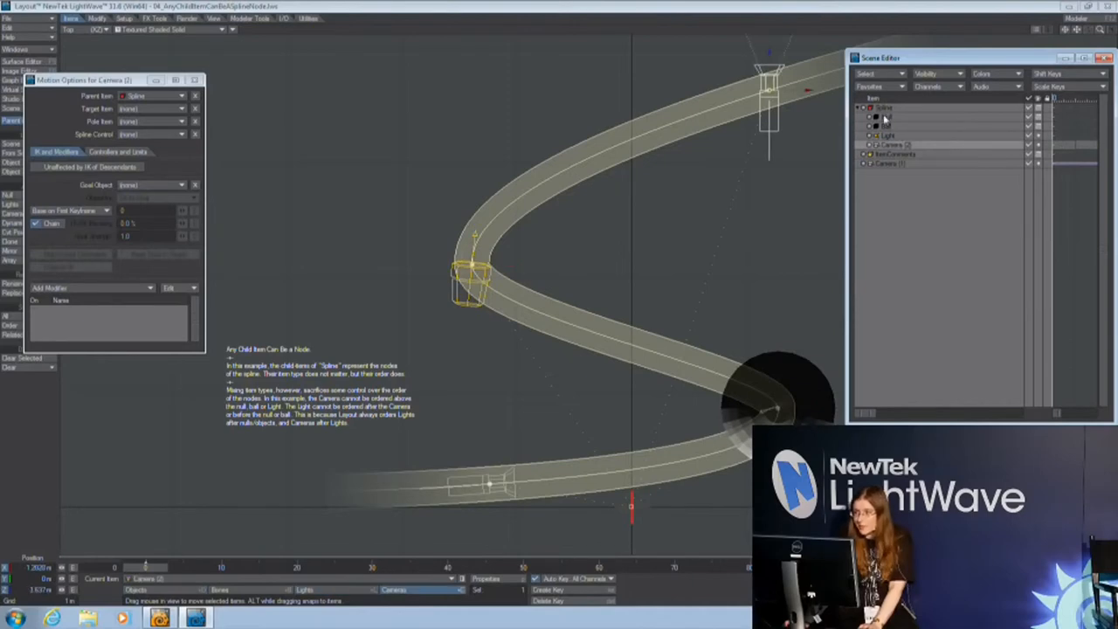
left_click(10, 18)
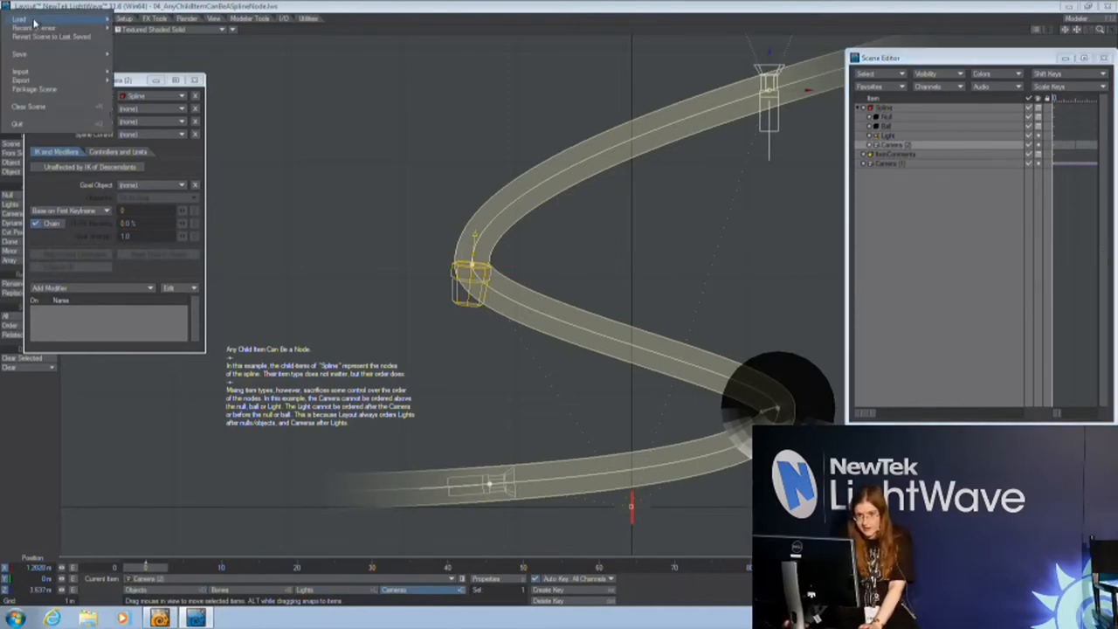
left_click(19, 17)
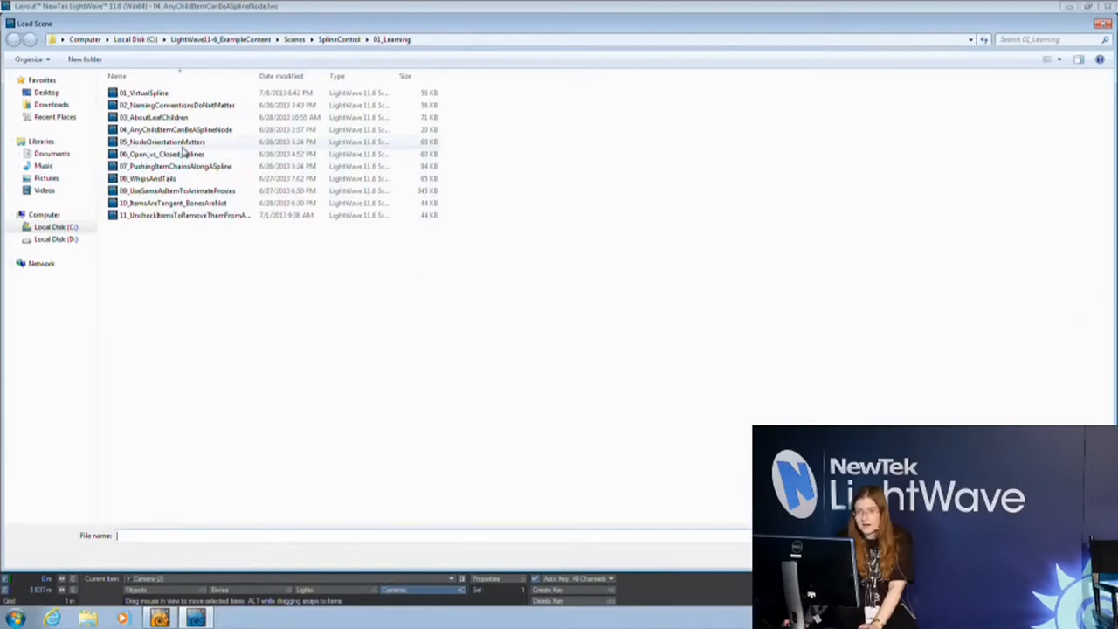
Load 05_NodeOrientationMatters and start loading the next example scene.
double_click(161, 142)
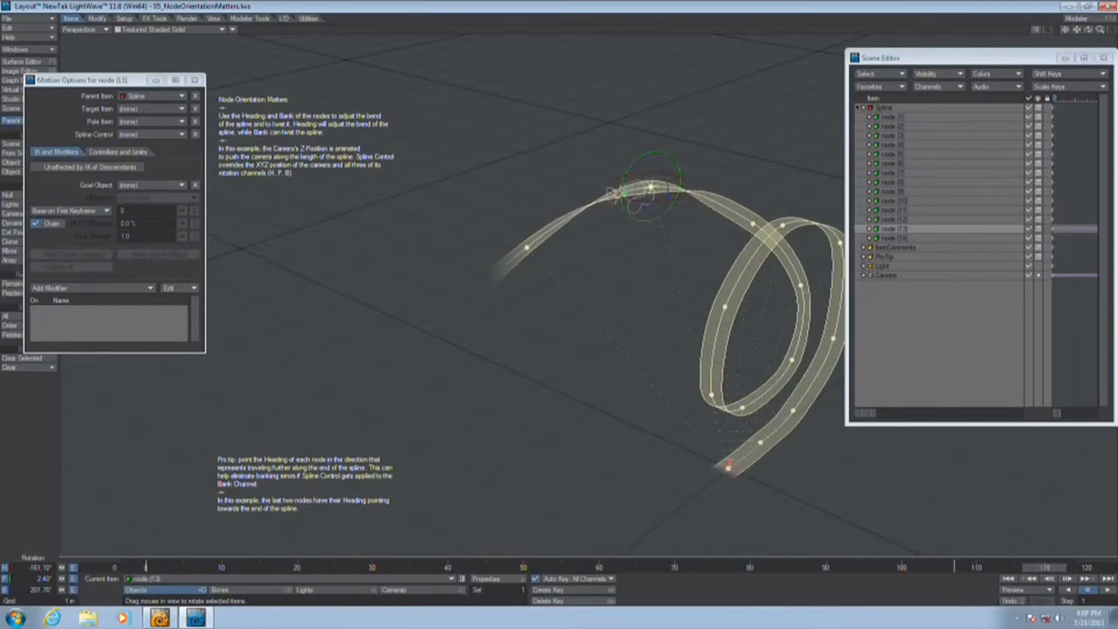
left_click(7, 15)
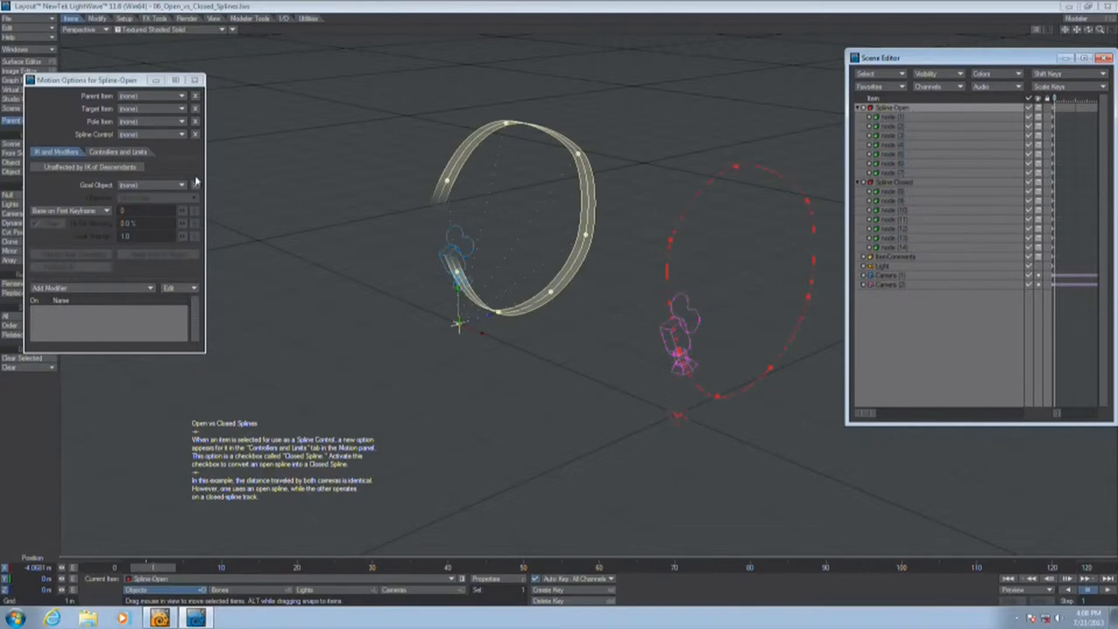
In Motion Options, loop the open spline closed with Closed Spline, then reopen it.
left_click(119, 150)
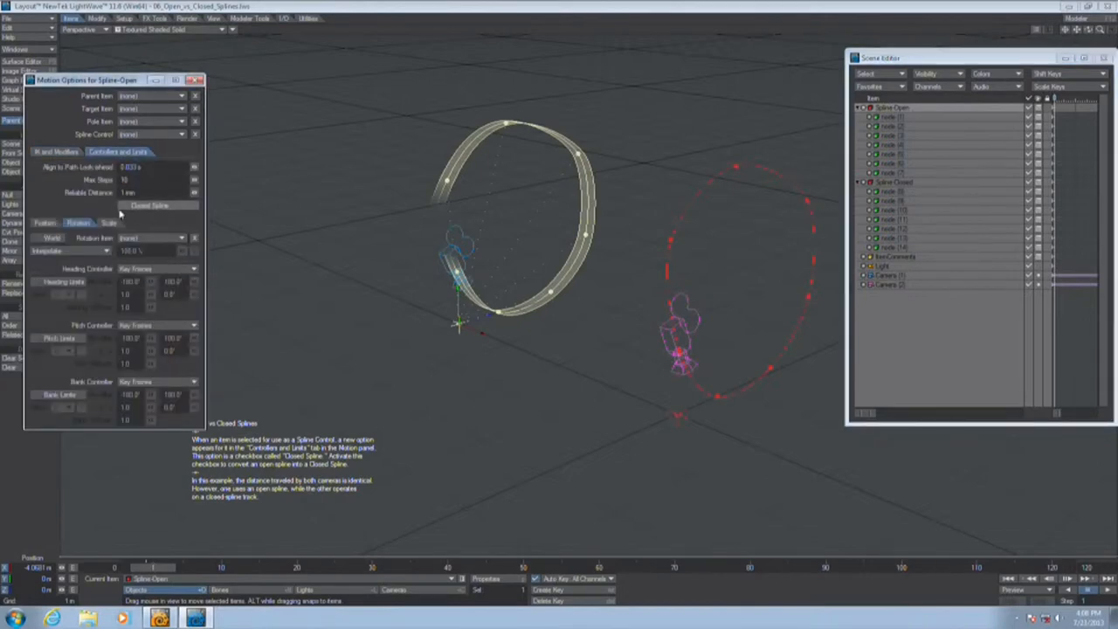
left_click(126, 206)
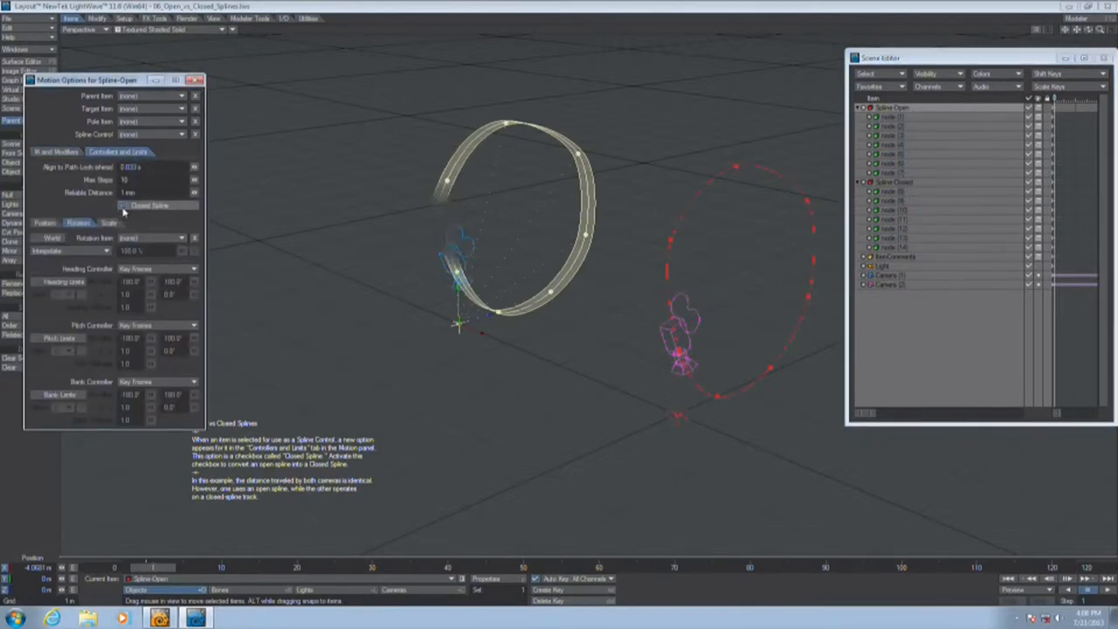
left_click(126, 206)
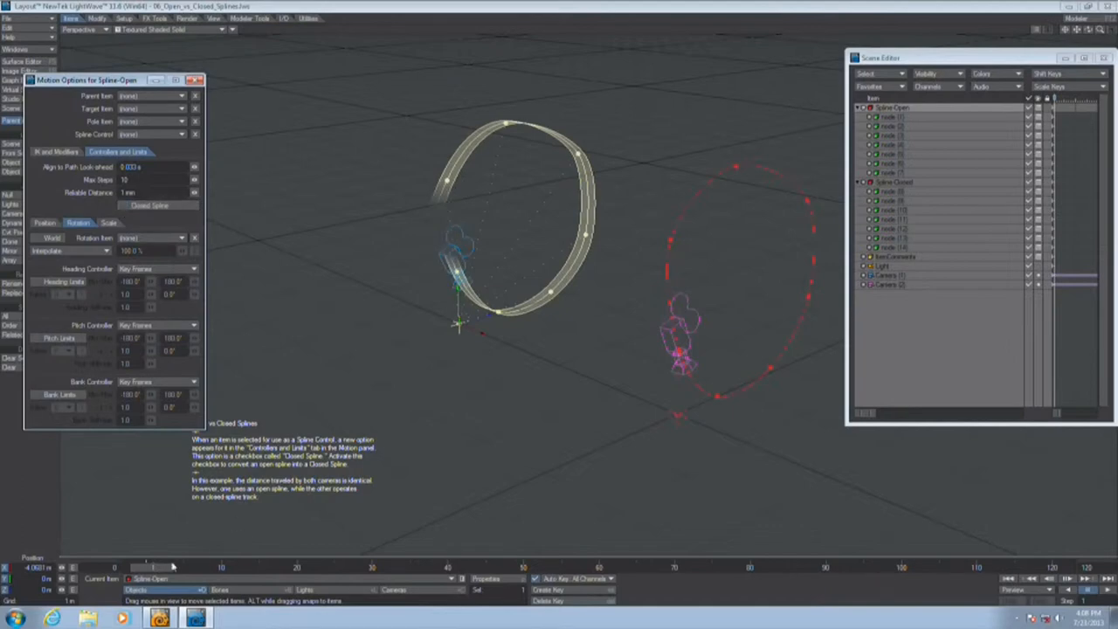
left_click_drag(153, 566, 147, 566)
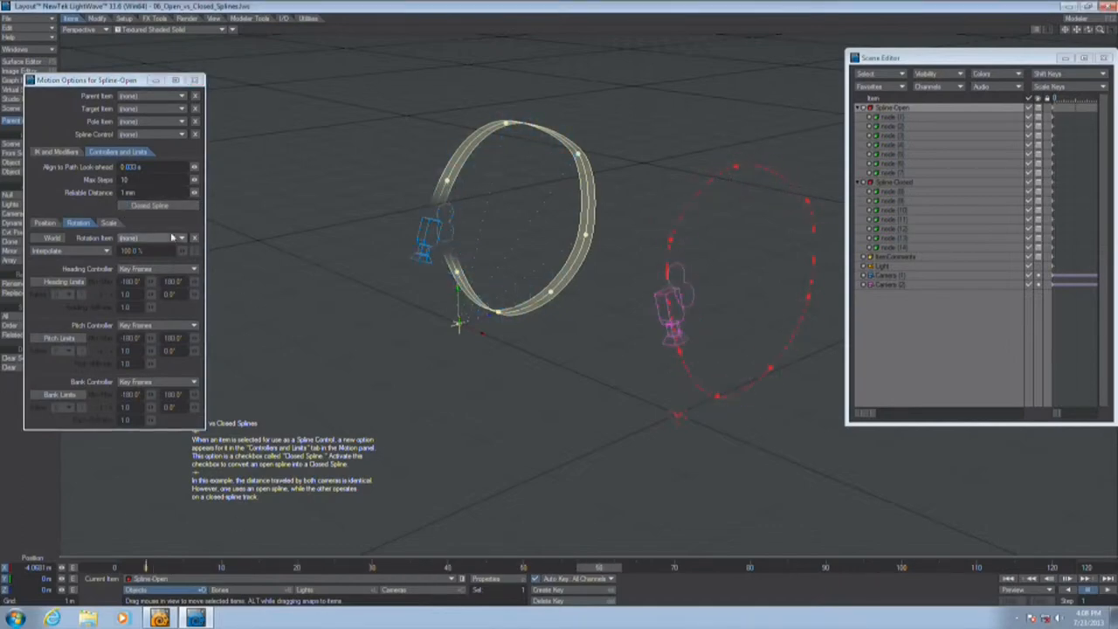
left_click(124, 206)
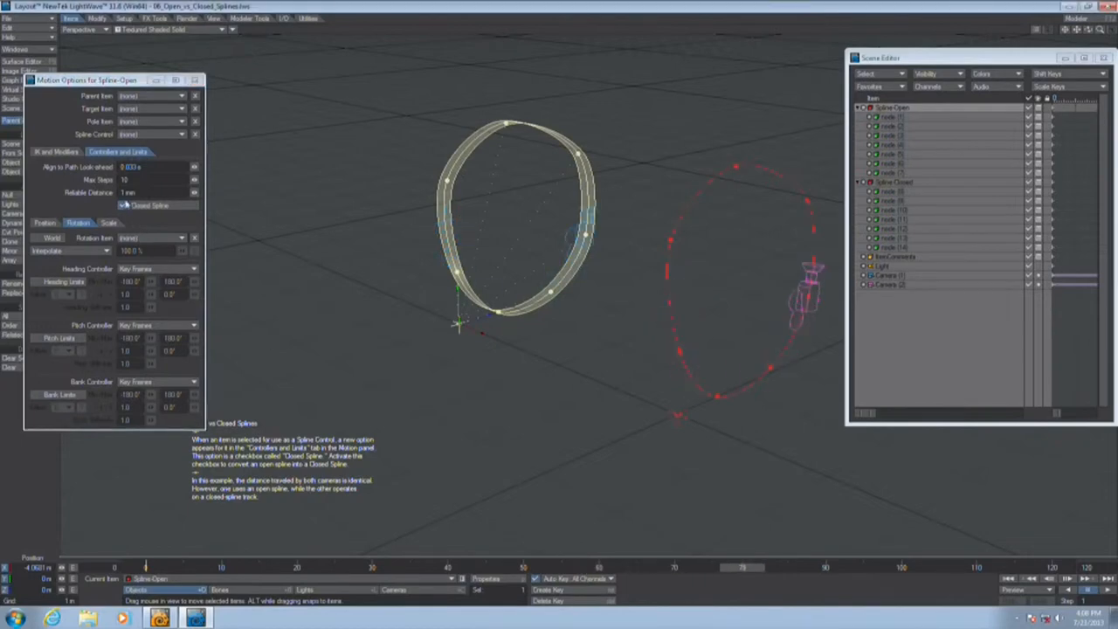
left_click(126, 206)
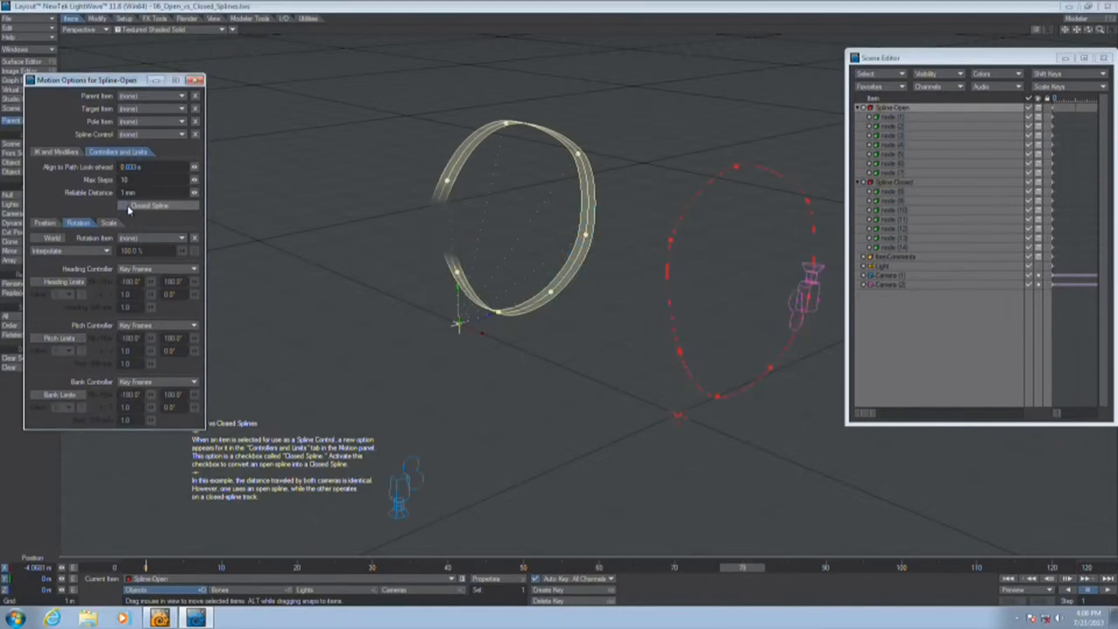
left_click(148, 206)
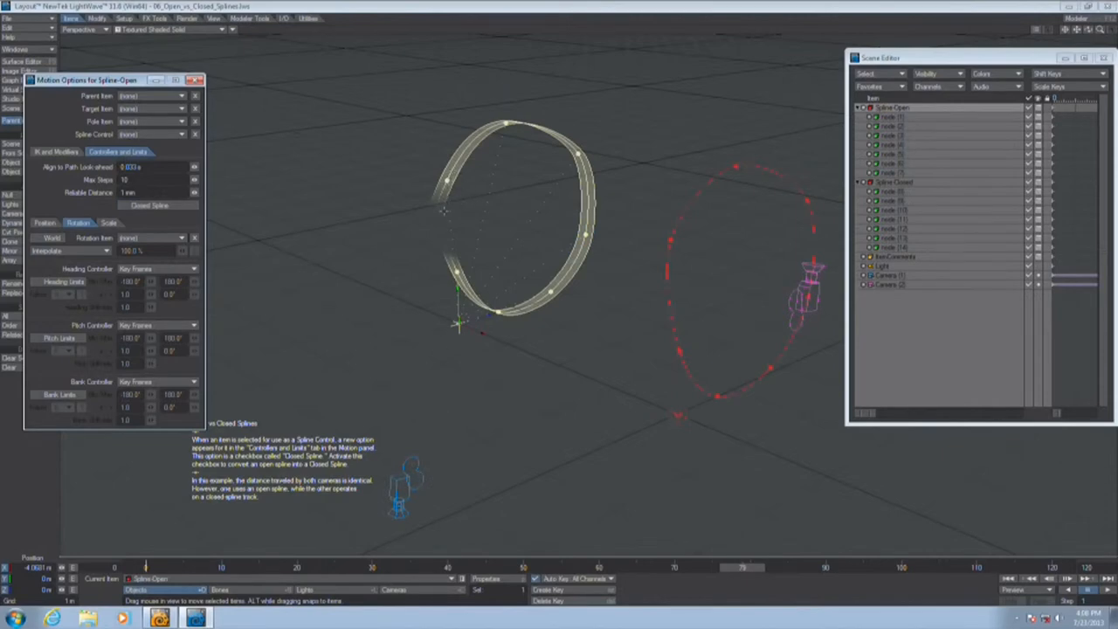
mouse_move(715, 580)
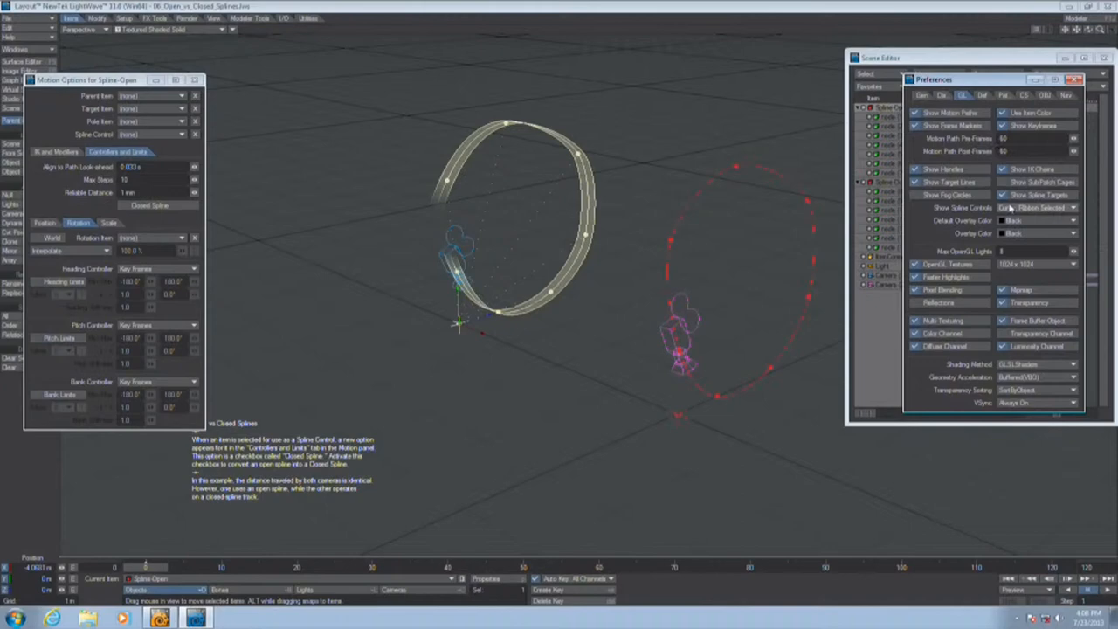
Set Show Spline Controls to Ribbon When Selected in Preferences and close the panel.
left_click(1038, 206)
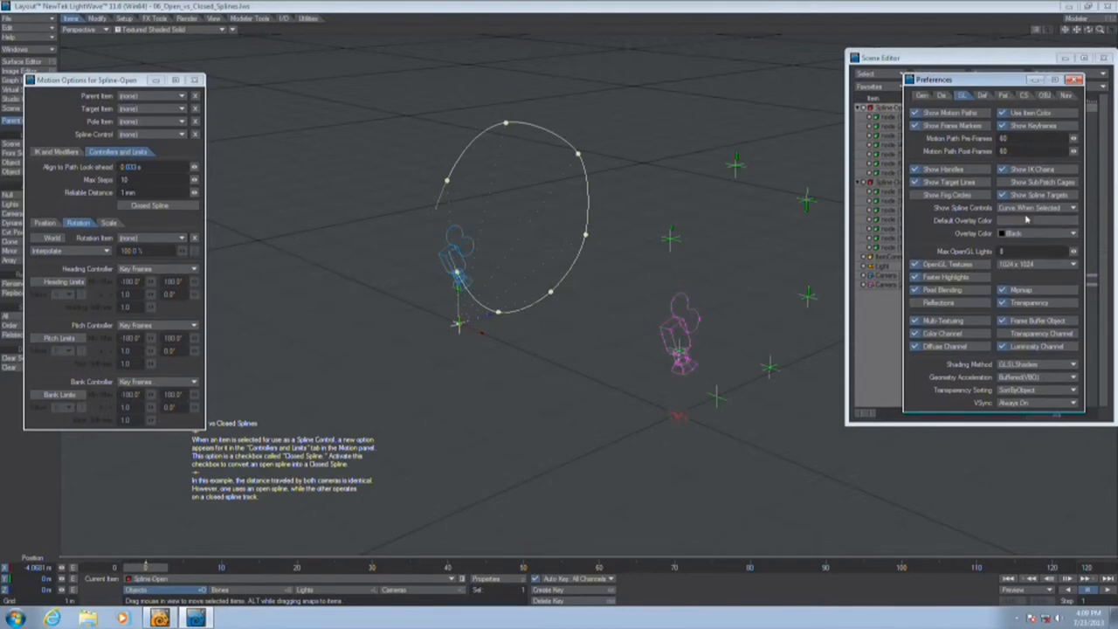
left_click(1035, 206)
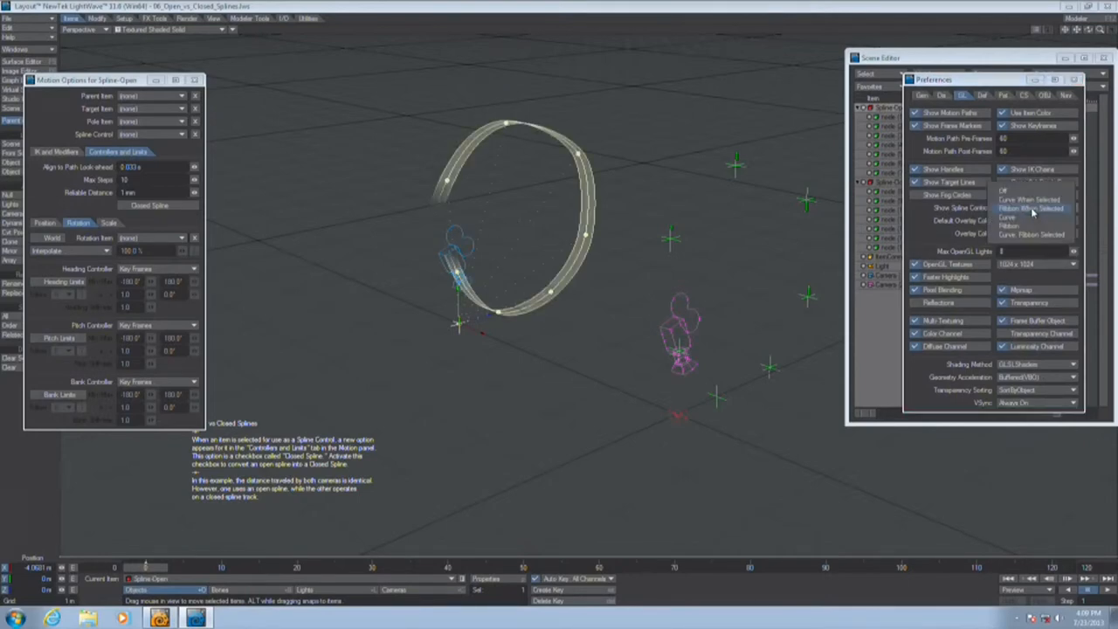
left_click(1031, 208)
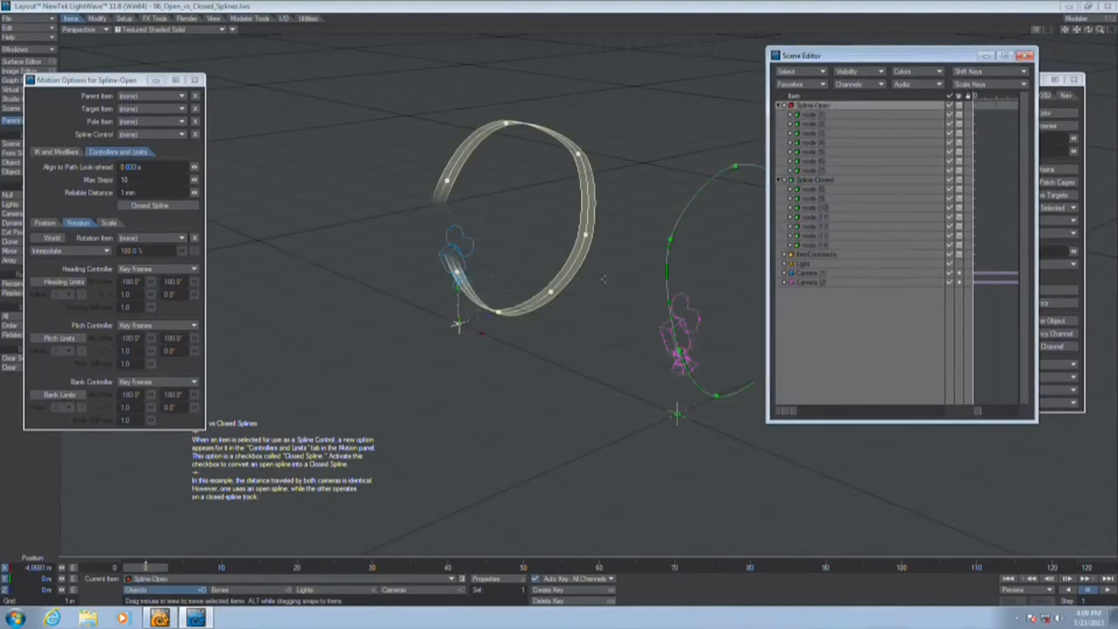
Select Spline Closed in the Scene Editor to show its Motion Options with Closed Spline on.
right_click(812, 105)
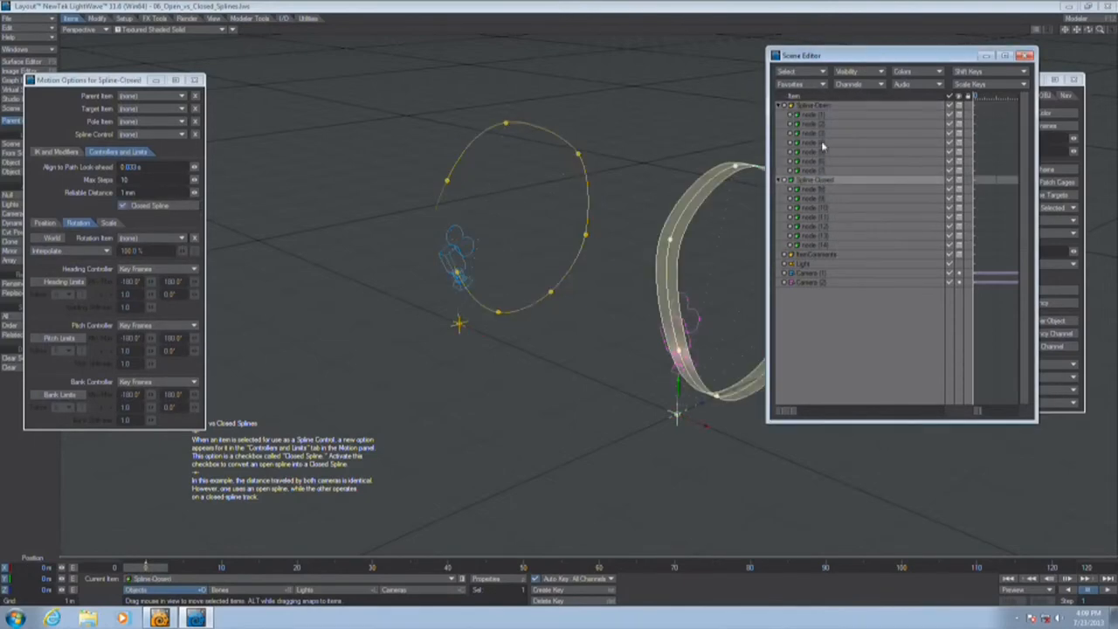
left_click(815, 105)
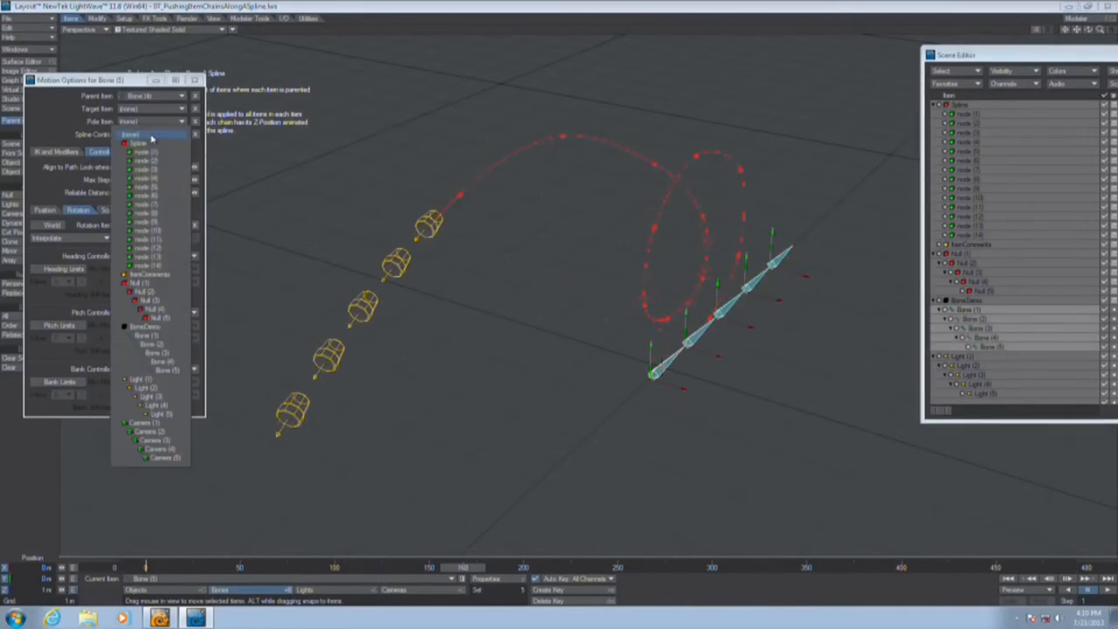
Set the bone's Spline Control to Spline, then view the null's motion settings.
left_click(140, 143)
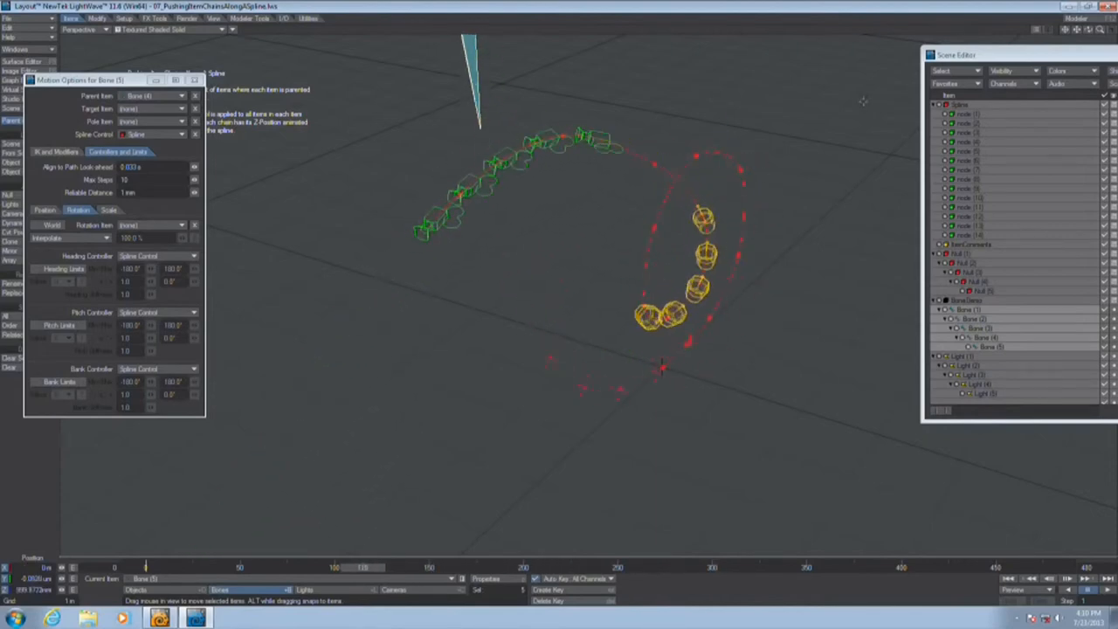
left_click(825, 263)
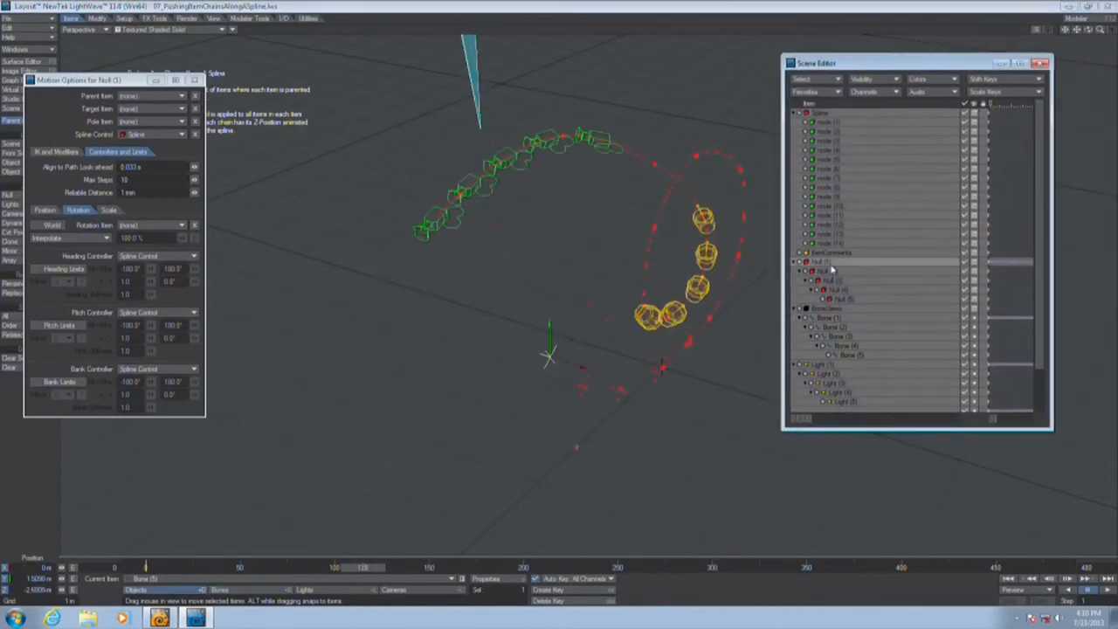
left_click(828, 318)
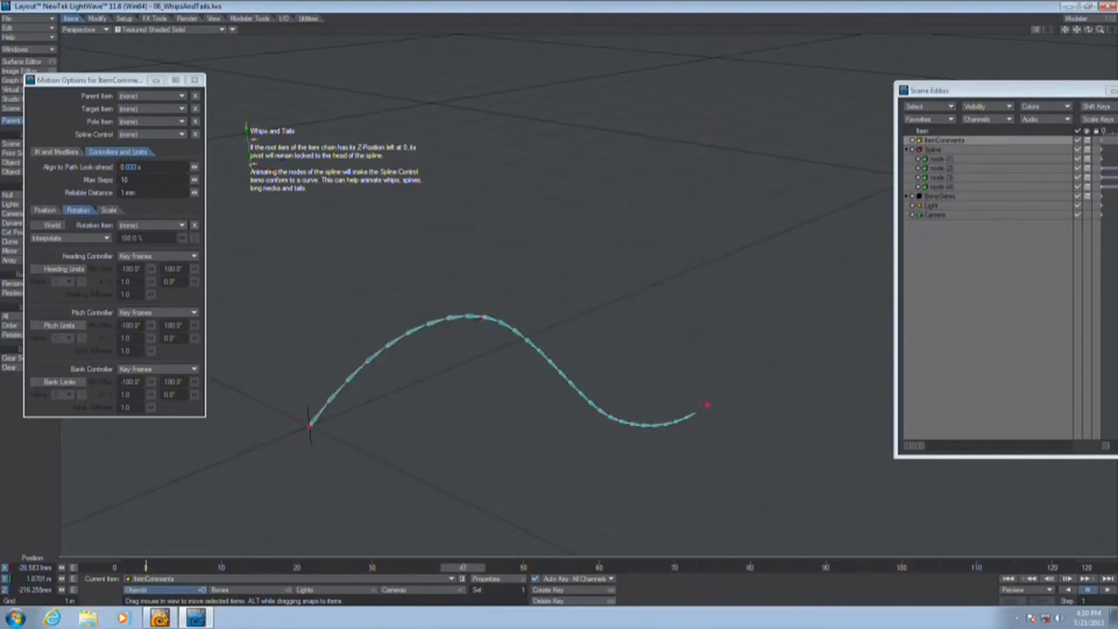
Select a node of the WhipsAndTails spline, then start Load Scene from the File menu.
left_click(940, 157)
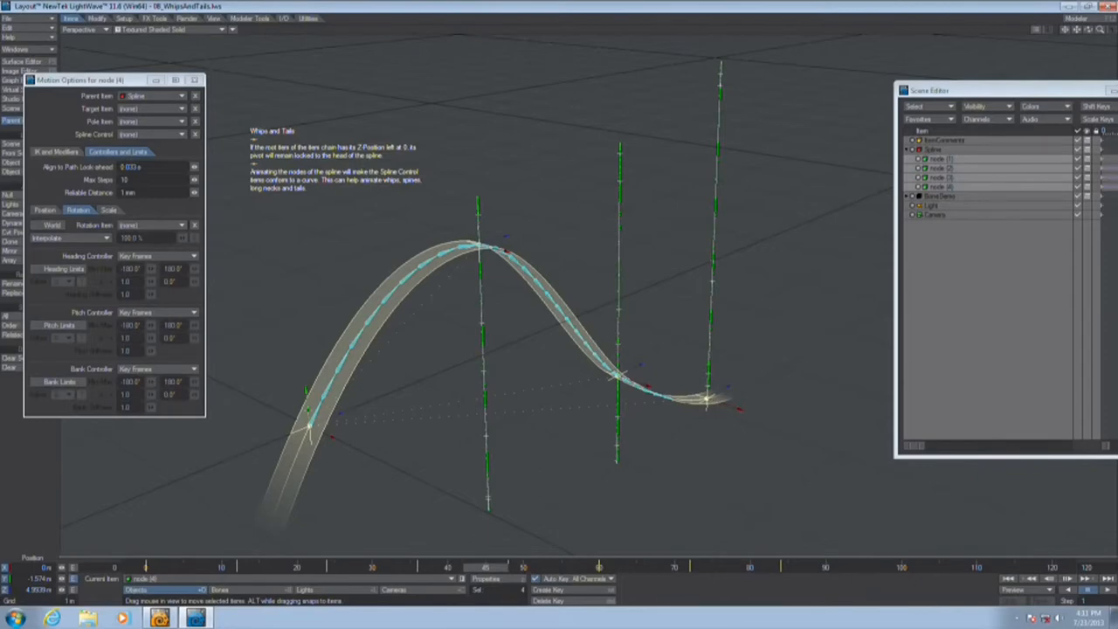
mouse_move(278, 308)
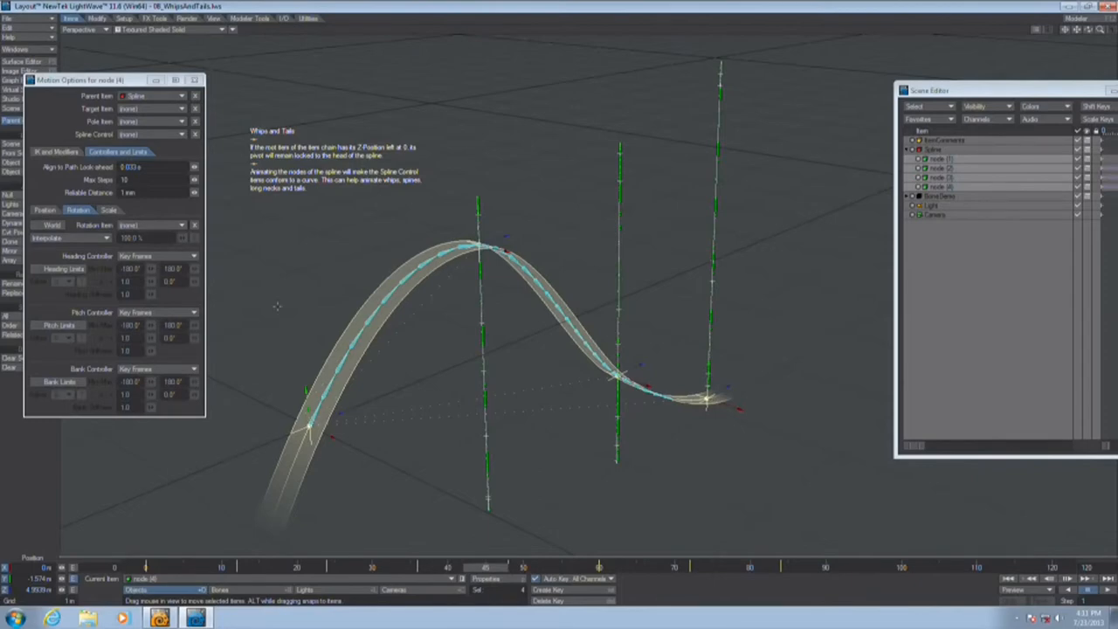
left_click(19, 18)
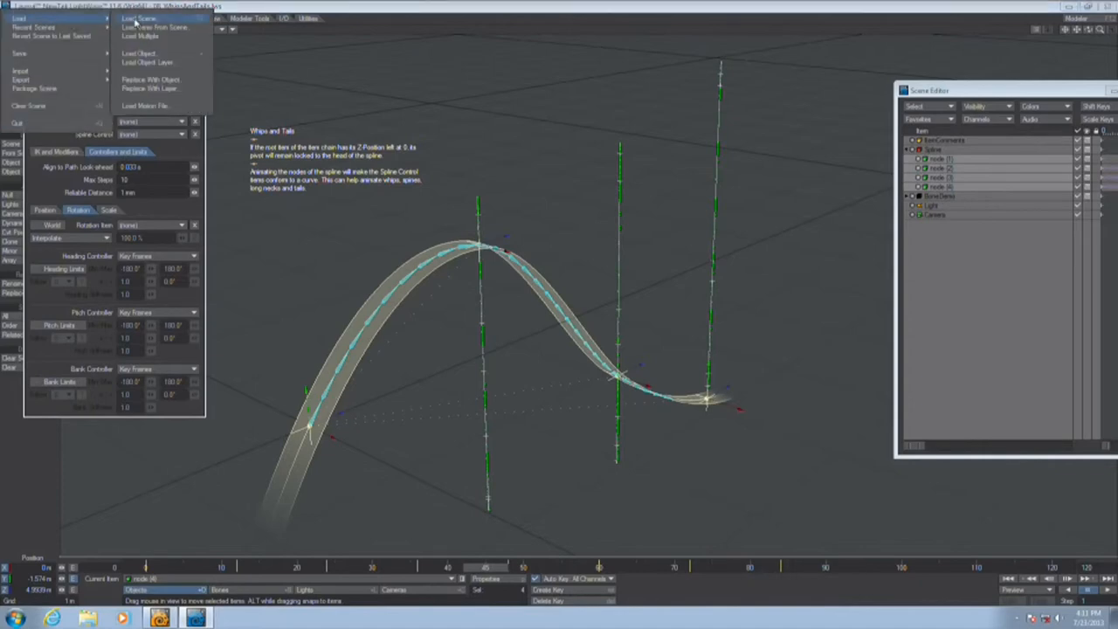
left_click(140, 18)
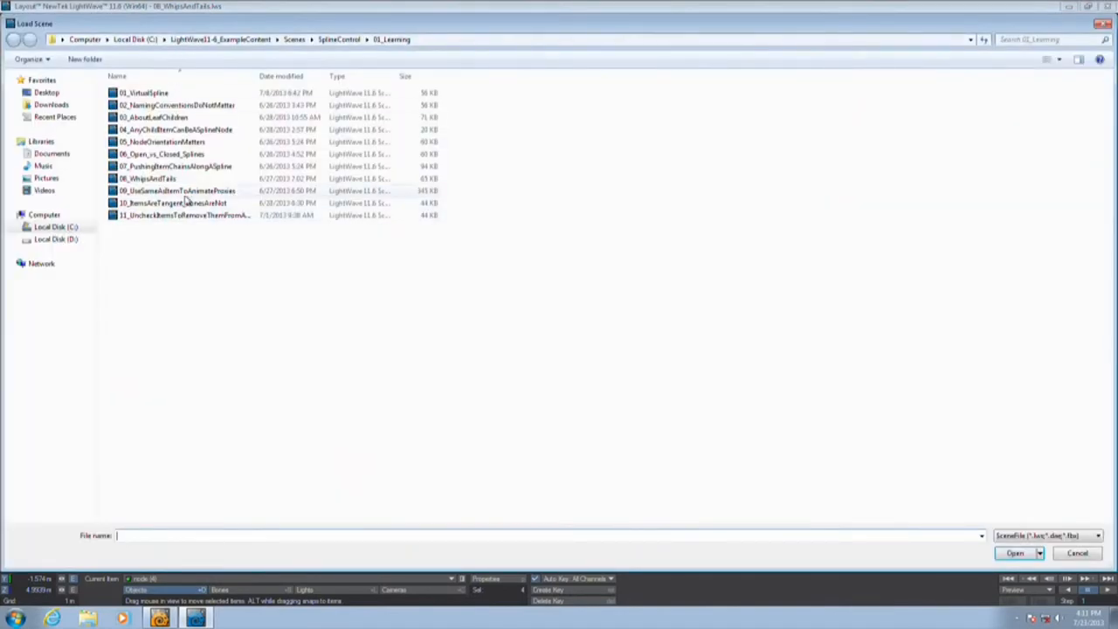
Load 09_UseSameItemToAnimateProxies and select the master nulls and a child in the Scene Editor.
double_click(177, 191)
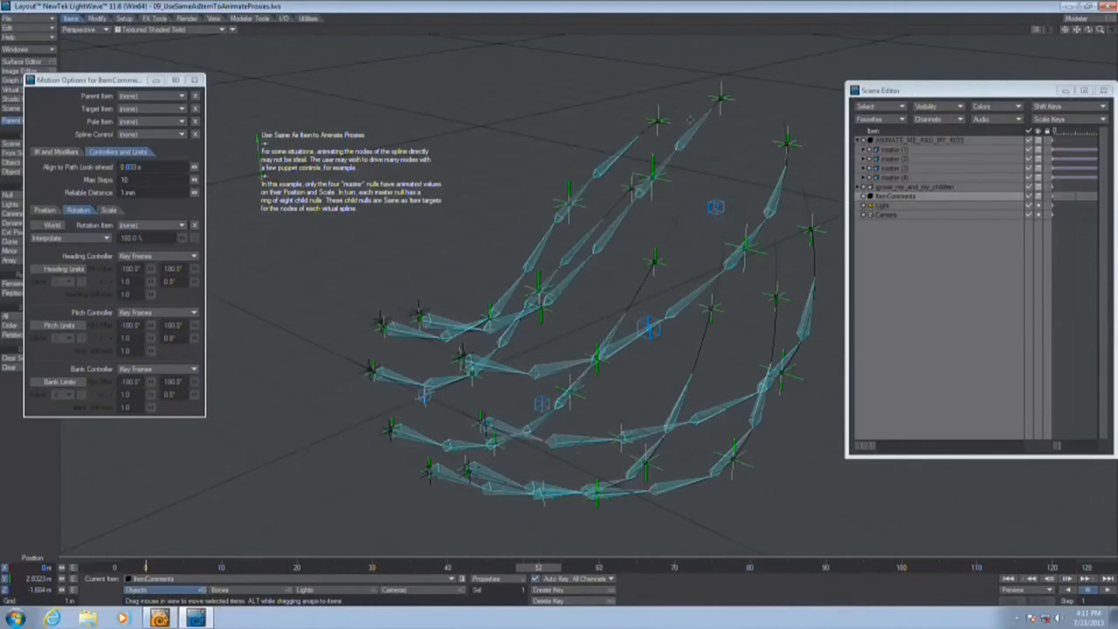
left_click(894, 150)
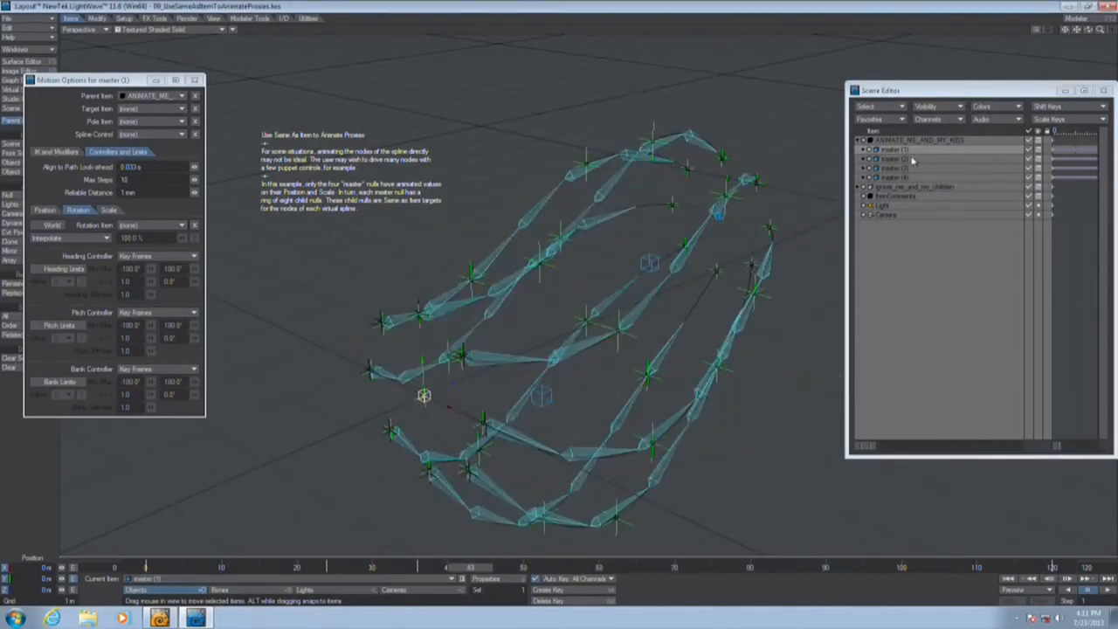
left_click(864, 159)
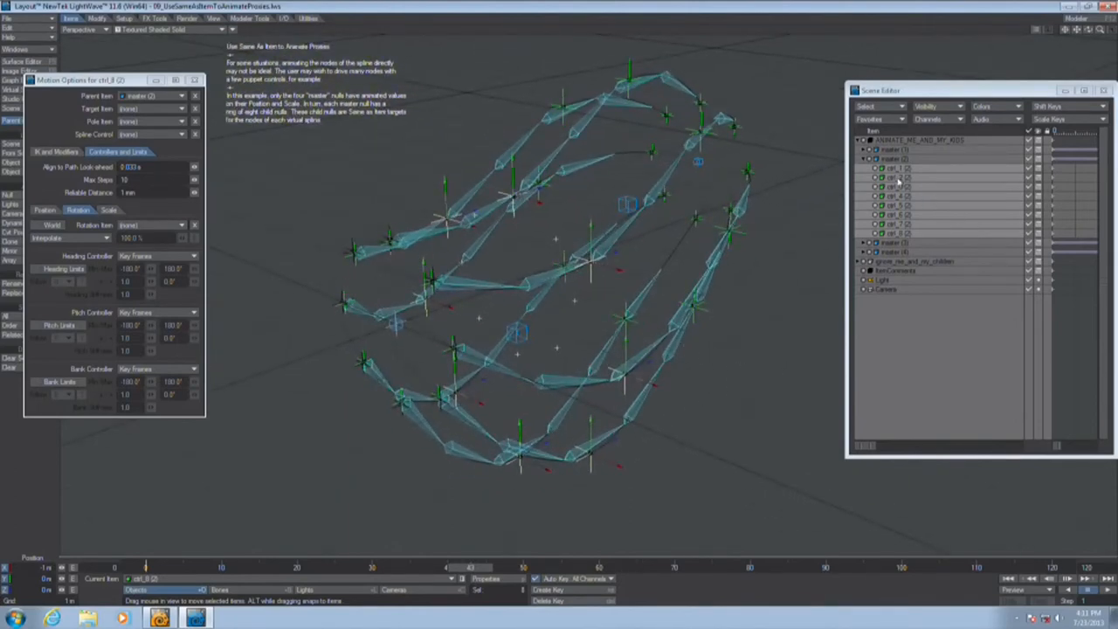
left_click(894, 159)
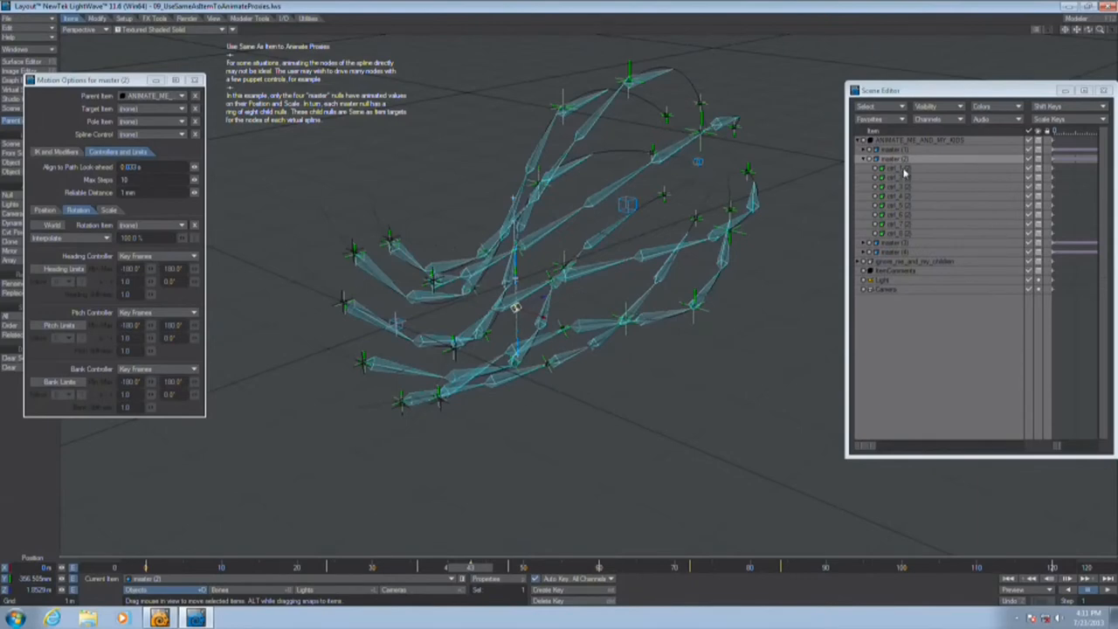
left_click(891, 168)
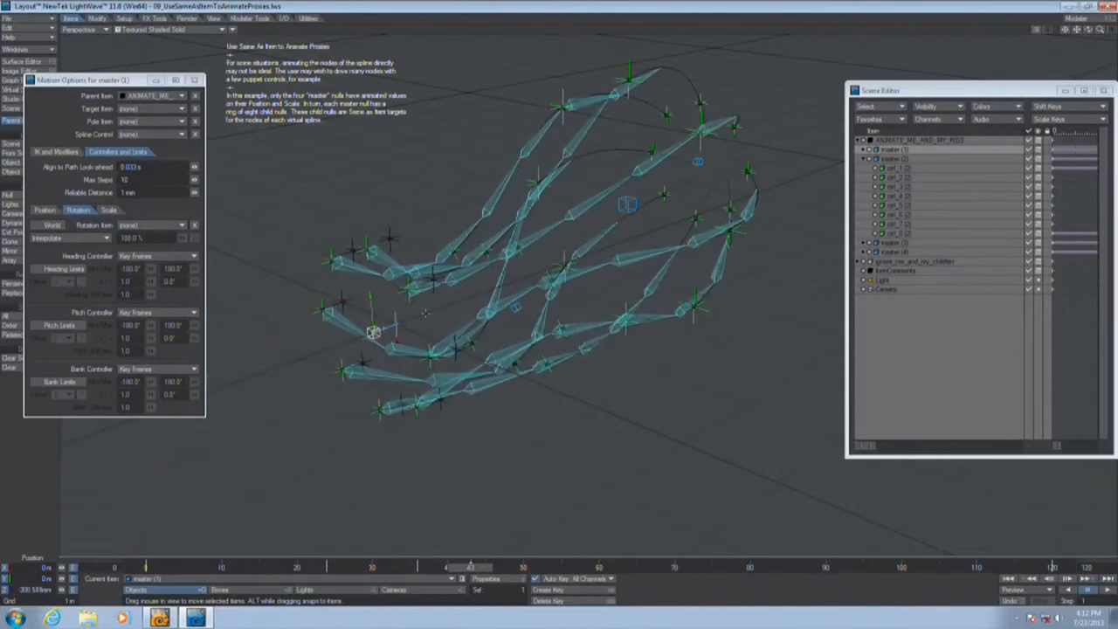
left_click(7, 17)
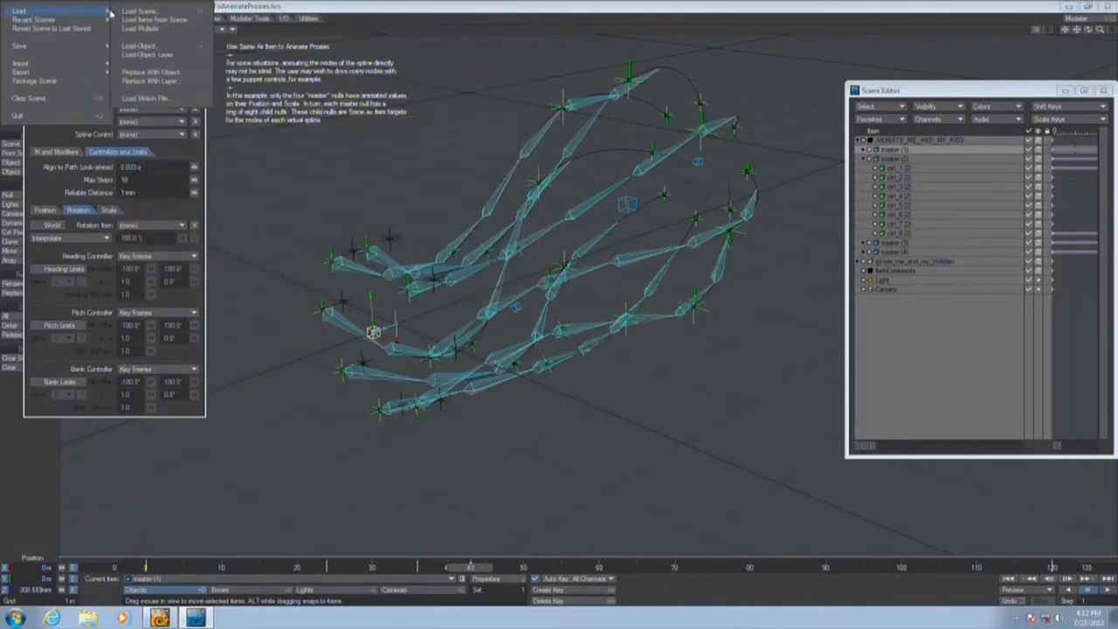
left_click(139, 11)
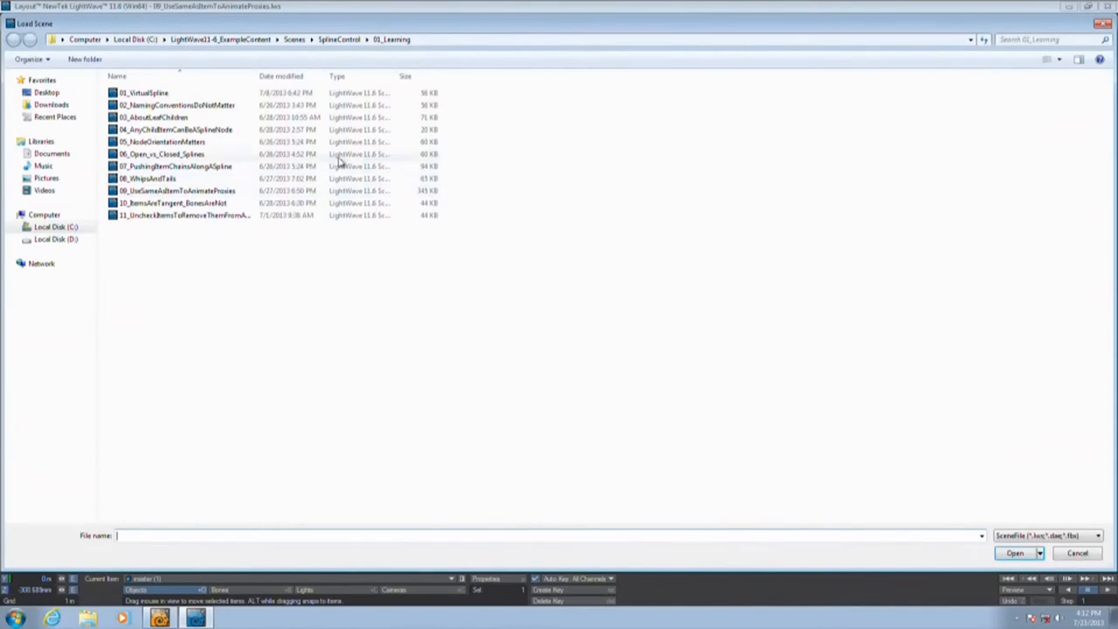
double_click(171, 203)
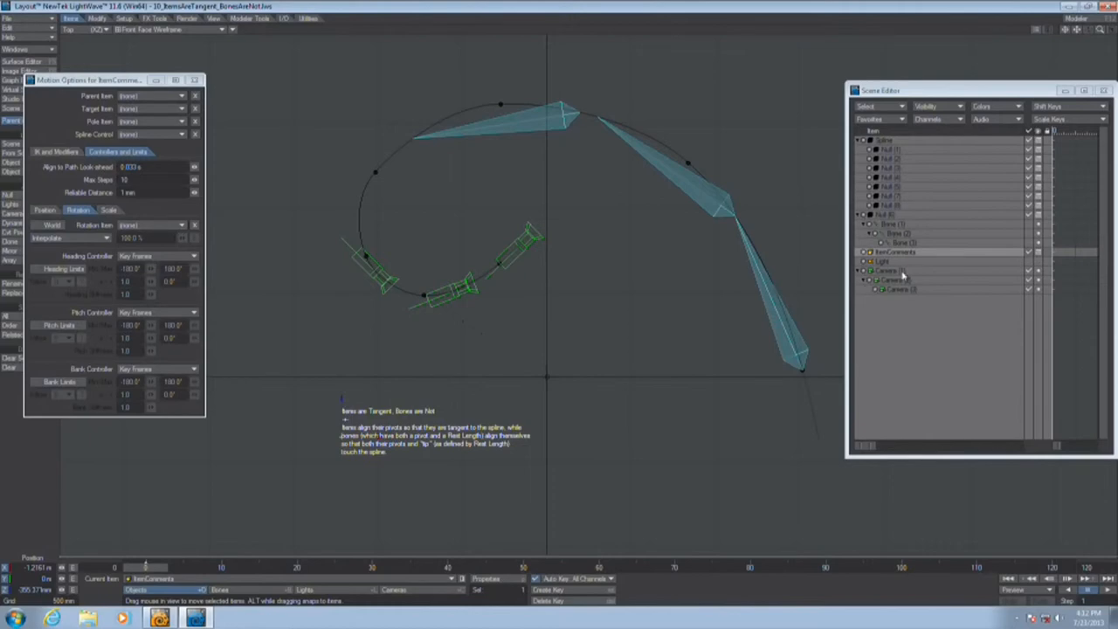
left_click(889, 280)
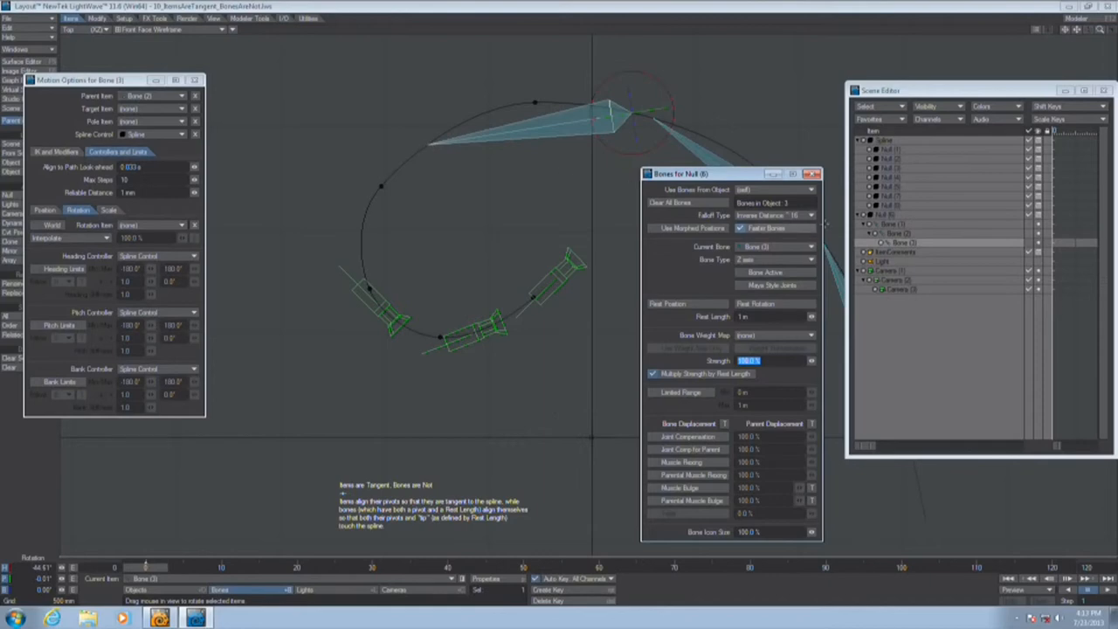
left_click(818, 173)
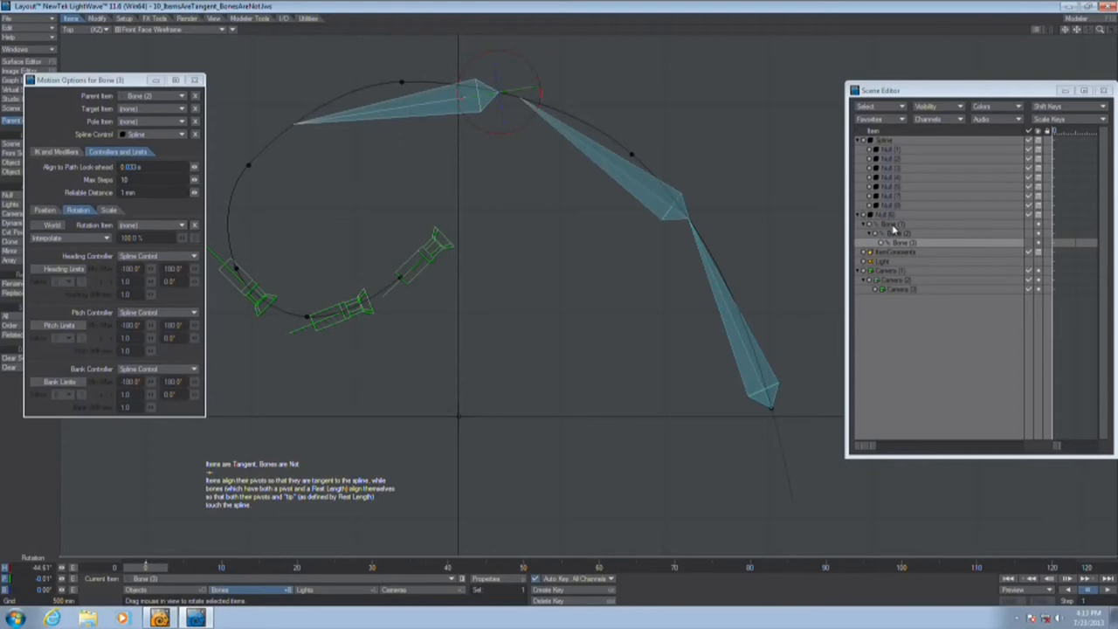
left_click(898, 234)
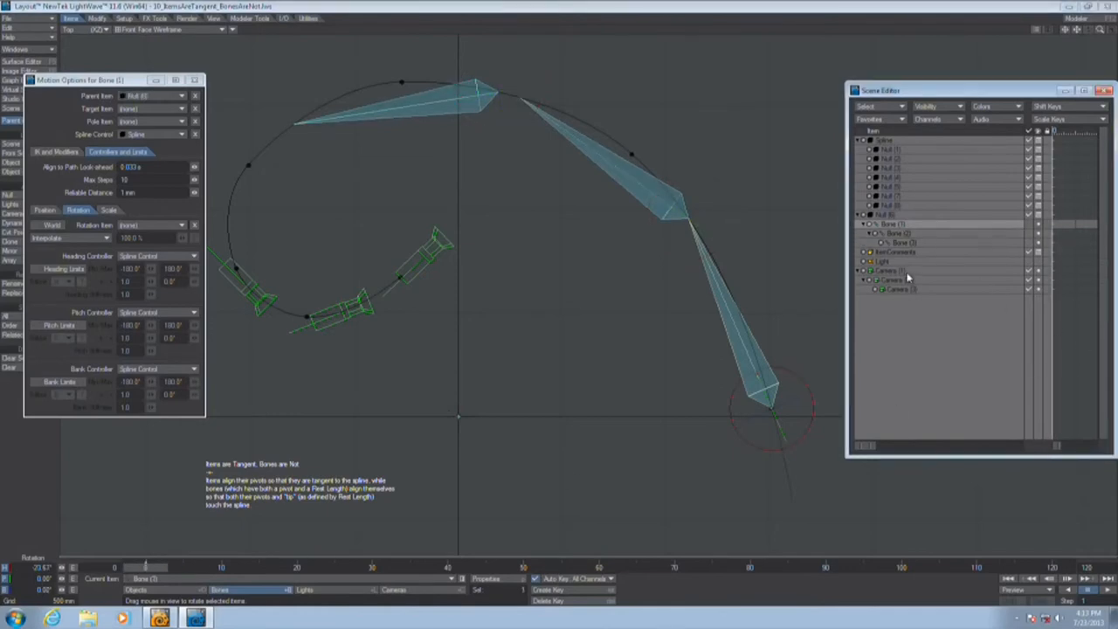
left_click(898, 280)
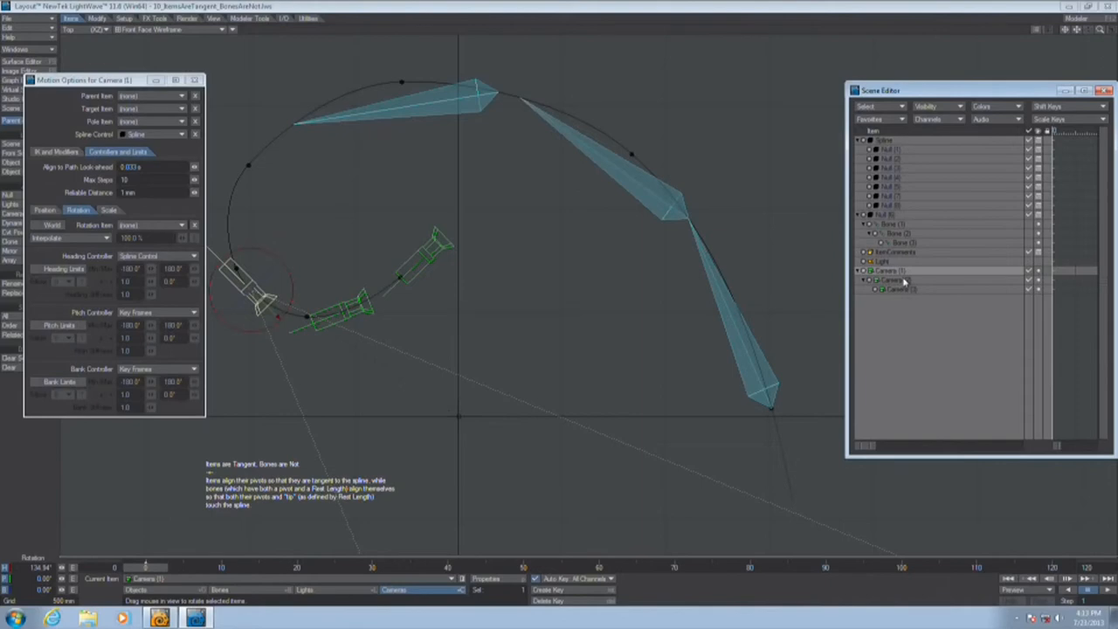
mouse_move(905, 278)
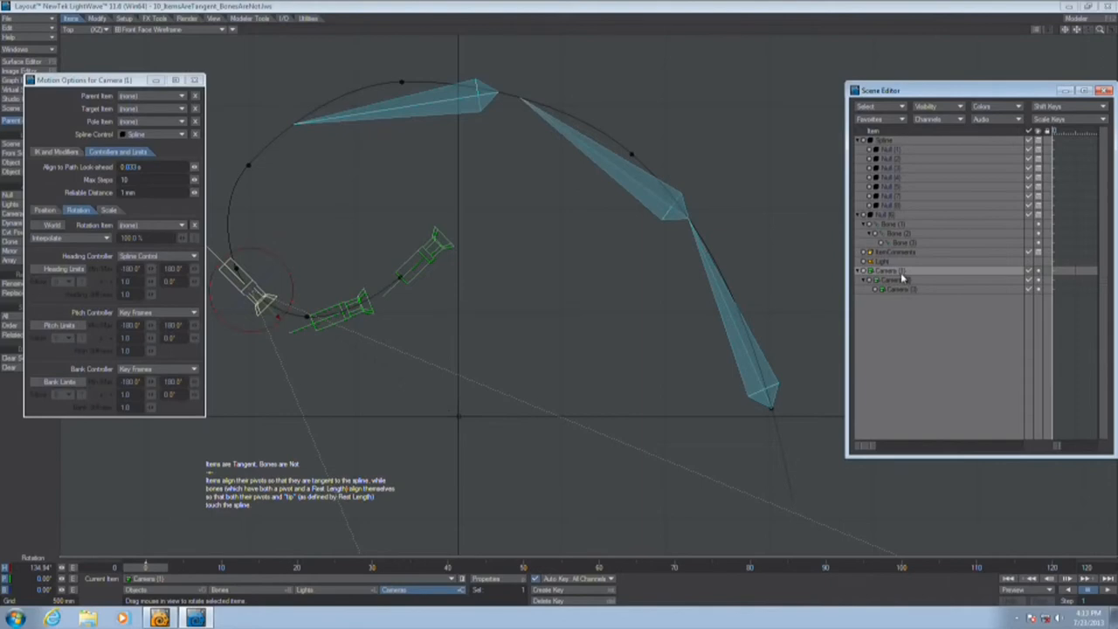
mouse_move(898, 277)
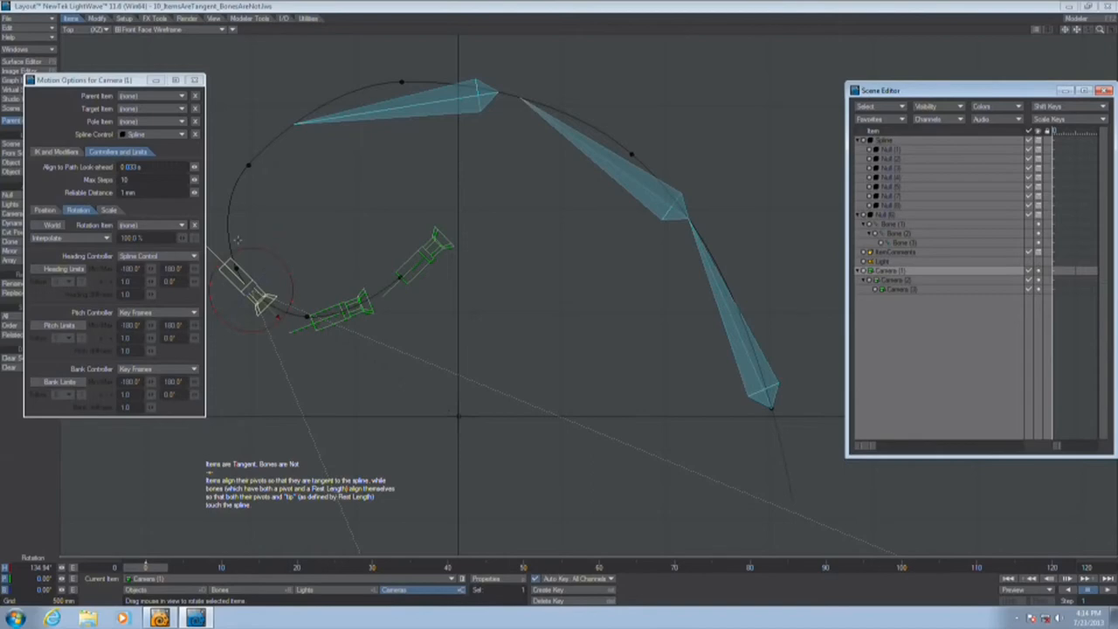
mouse_move(584, 234)
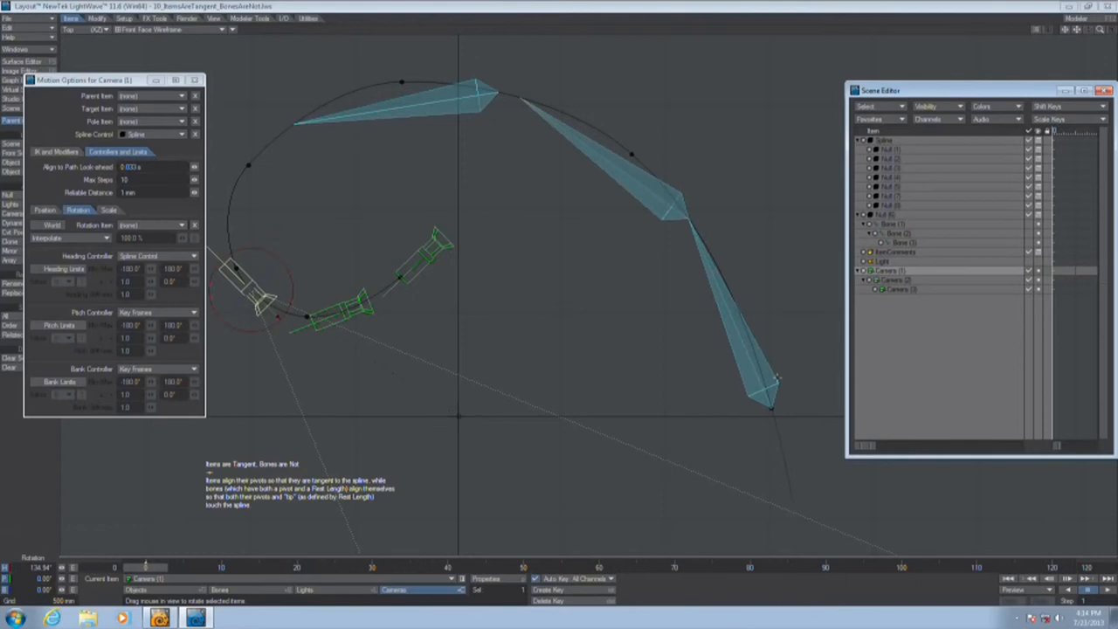
Load 13_UncheckItemsToRemoveThemFromASpline, discarding unsaved changes.
left_click(9, 18)
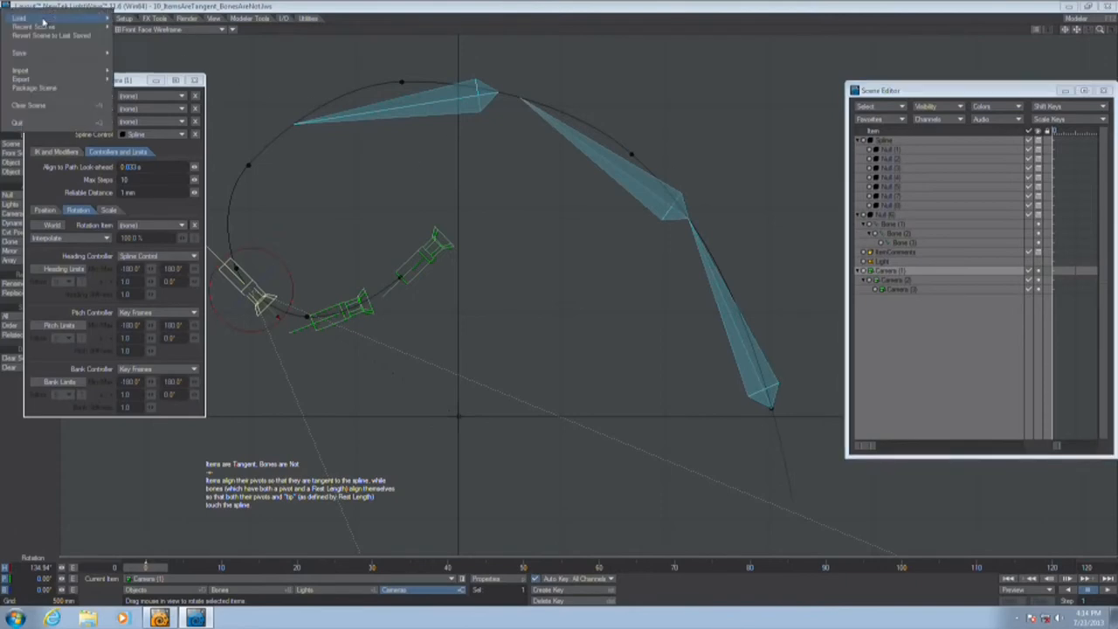
left_click(21, 18)
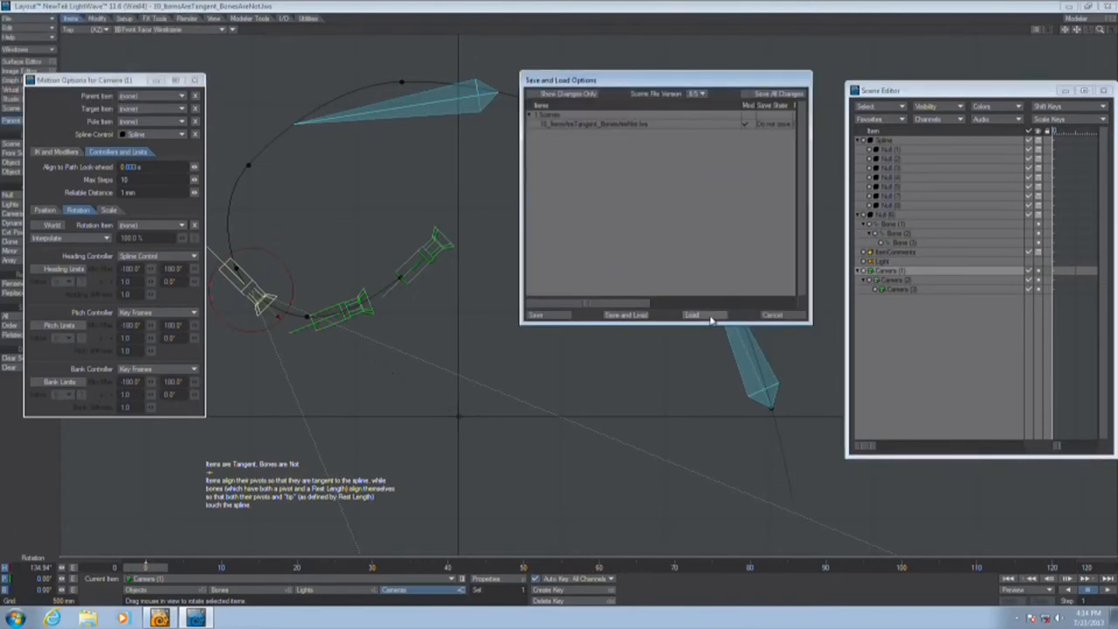
left_click(692, 315)
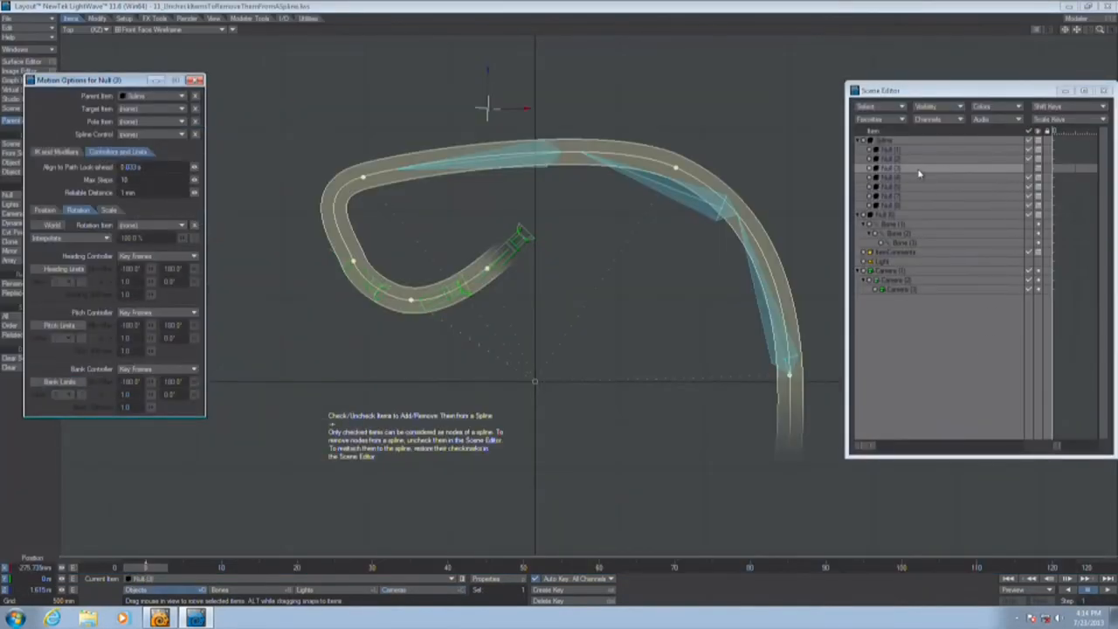
mouse_move(1030, 173)
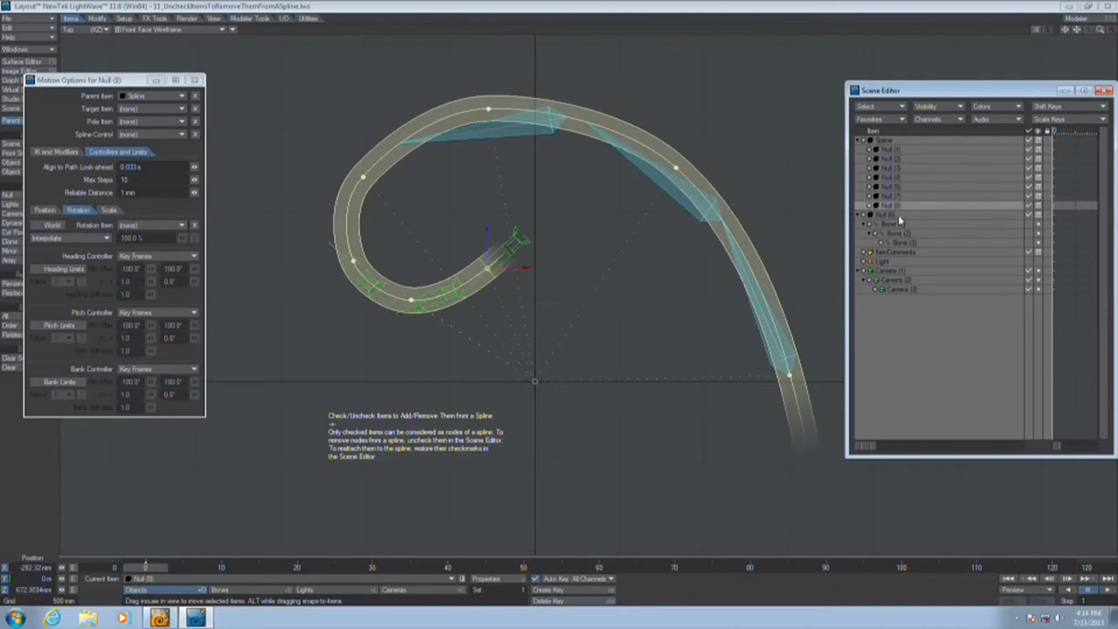
Clone the null with Number of Clones 1, repeating to add more nodes to the spline.
right_click(894, 215)
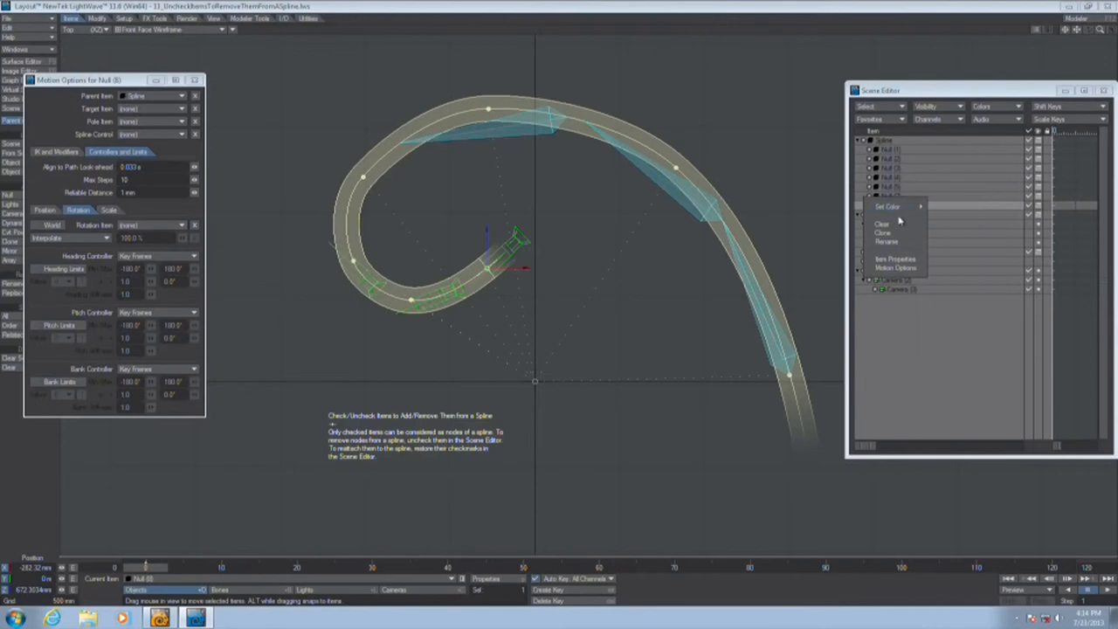
left_click(884, 232)
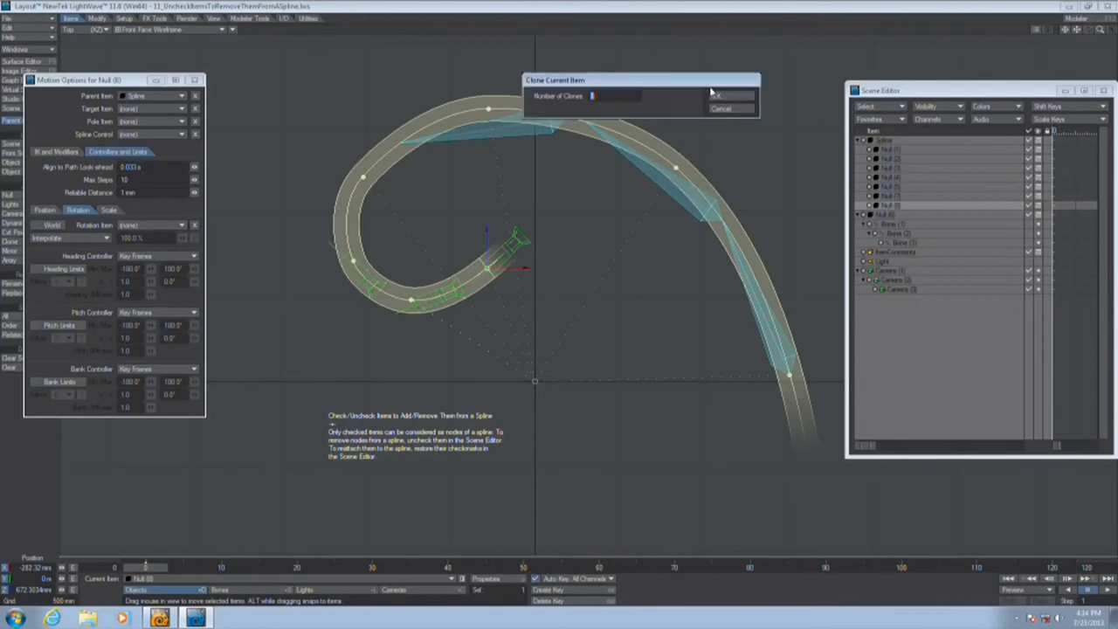
left_click(716, 96)
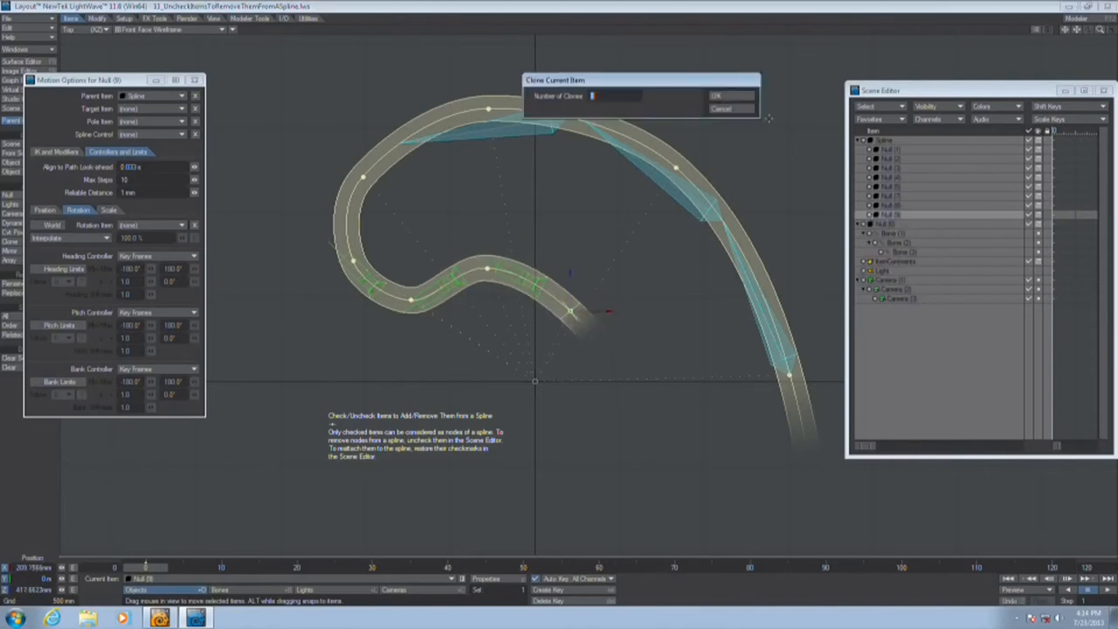
left_click(716, 95)
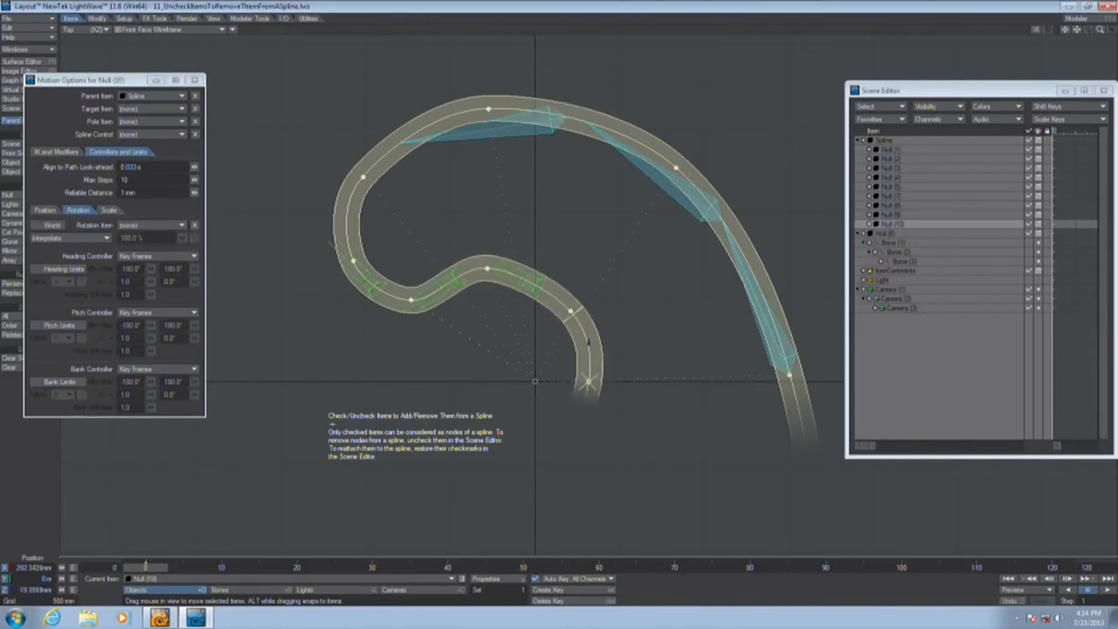
right_click(888, 235)
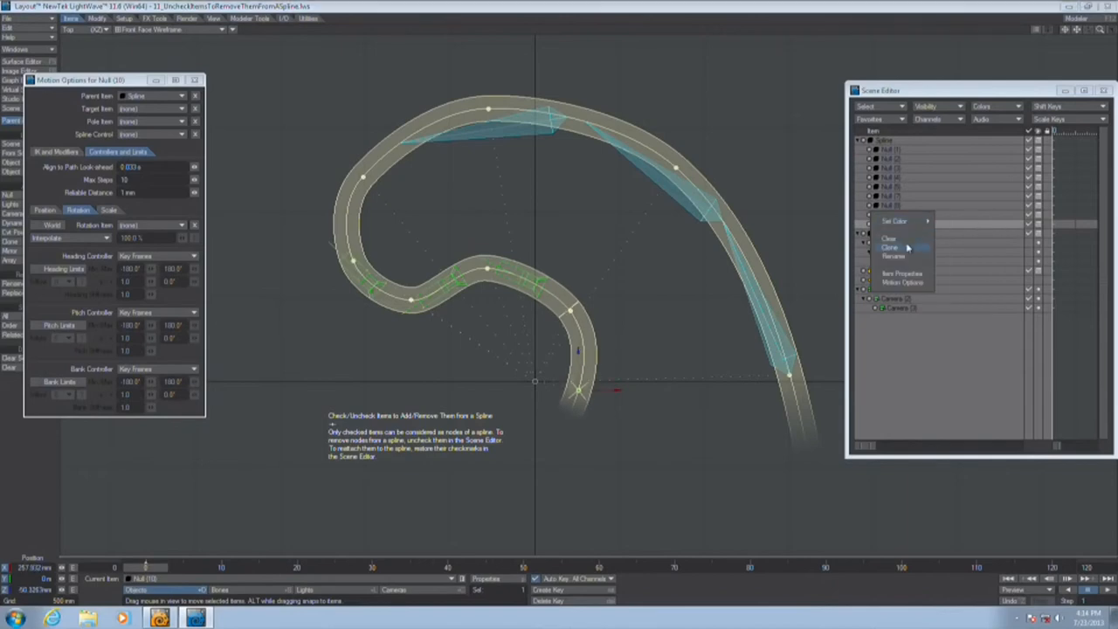
left_click(889, 248)
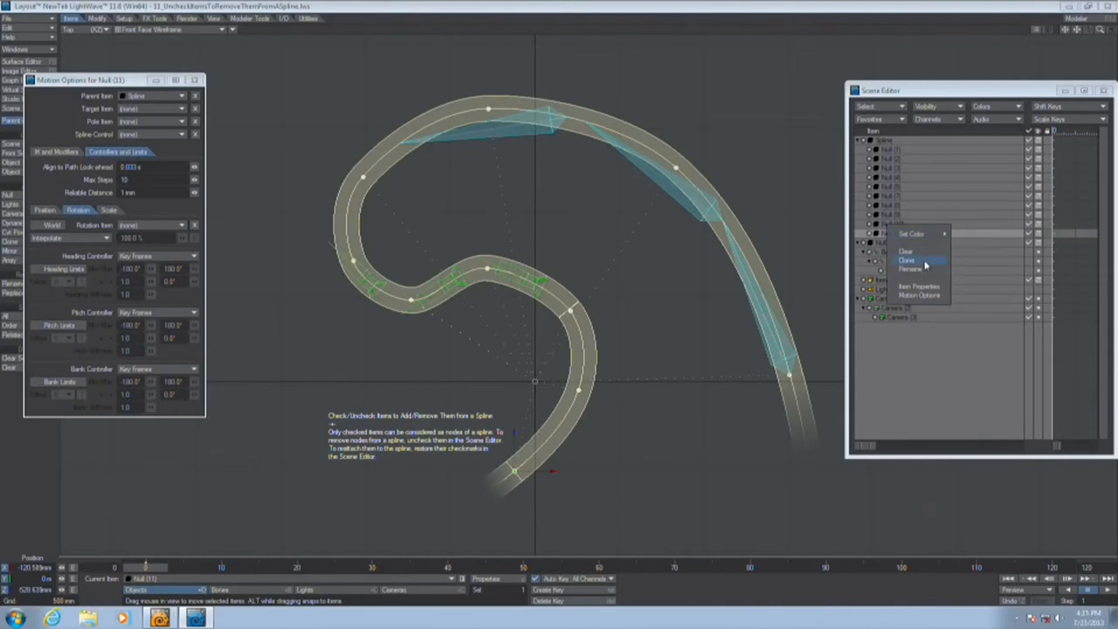
left_click(908, 260)
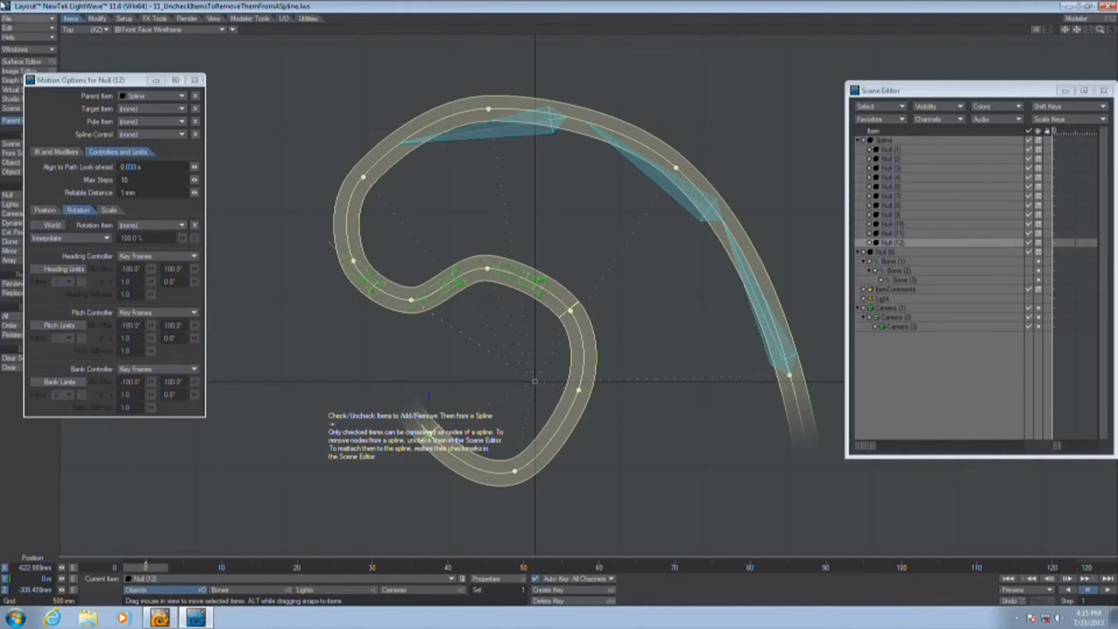
In Load Scene, go up to SplineControl and enter the 02_Examples folder.
left_click(11, 17)
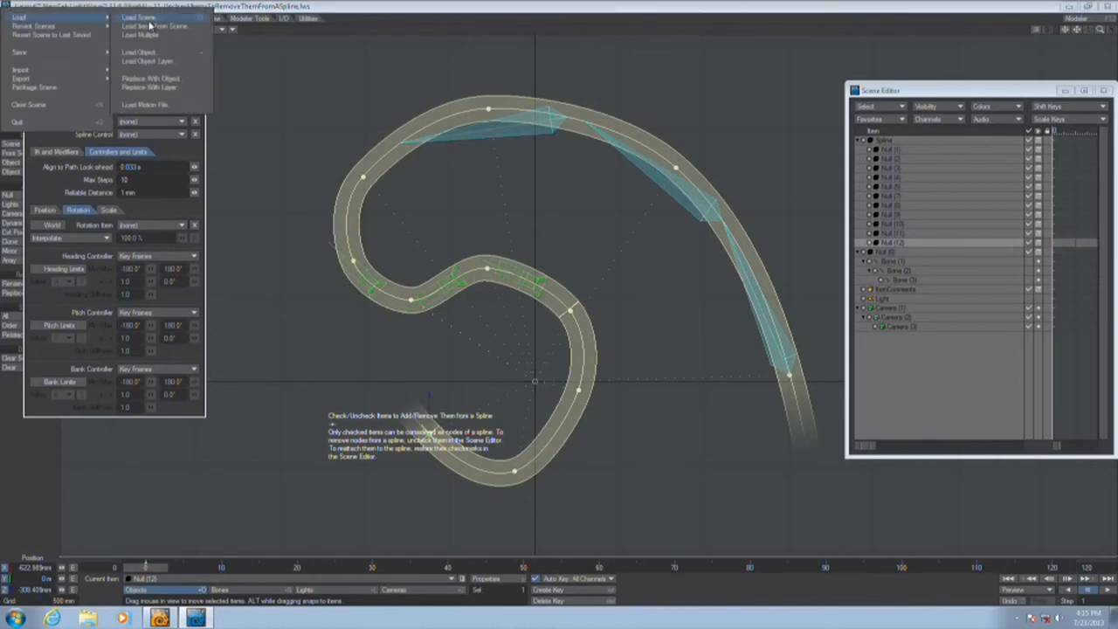
left_click(140, 17)
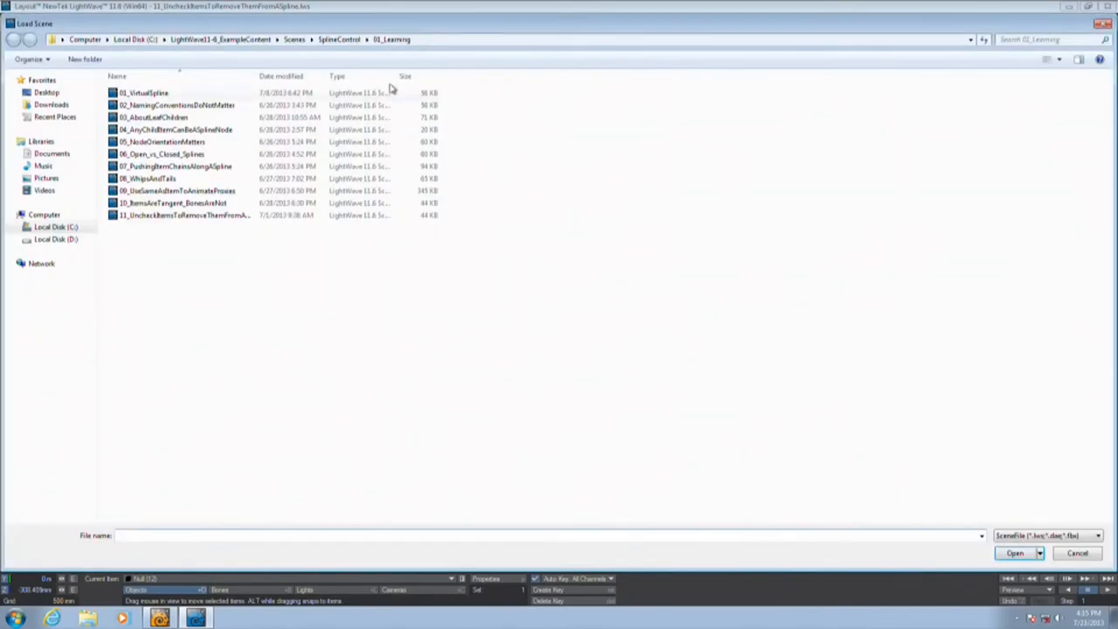
left_click(339, 38)
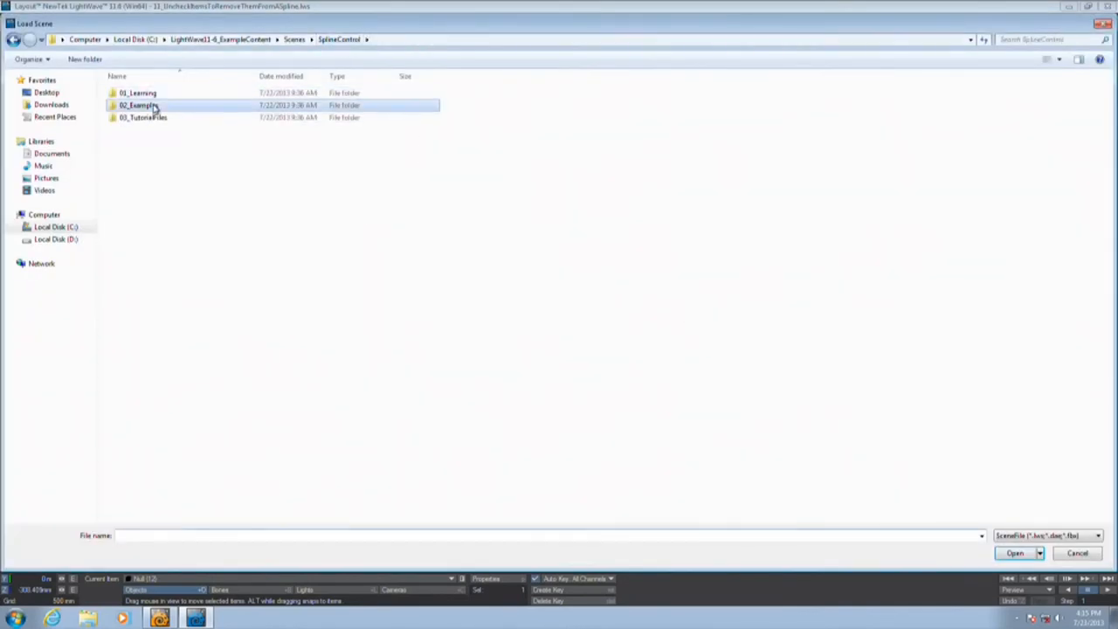
double_click(140, 105)
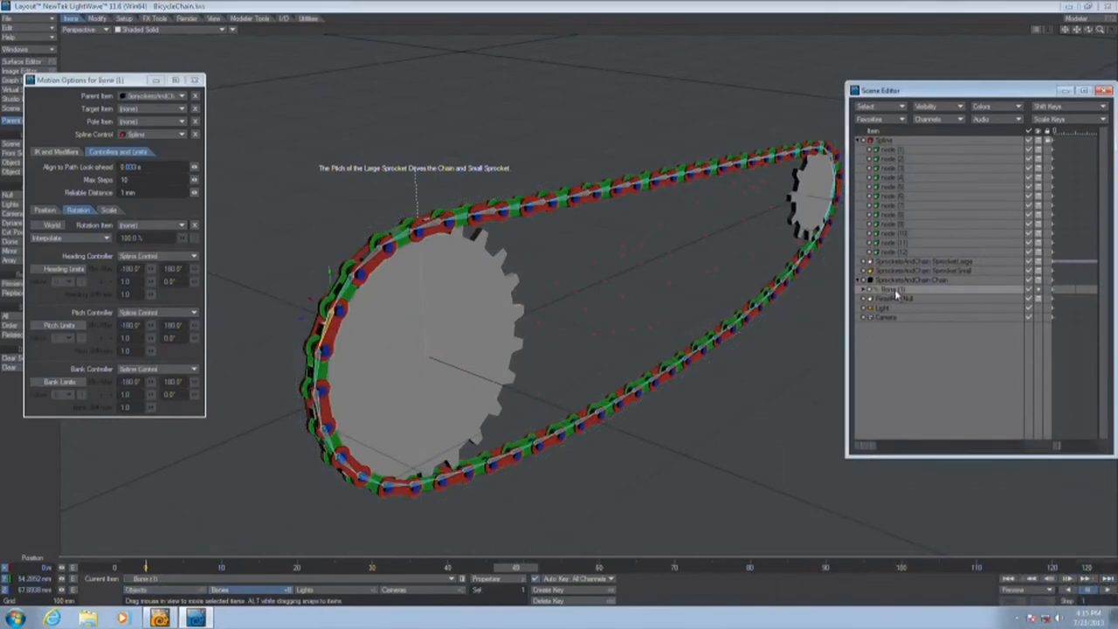
Select a chain bone in the BicycleChain scene and inspect its follower motion setup.
left_click(926, 262)
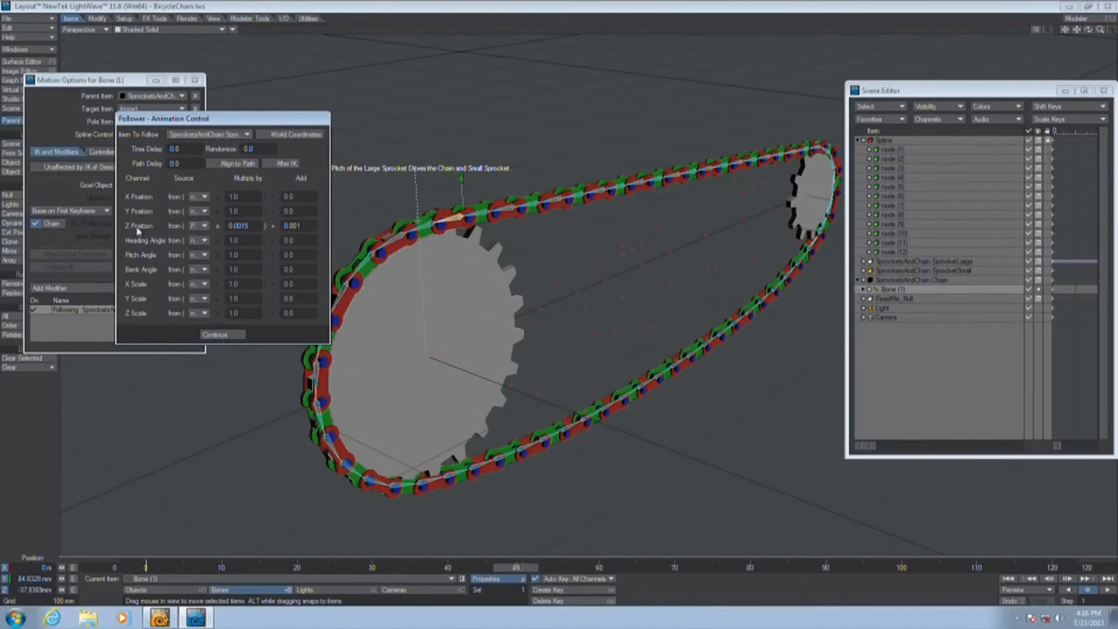
left_click(220, 335)
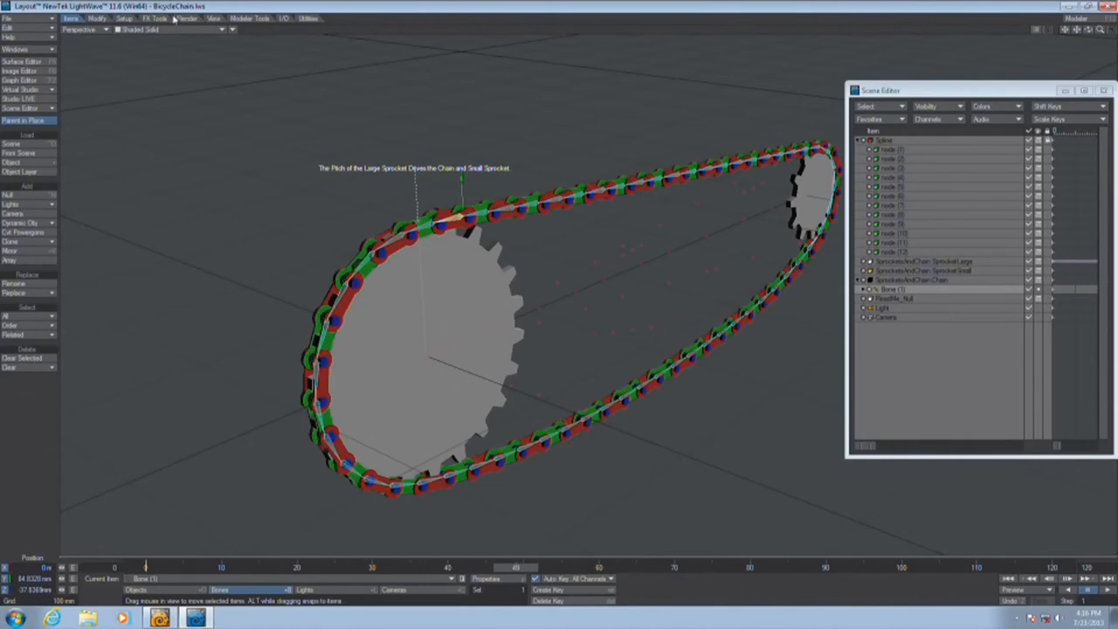
Close Layout and relaunch it from the LightWave Layout desktop shortcut.
left_click(9, 18)
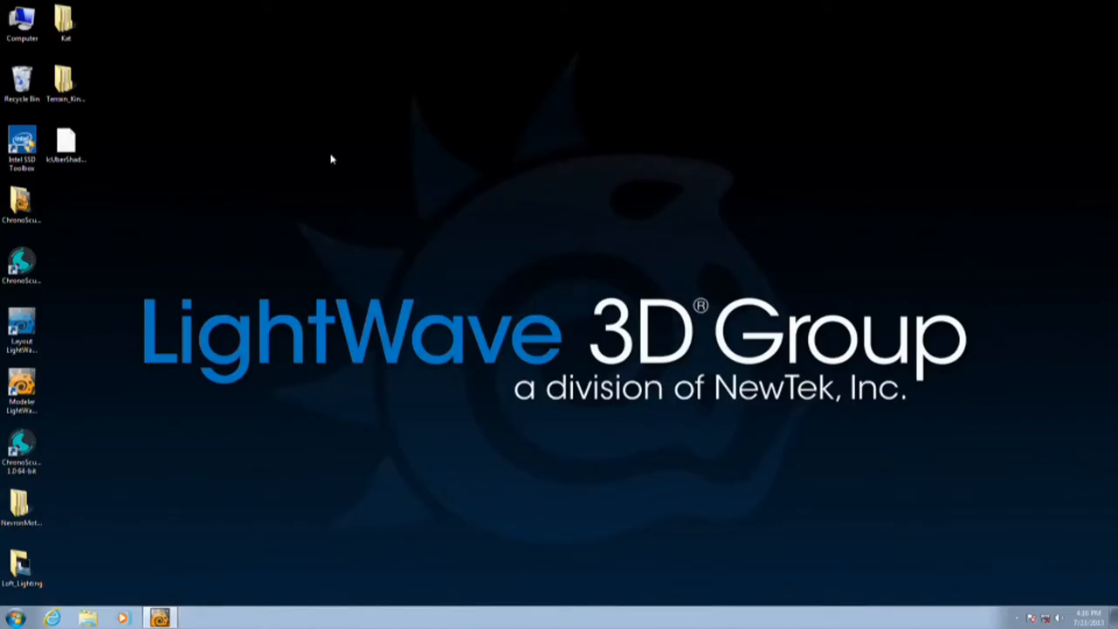
mouse_move(33, 308)
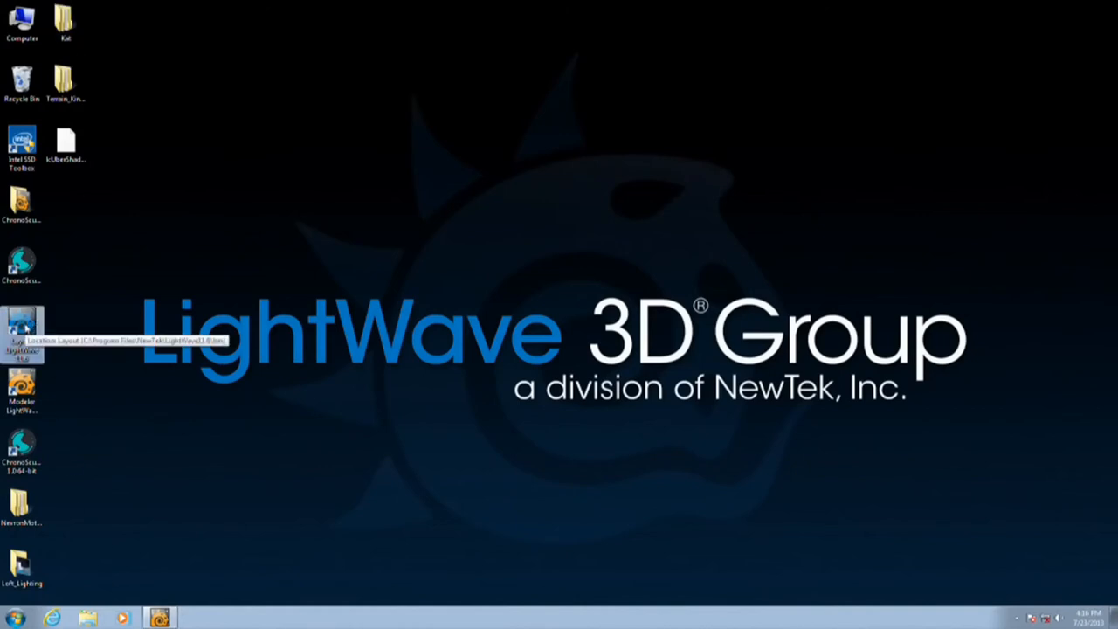
double_click(21, 332)
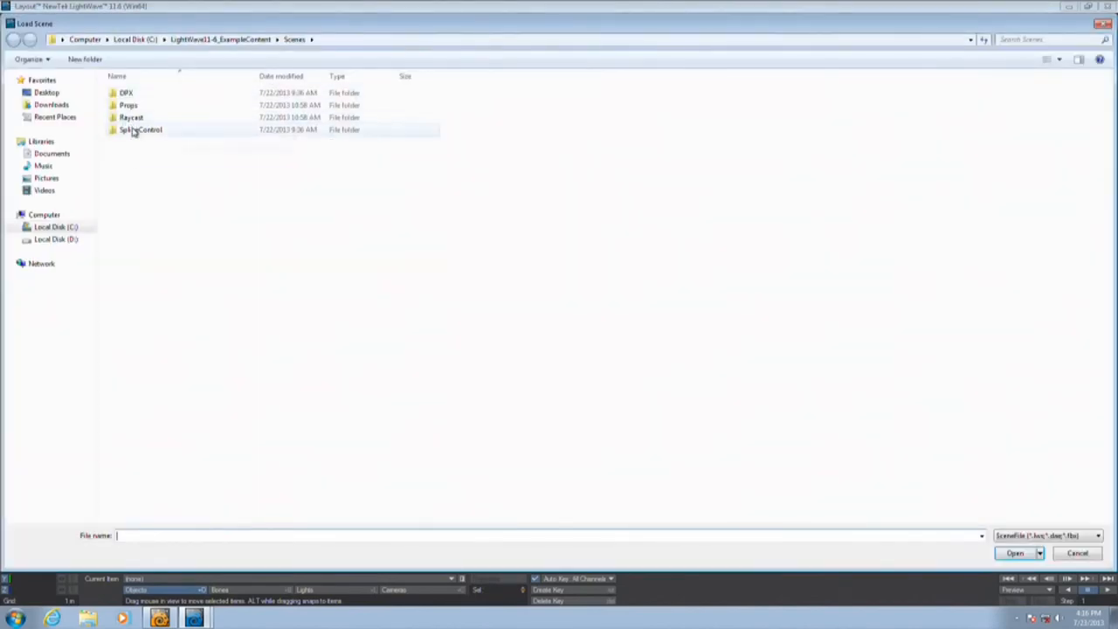
Load CameraFollowsSplineControlTrack.lws from the 32_Examples spline control folder.
double_click(140, 130)
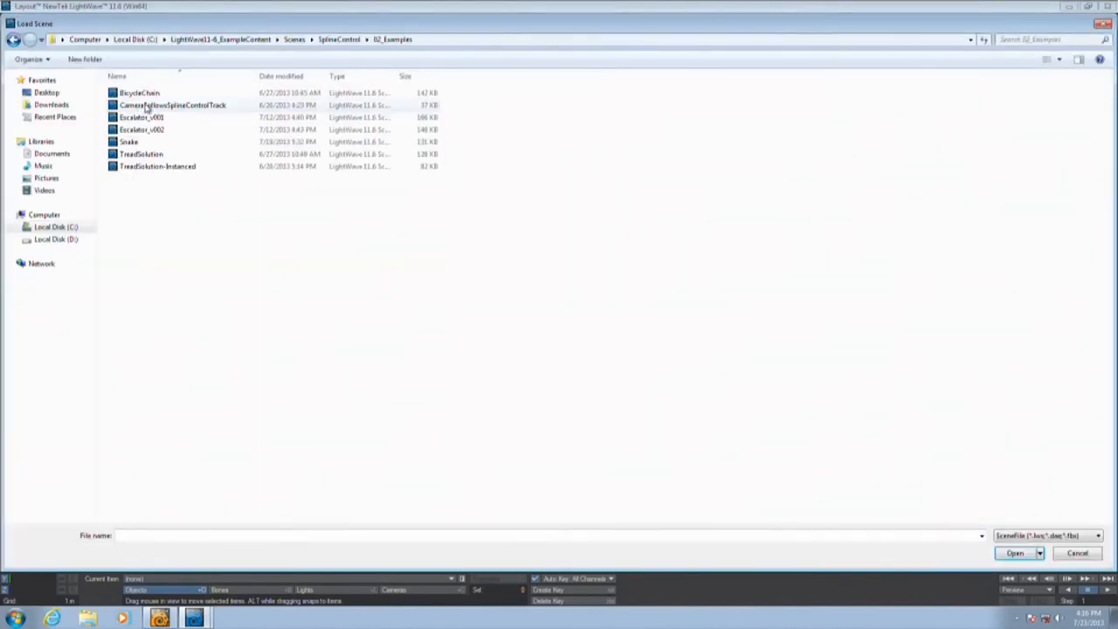
left_click(1013, 552)
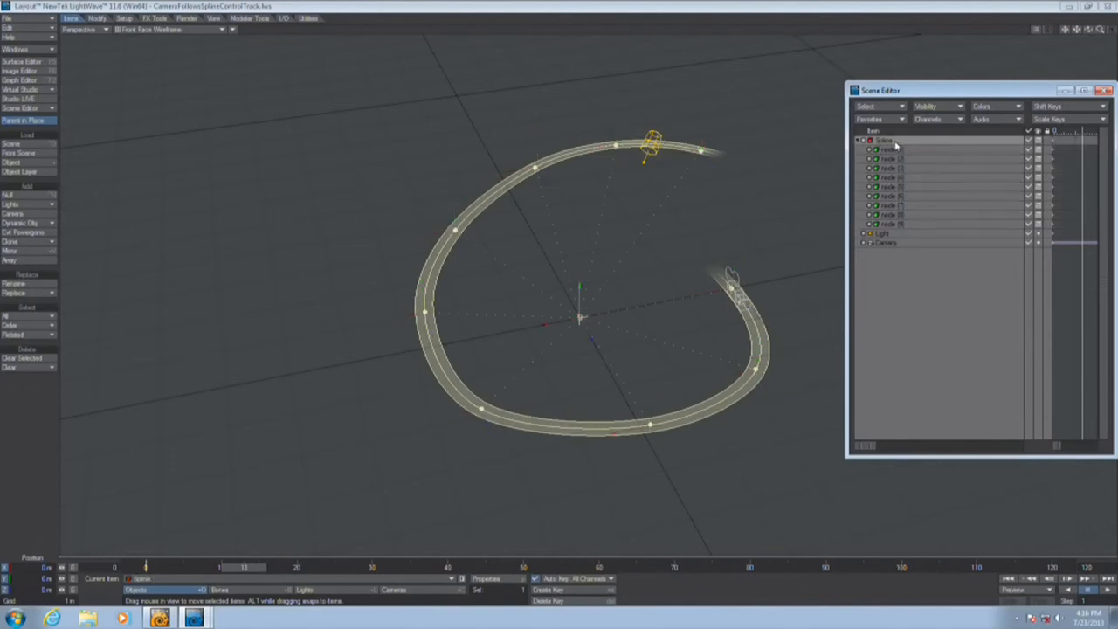
Select the camera to inspect its Spline Control motion setup on the curled track.
left_click(884, 243)
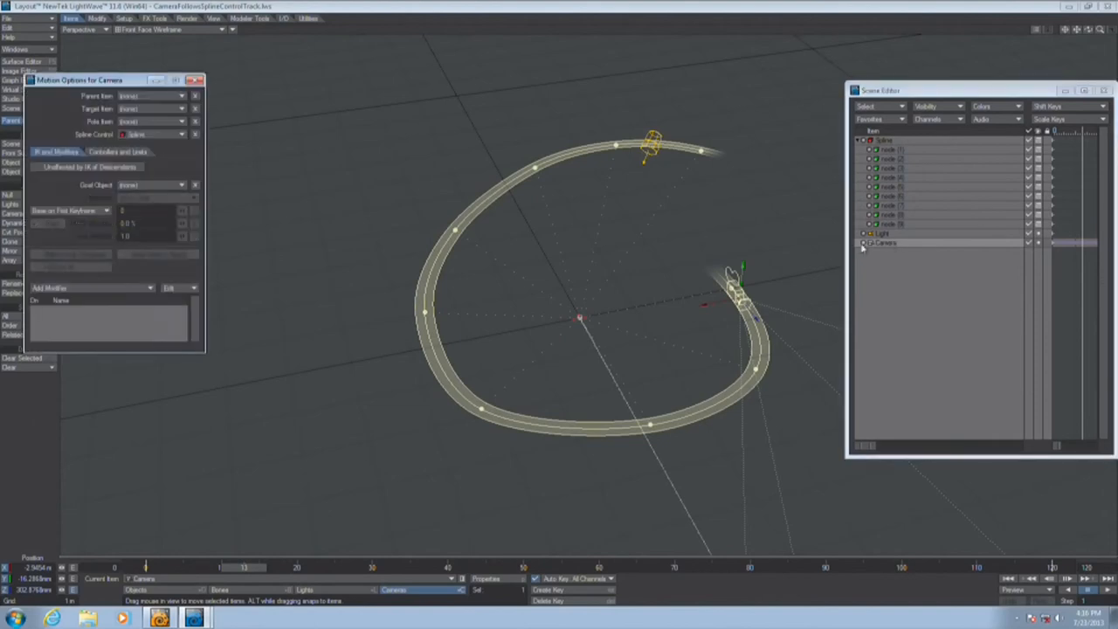
mouse_move(905, 230)
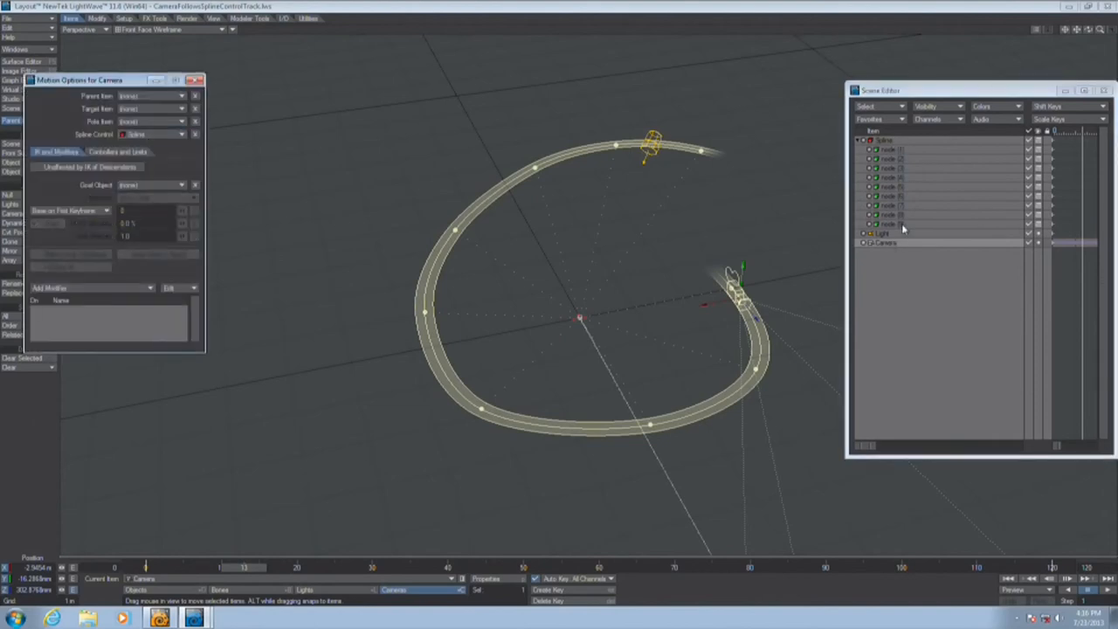
mouse_move(398, 173)
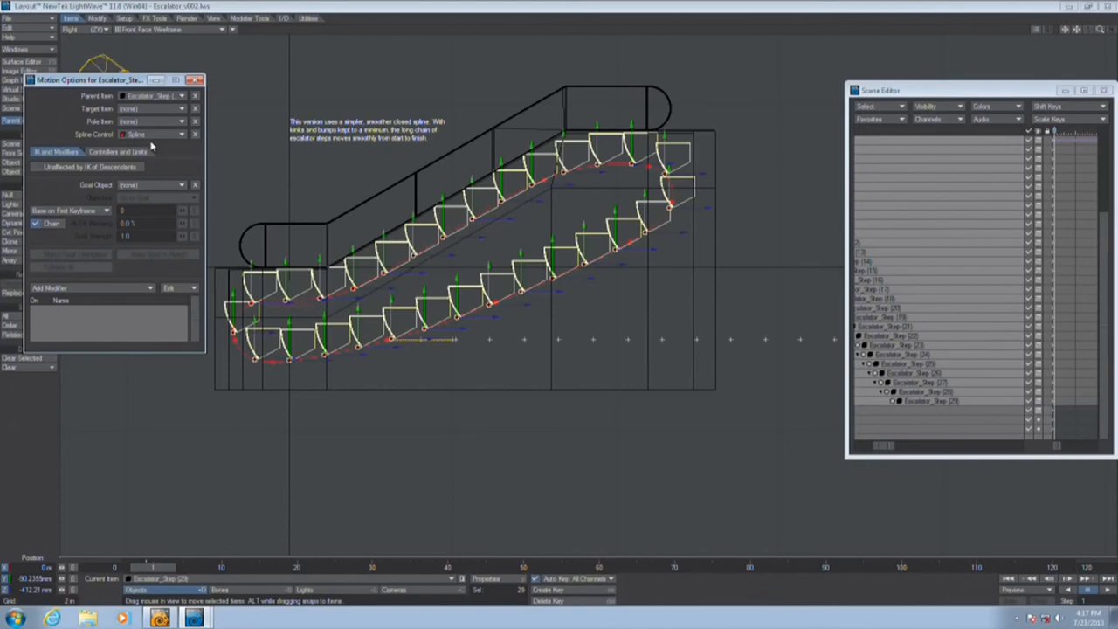
Toggle Spline Control off and back on for the escalator steps in Motion Options.
left_click(154, 132)
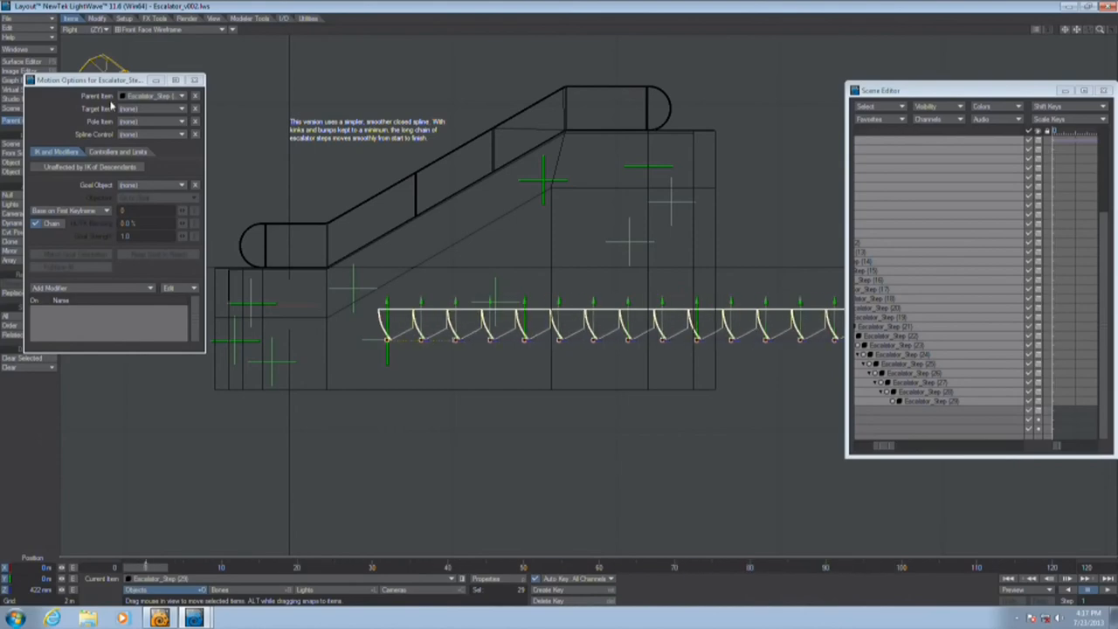
left_click(154, 133)
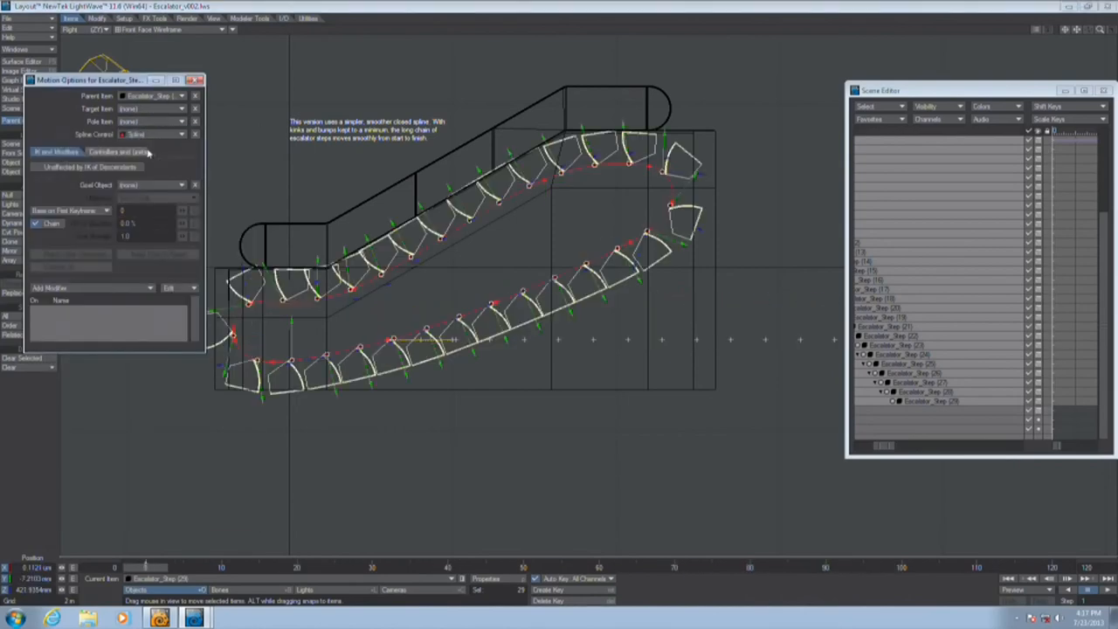
left_click(114, 151)
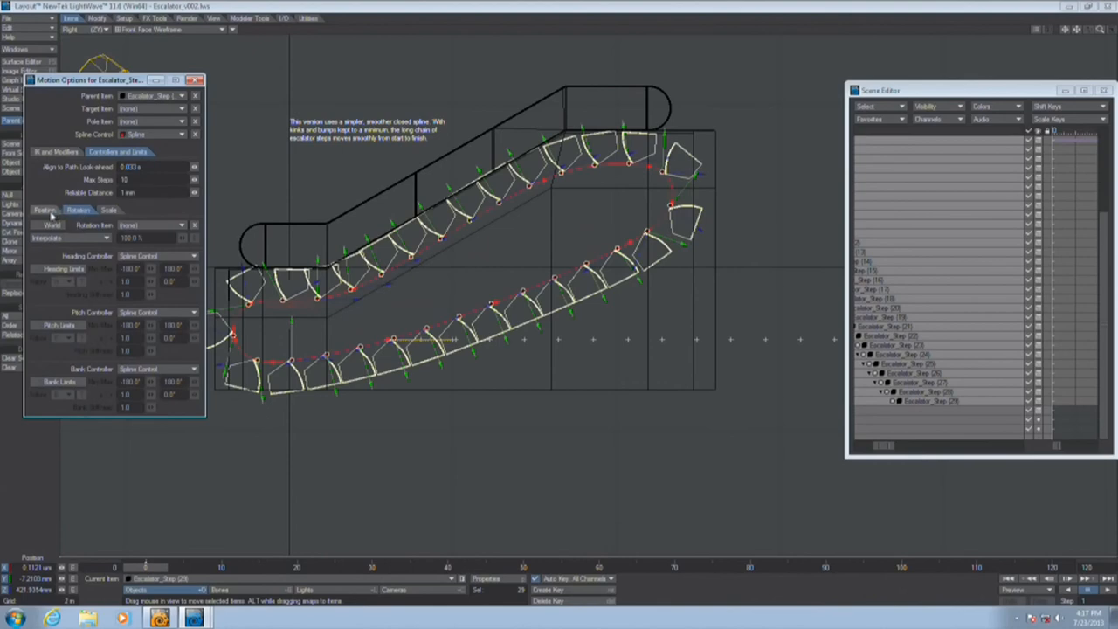
Set the step's Heading and Pitch Controller modes under Controllers and Limits.
left_click(77, 209)
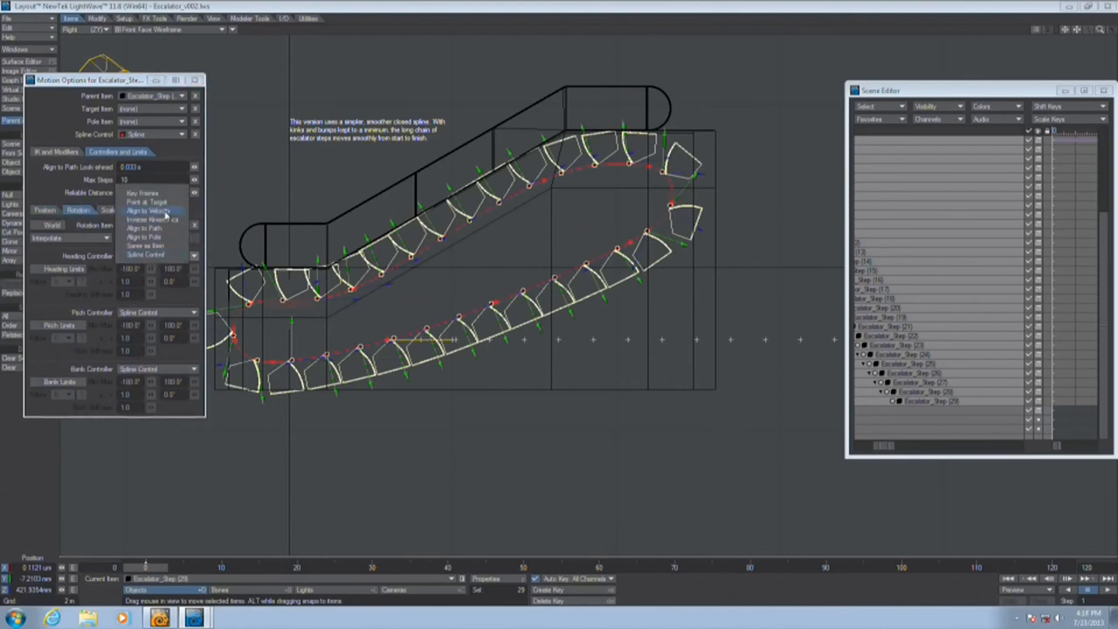
left_click(158, 311)
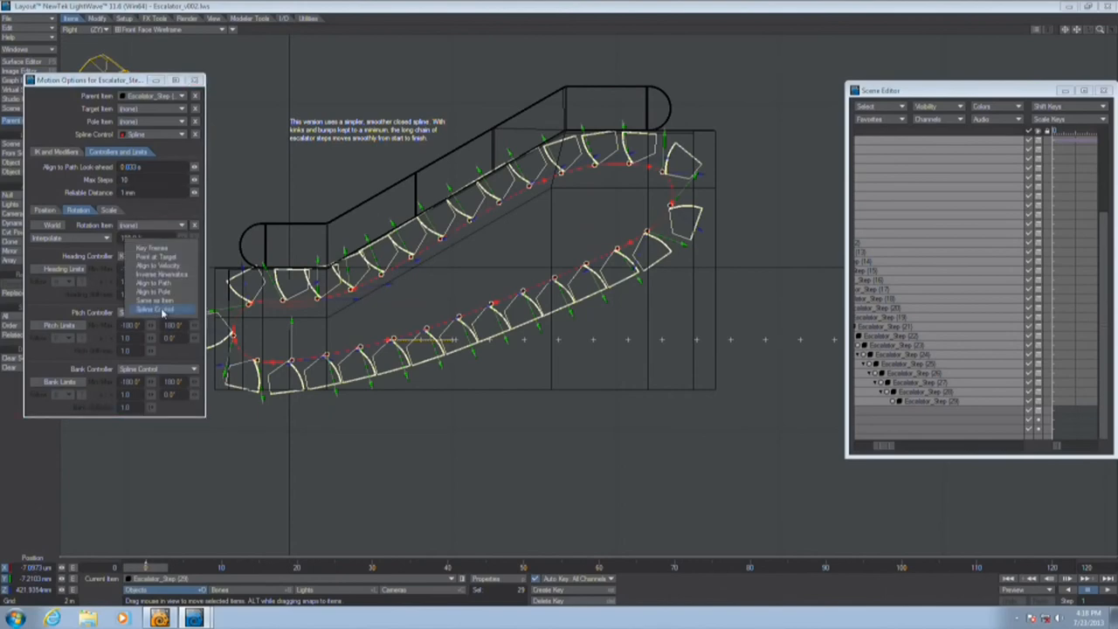
left_click(154, 311)
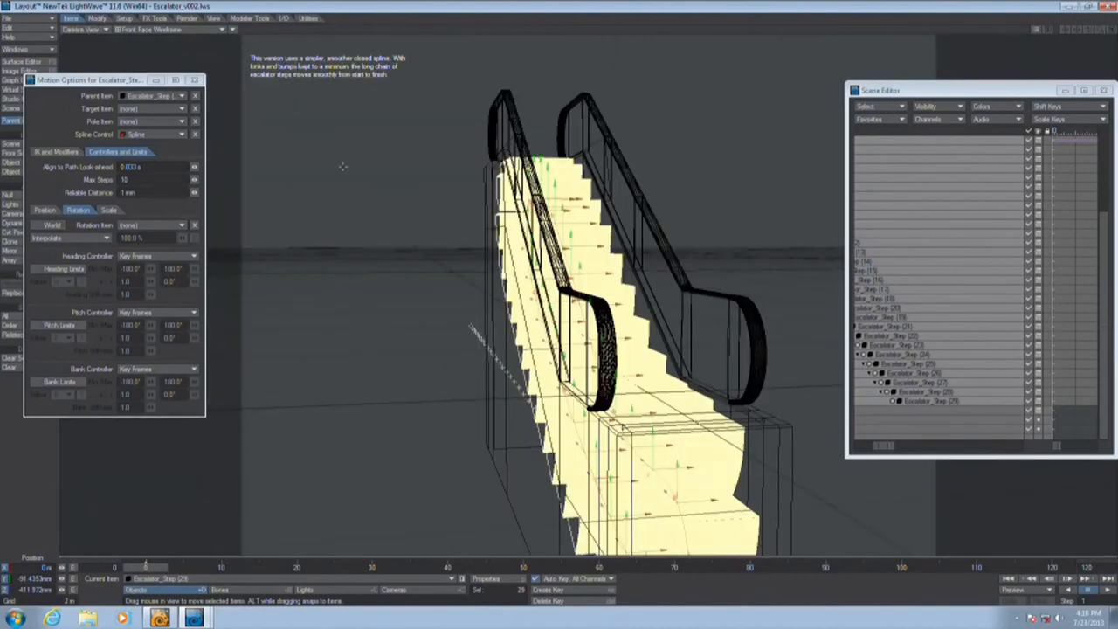
Shade the escalator as Textured Solid and play its animation preview.
left_click(230, 28)
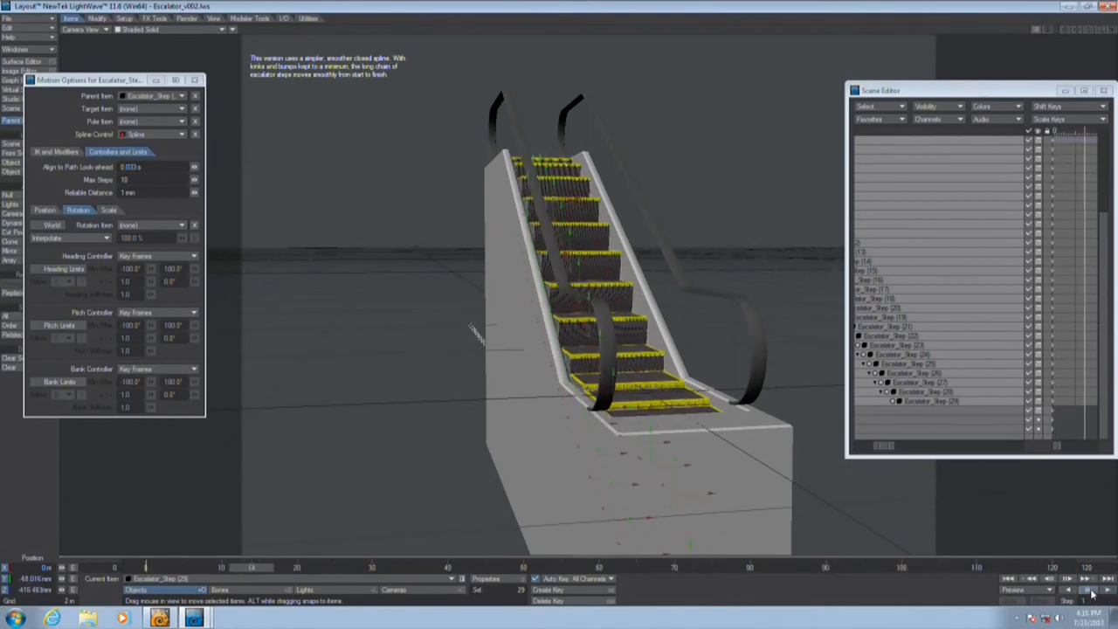
left_click(9, 18)
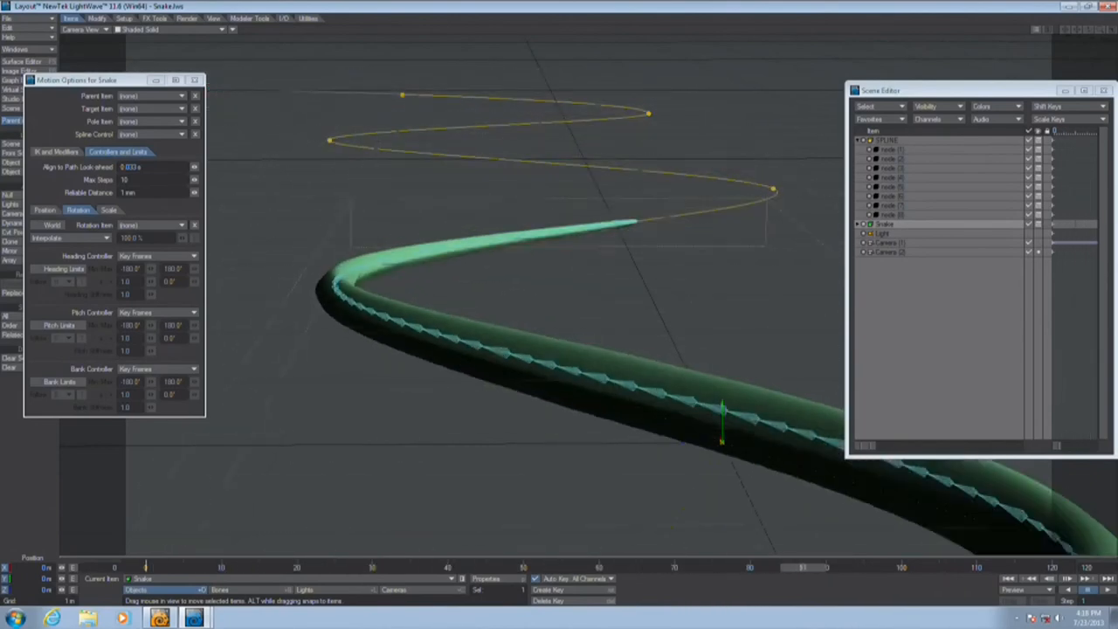
Load the TreadSolution.lws example scene via File > Load > Load Scene.
left_click(14, 18)
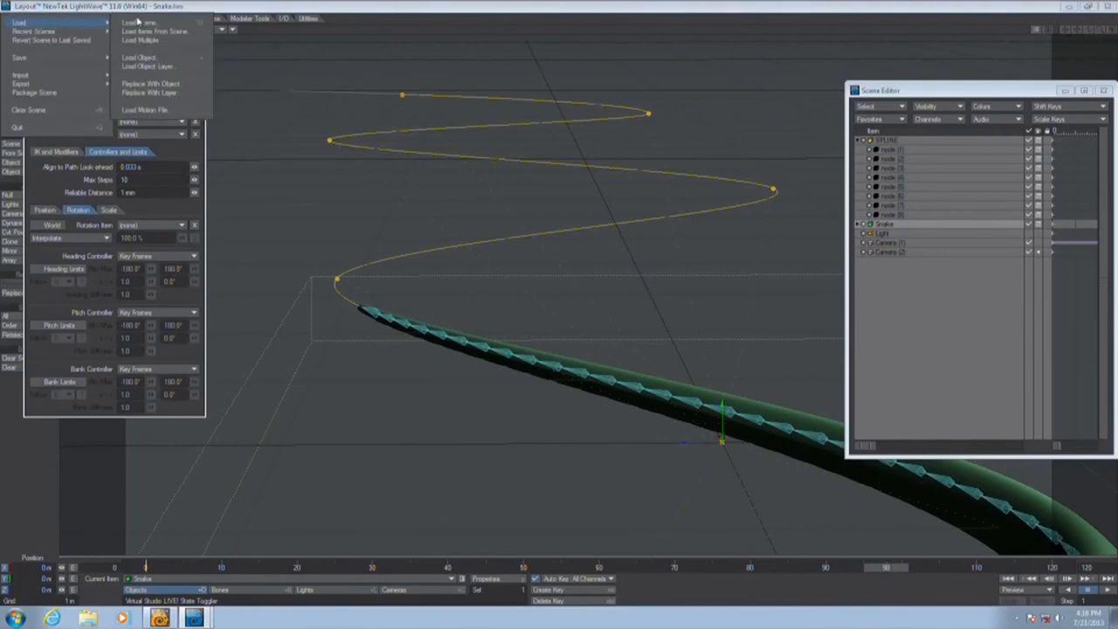
left_click(139, 21)
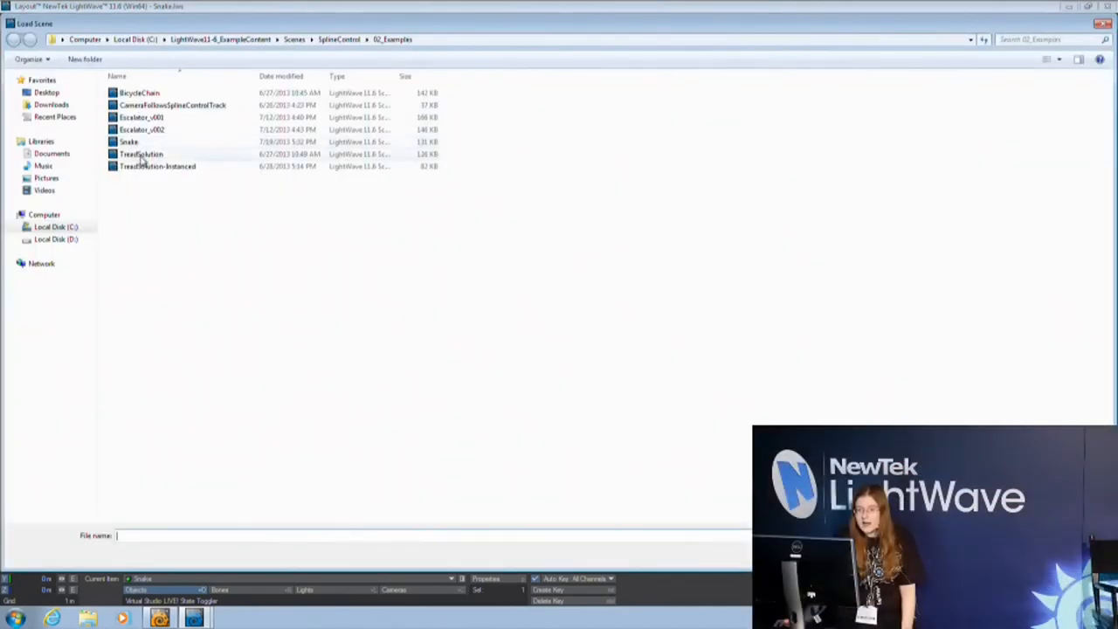
mouse_move(141, 154)
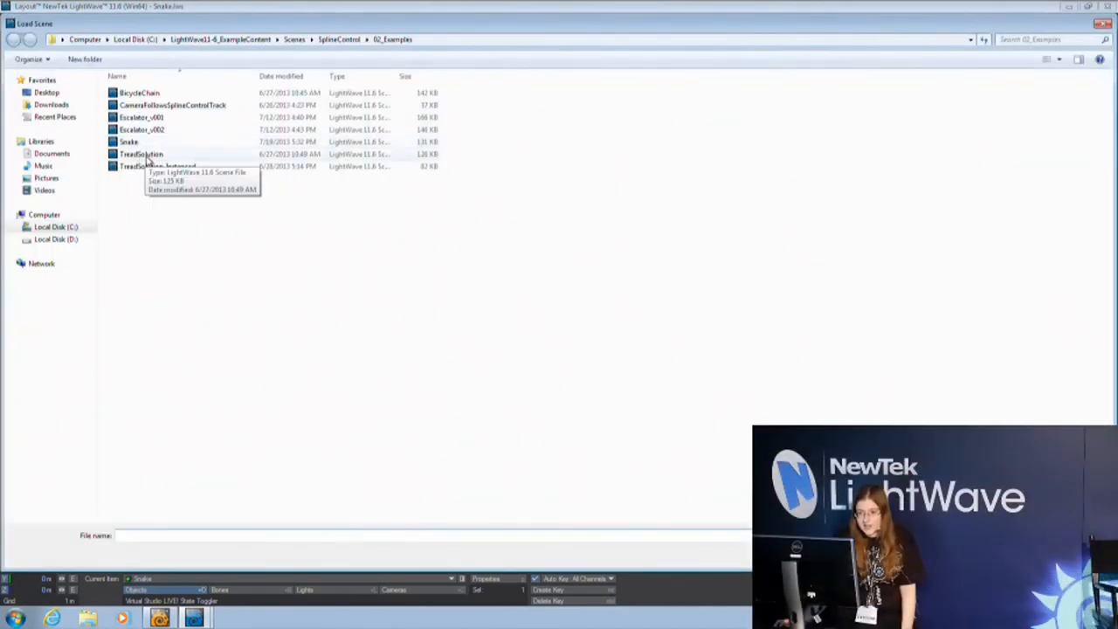
double_click(141, 166)
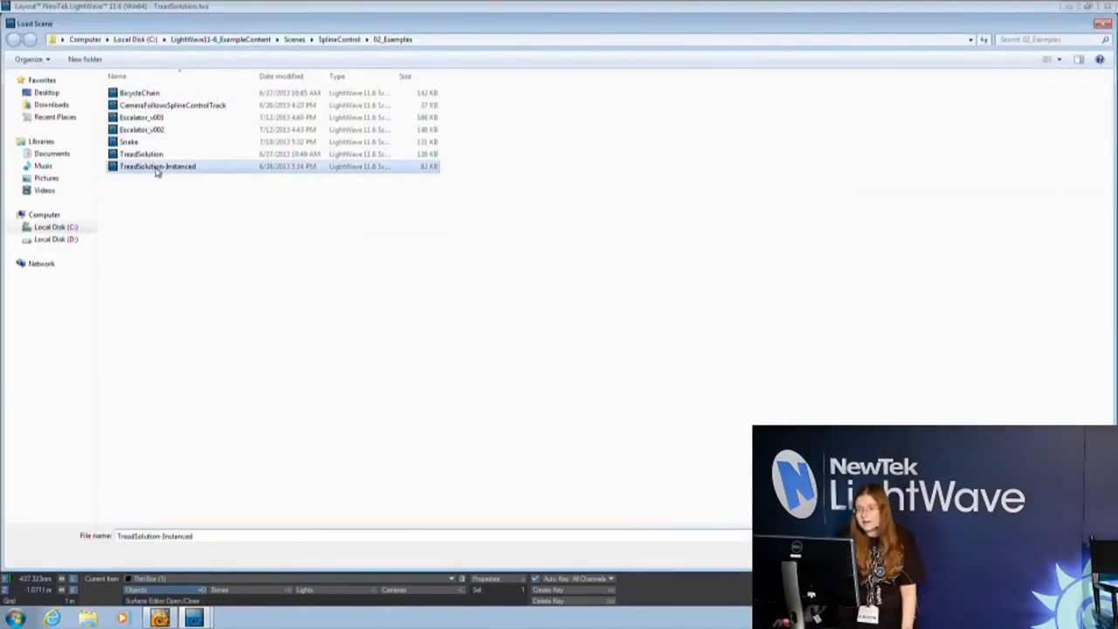
Load the TreadSolution-Instanced.lws scene showing the wireframe tread loop.
double_click(157, 166)
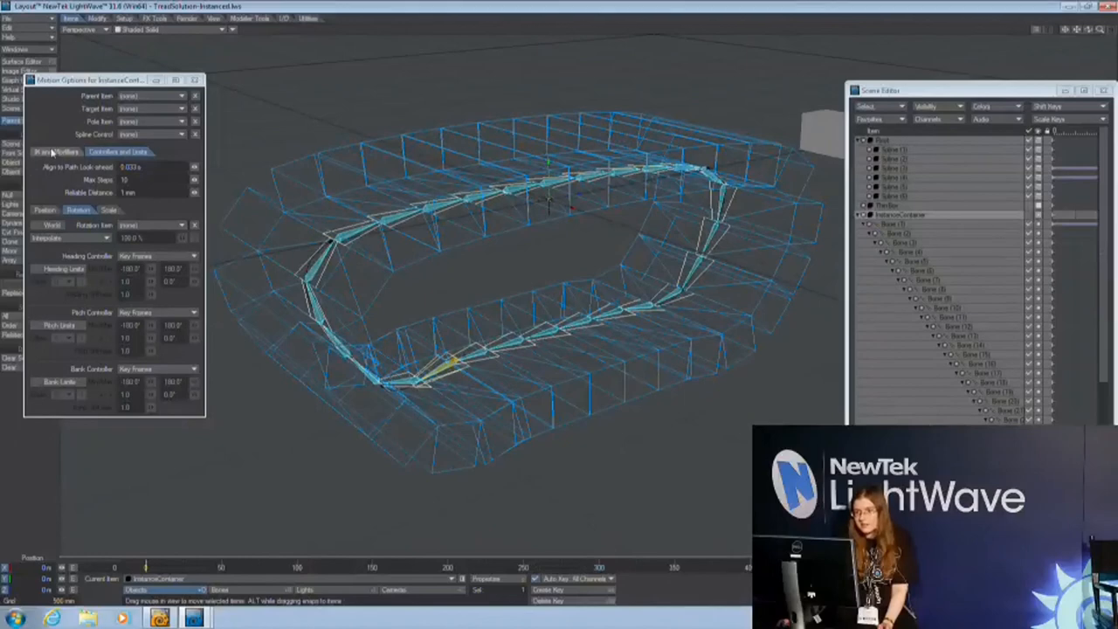
left_click(19, 17)
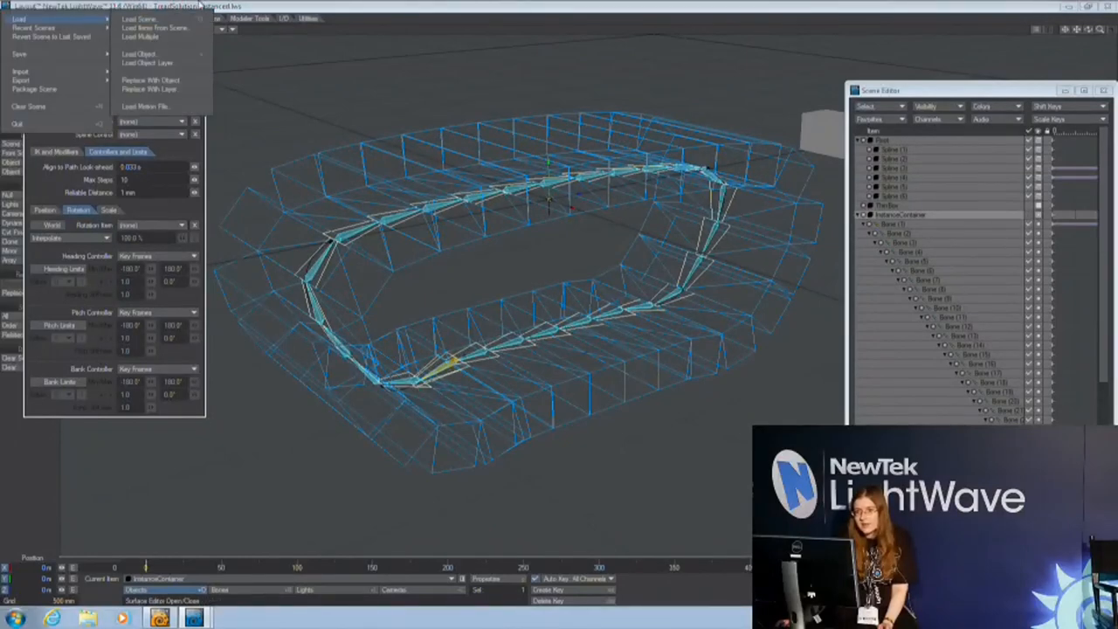